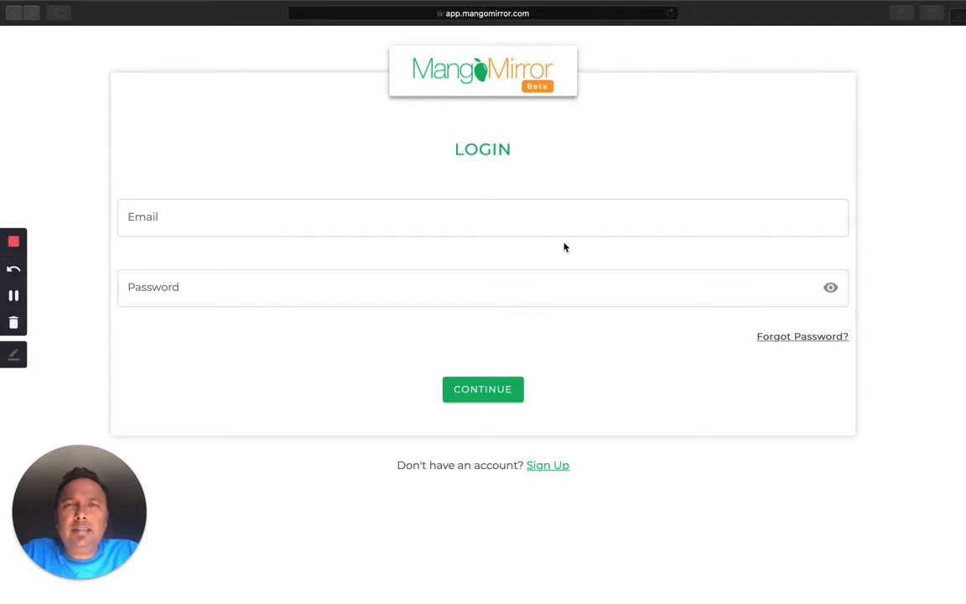
mouse_move(330, 244)
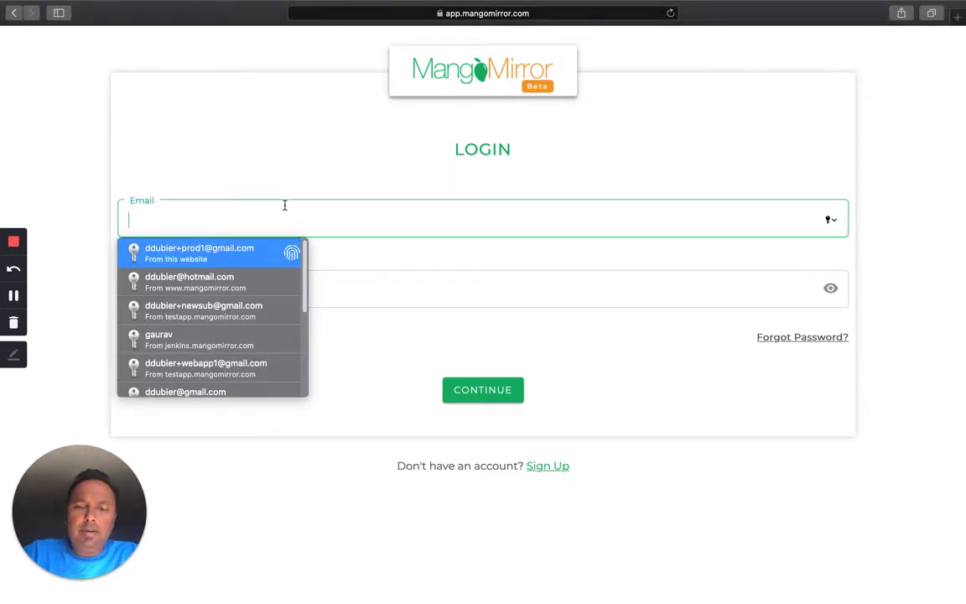
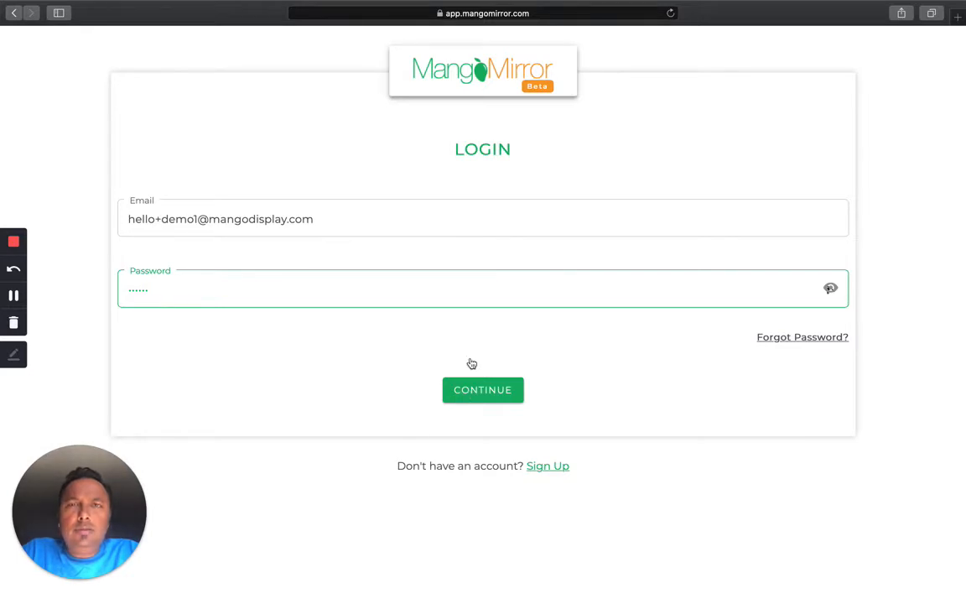
left_click(482, 13)
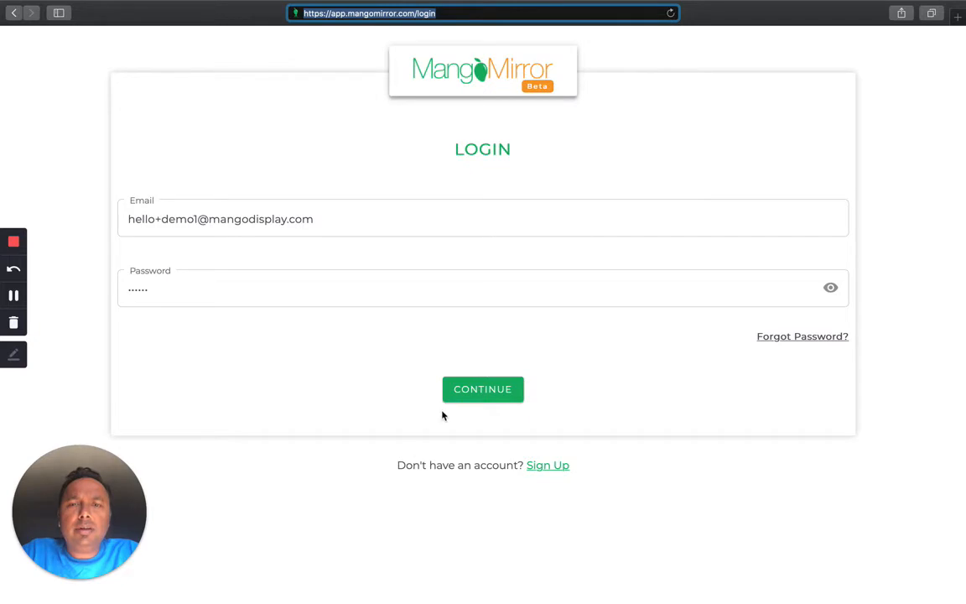
Sign in, start Add New Display and choose 'Mango Display on your web browser'
left_click(482, 388)
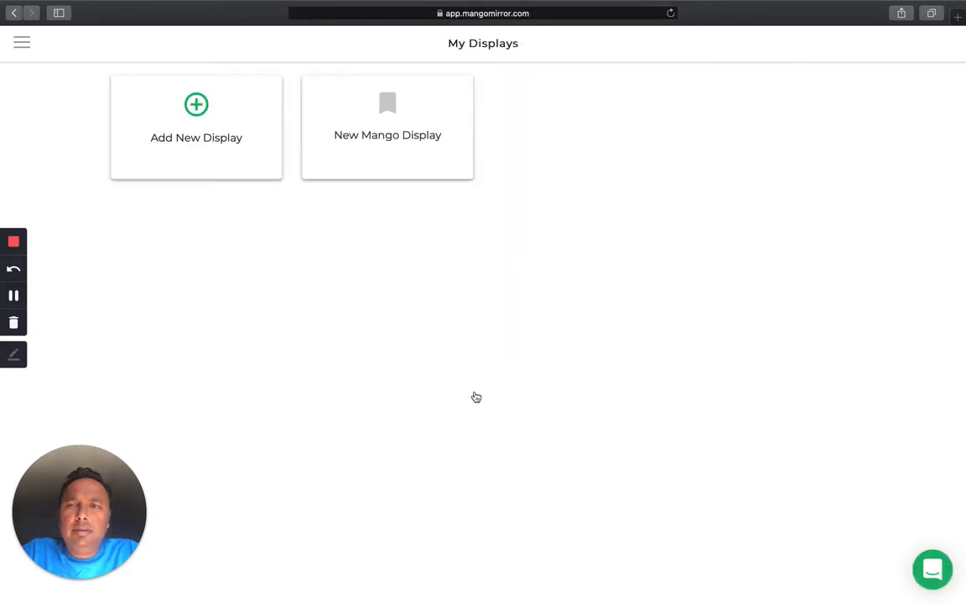
mouse_move(216, 152)
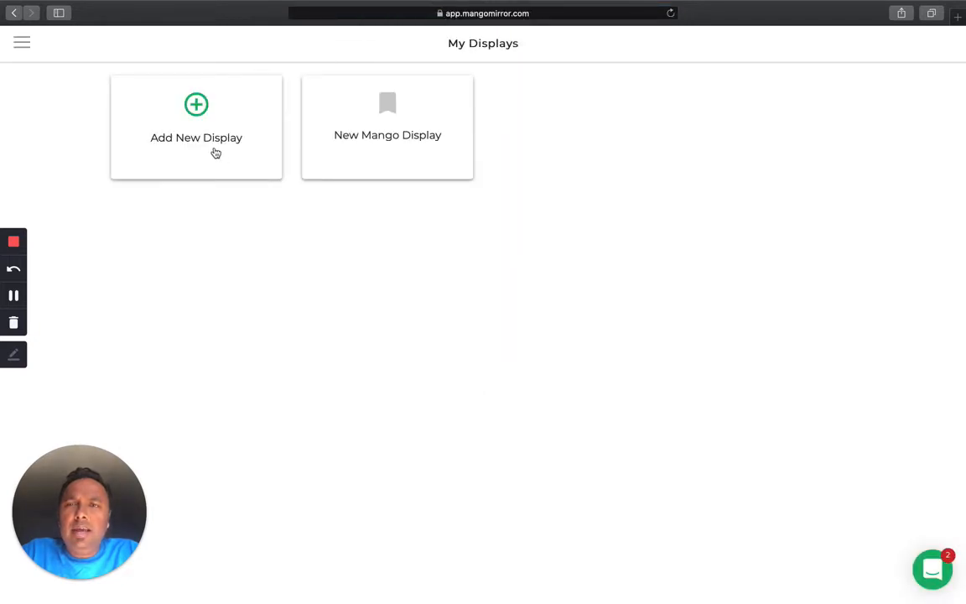
left_click(197, 126)
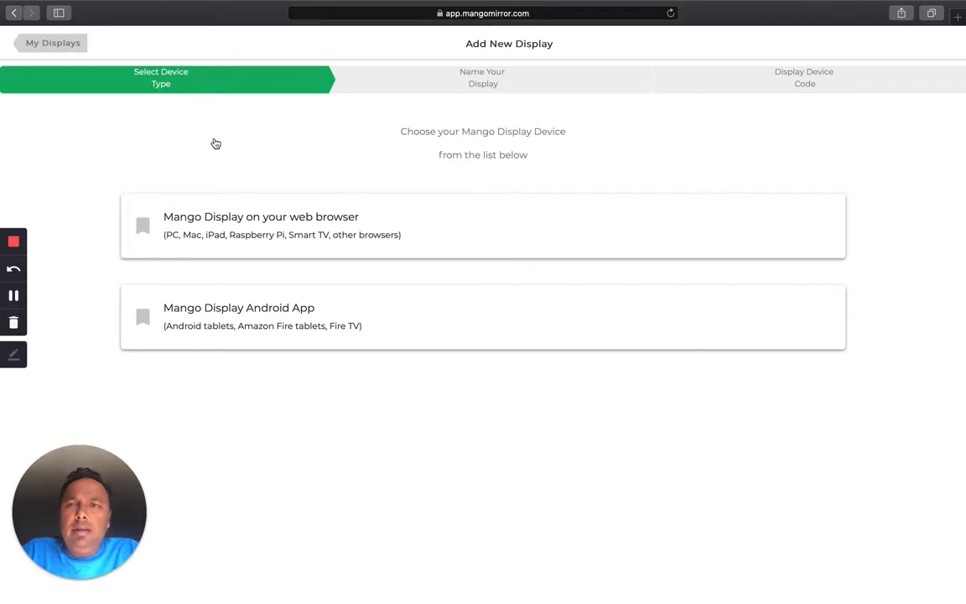
left_click(483, 226)
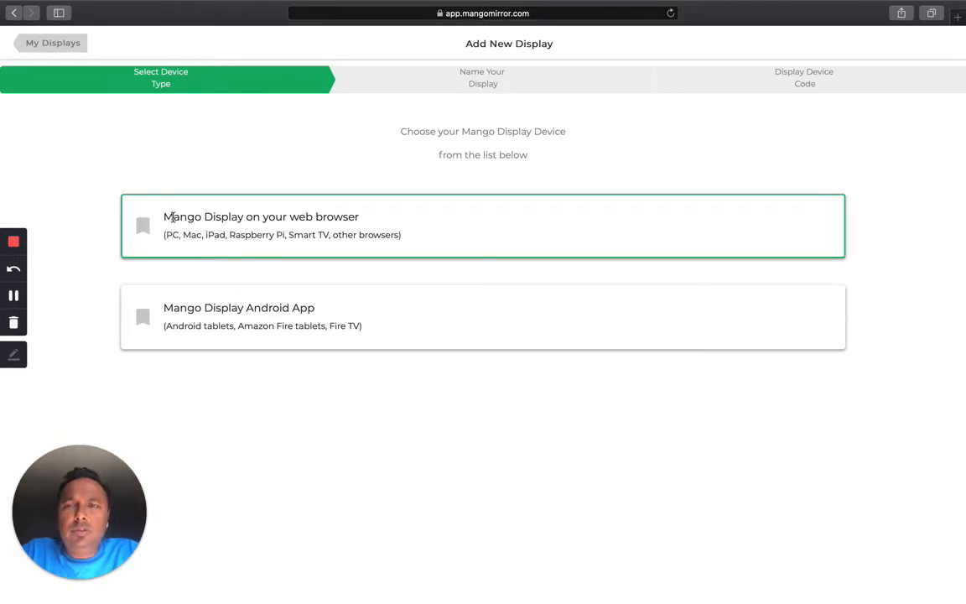
mouse_move(371, 222)
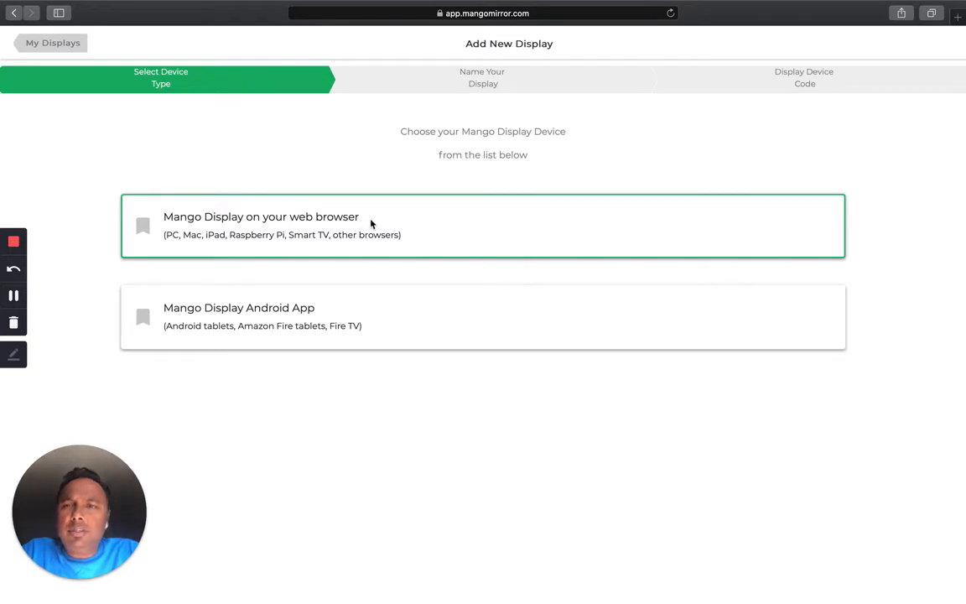
mouse_move(293, 249)
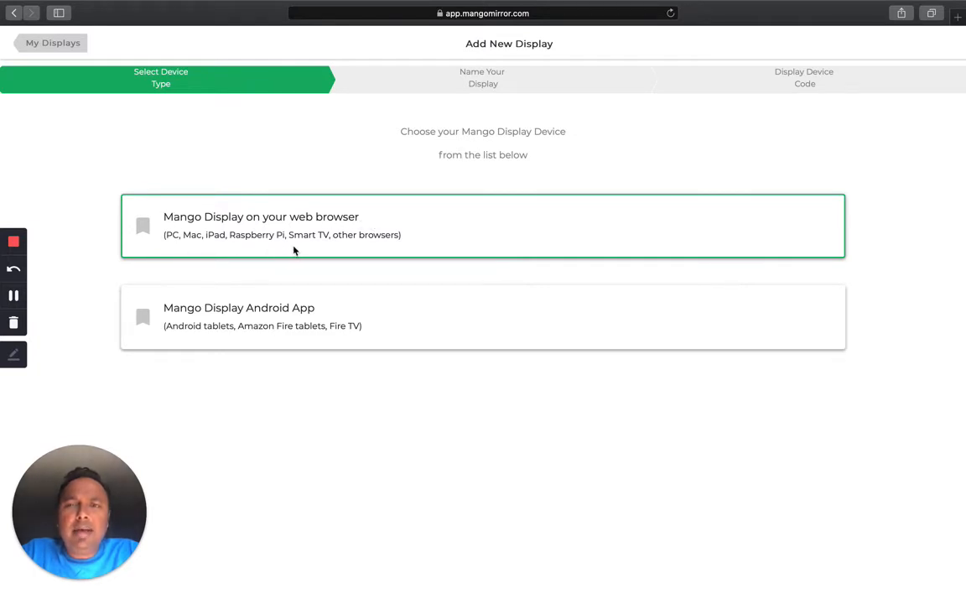
mouse_move(373, 247)
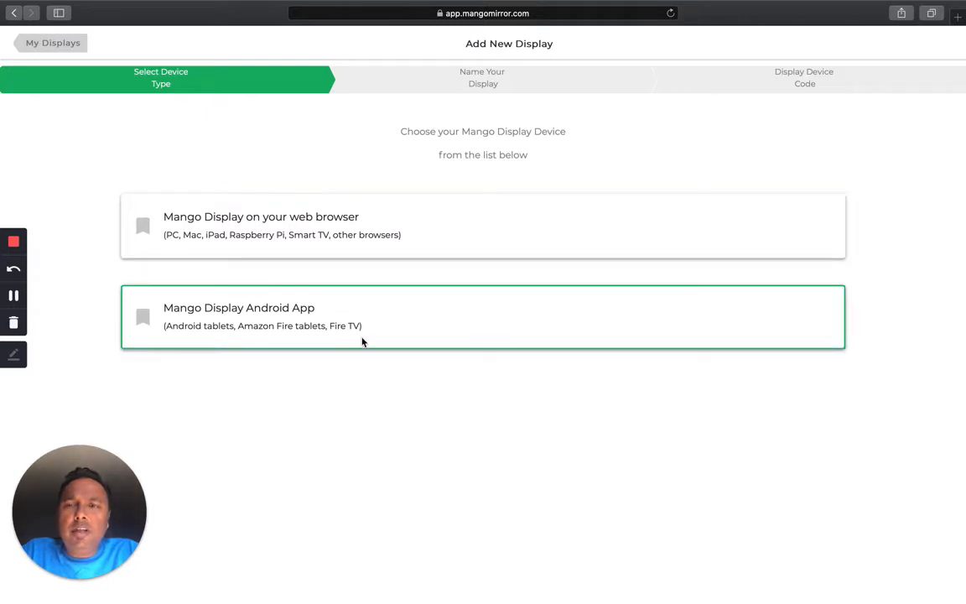
mouse_move(208, 340)
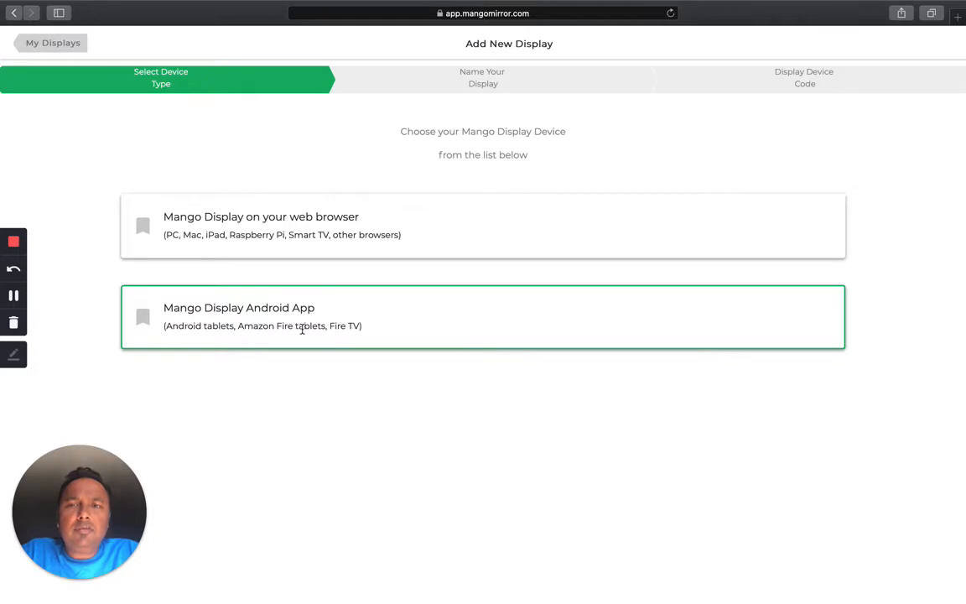
mouse_move(432, 333)
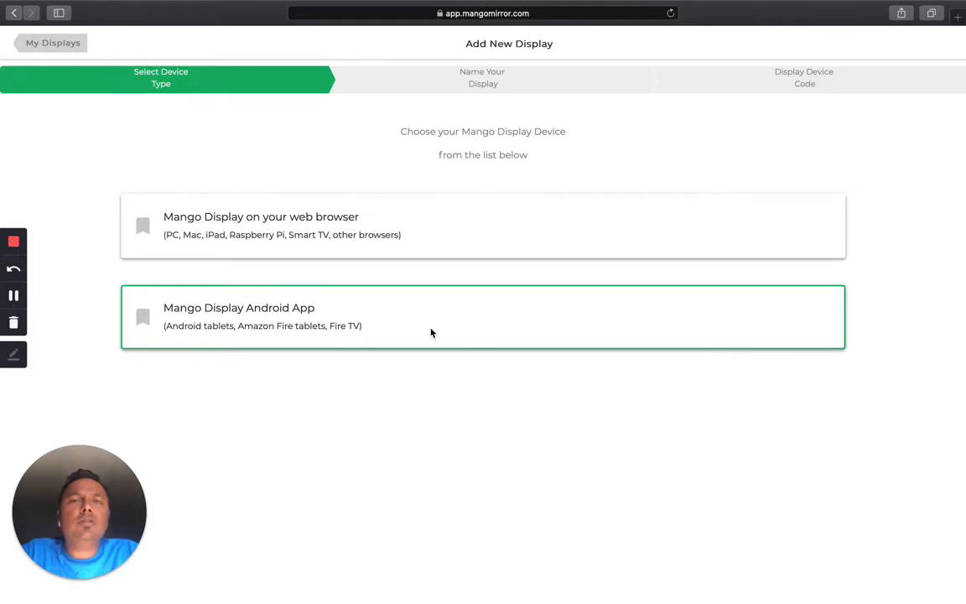
left_click(406, 226)
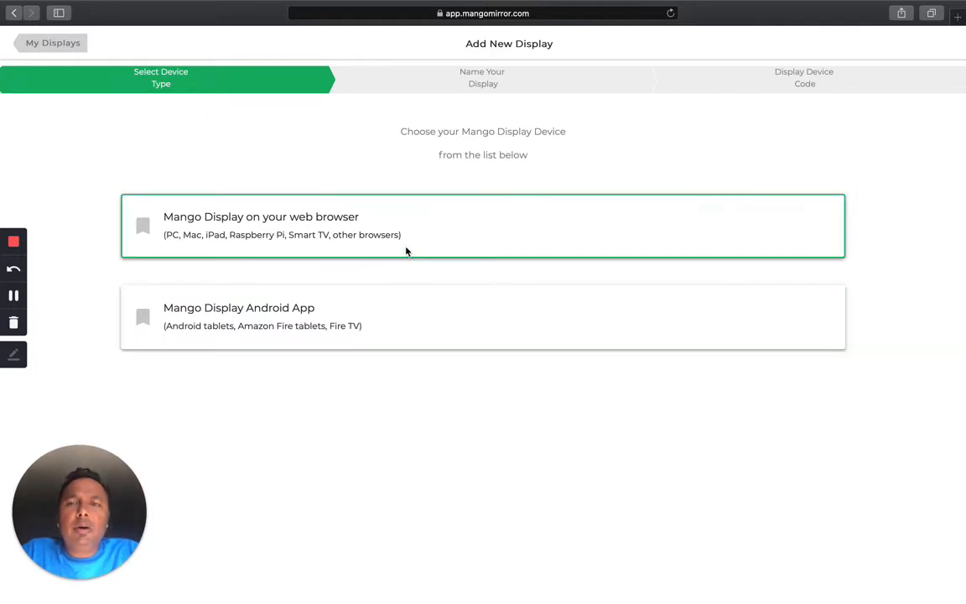
Continue to the naming step and enter the display name 'Demo Mango Display'
left_click(482, 225)
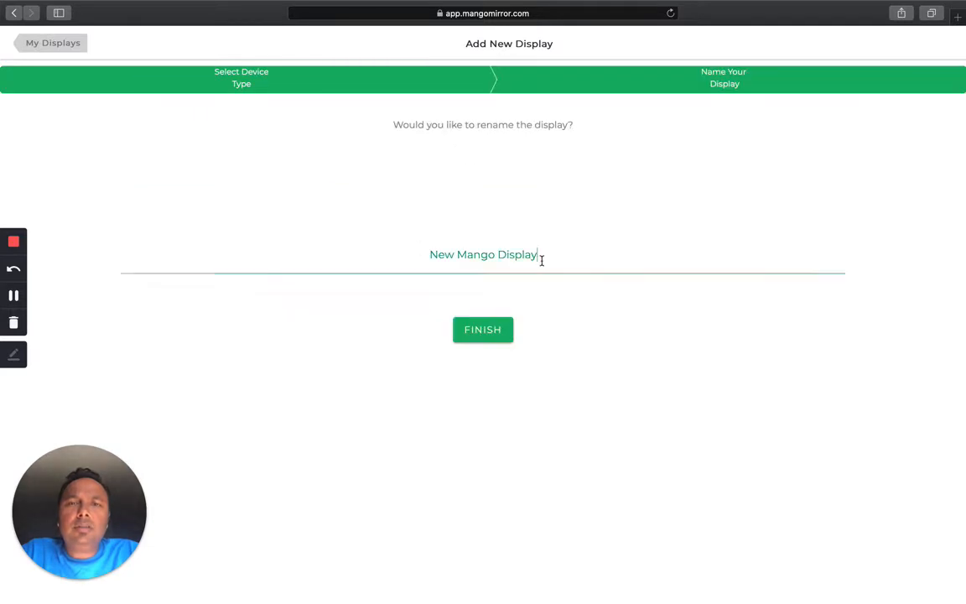
type("Demo")
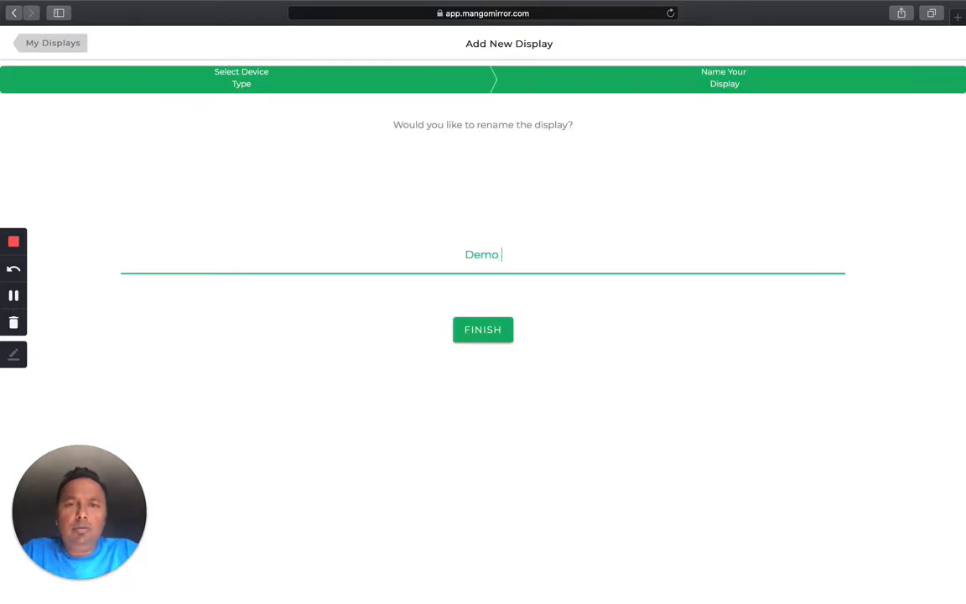
type("Mango Di")
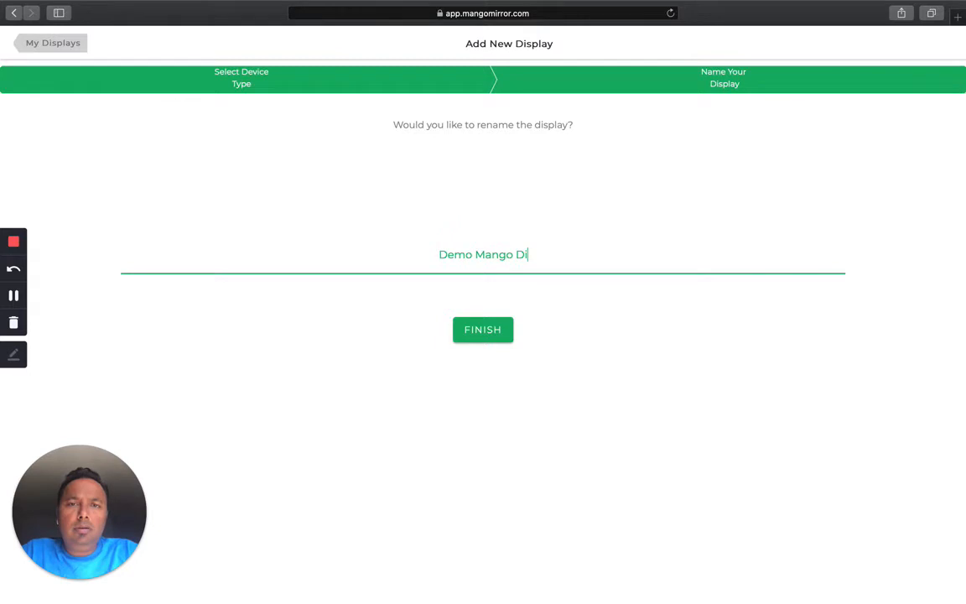
type("splay")
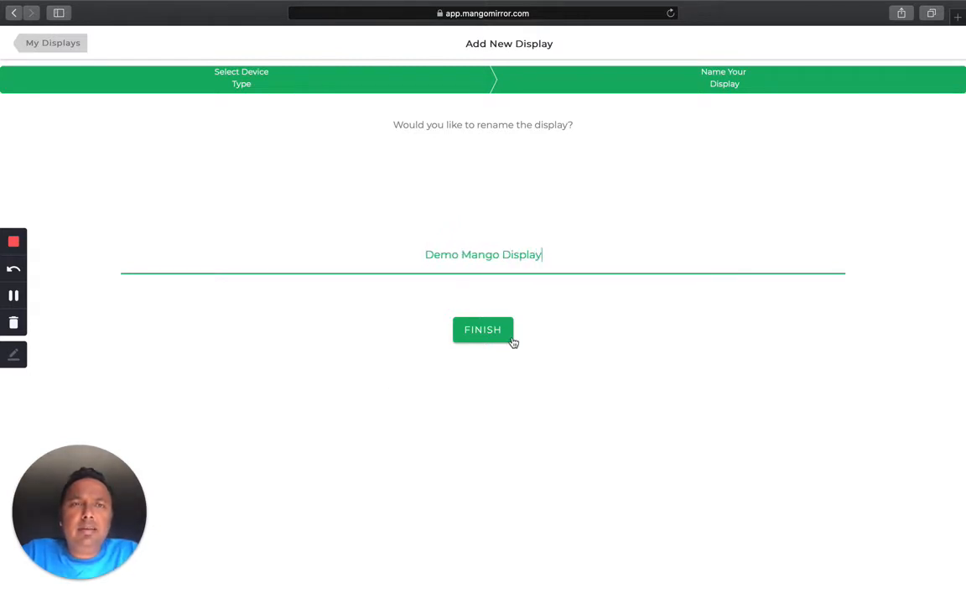
Finish the wizard and open the generated display link in a new tab
left_click(482, 329)
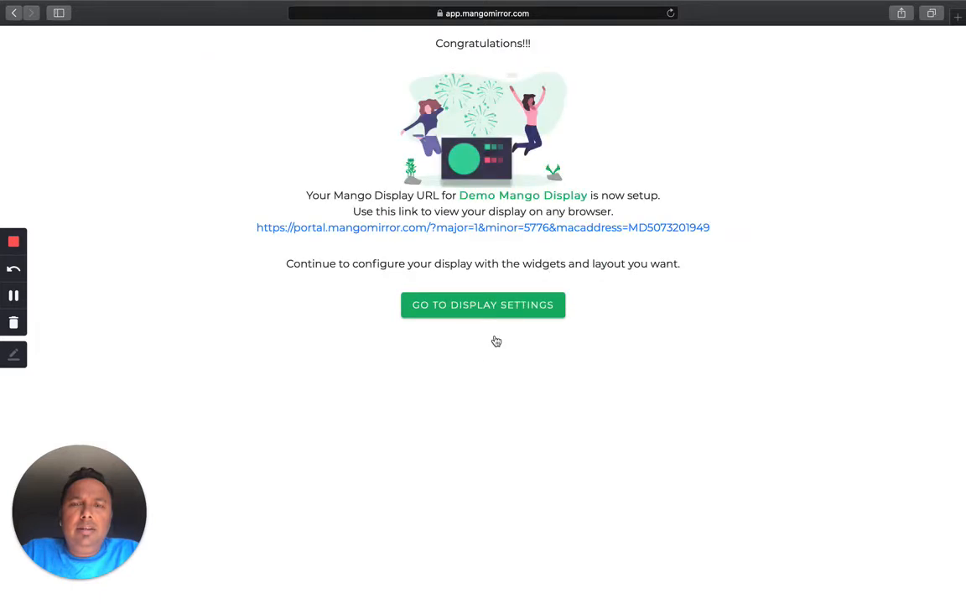
mouse_move(356, 208)
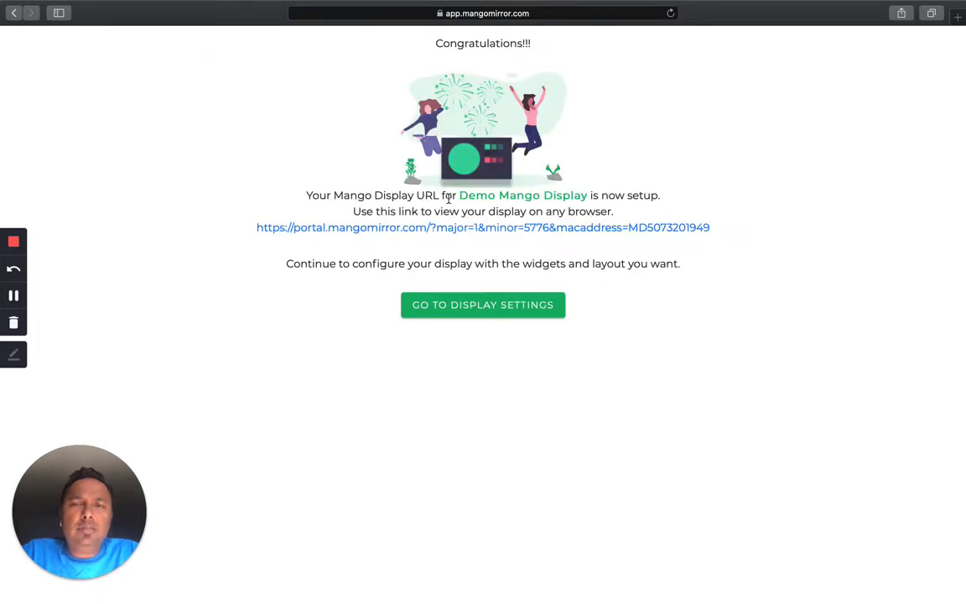
mouse_move(720, 231)
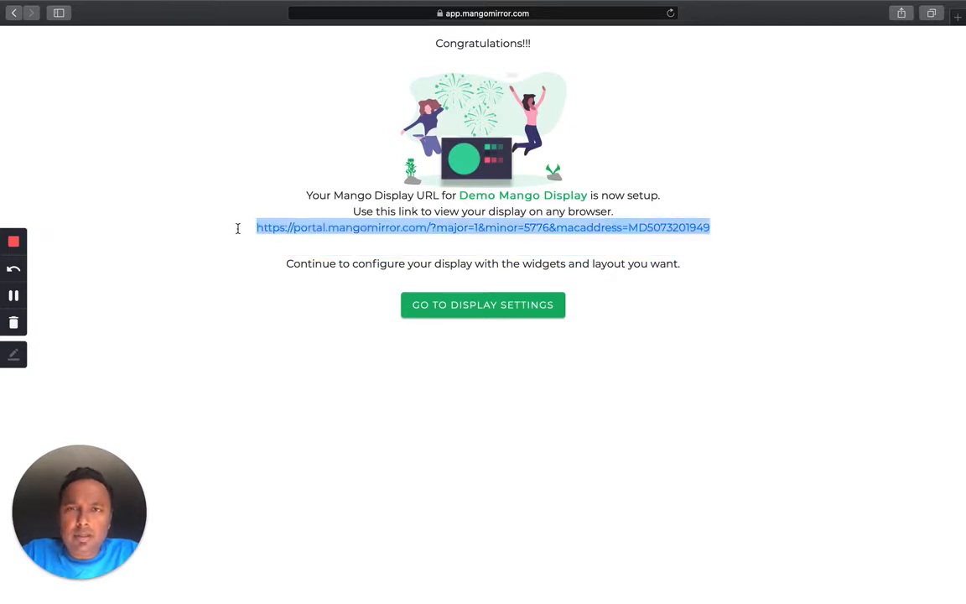
left_click(482, 227)
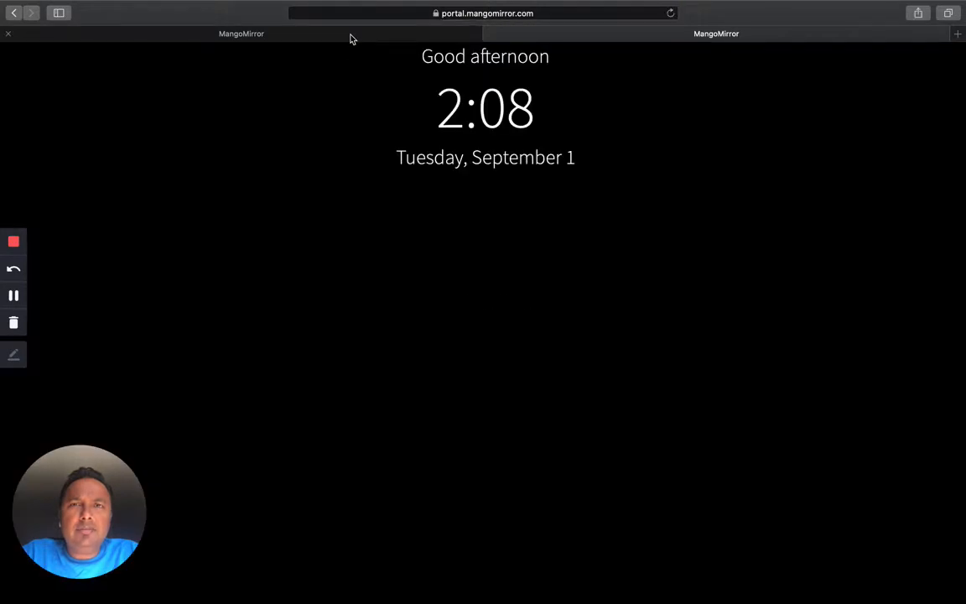
mouse_move(393, 29)
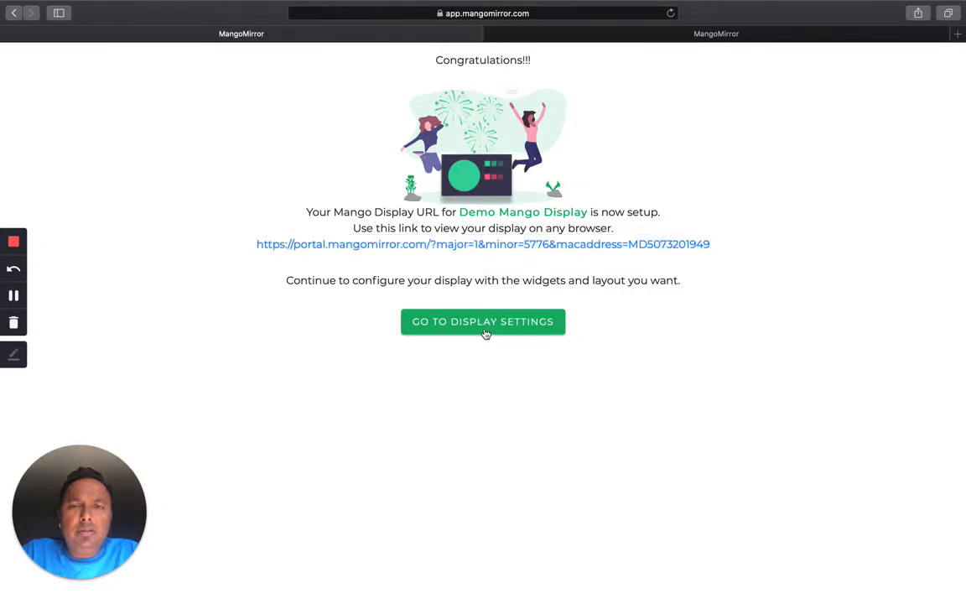
Open Demo Mango Display's settings and view the live clock display in its tab
left_click(482, 321)
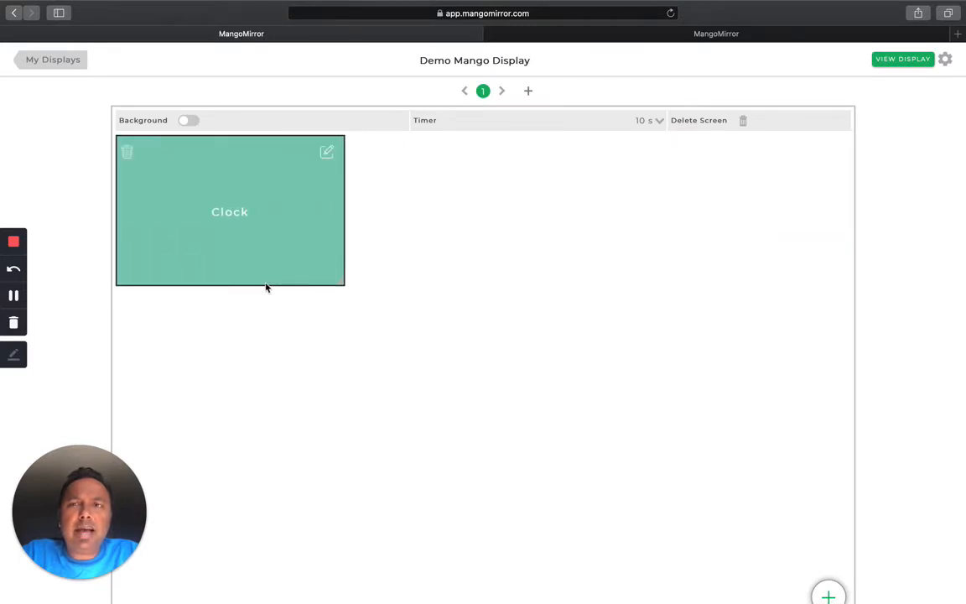
left_click(902, 59)
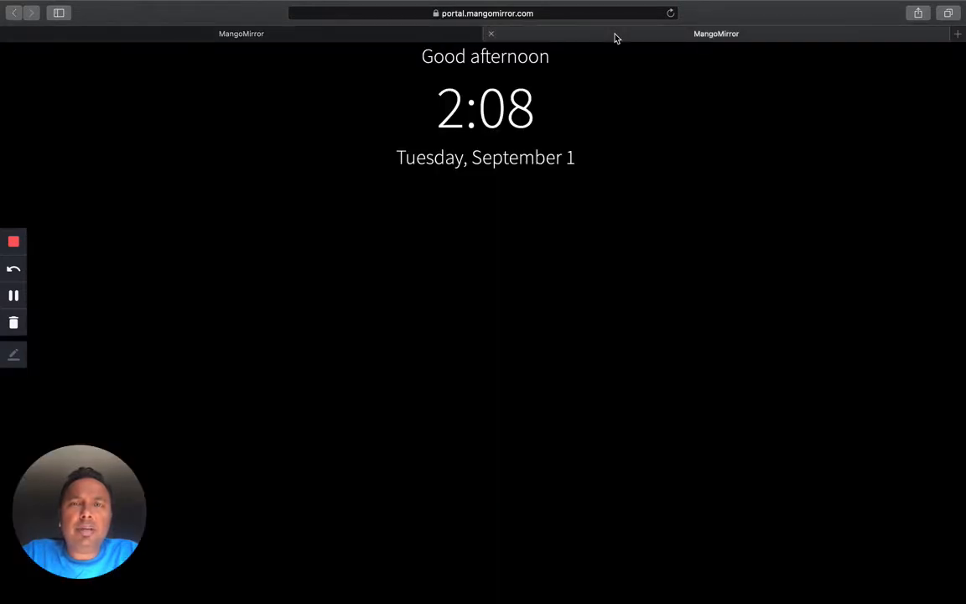
left_click(485, 12)
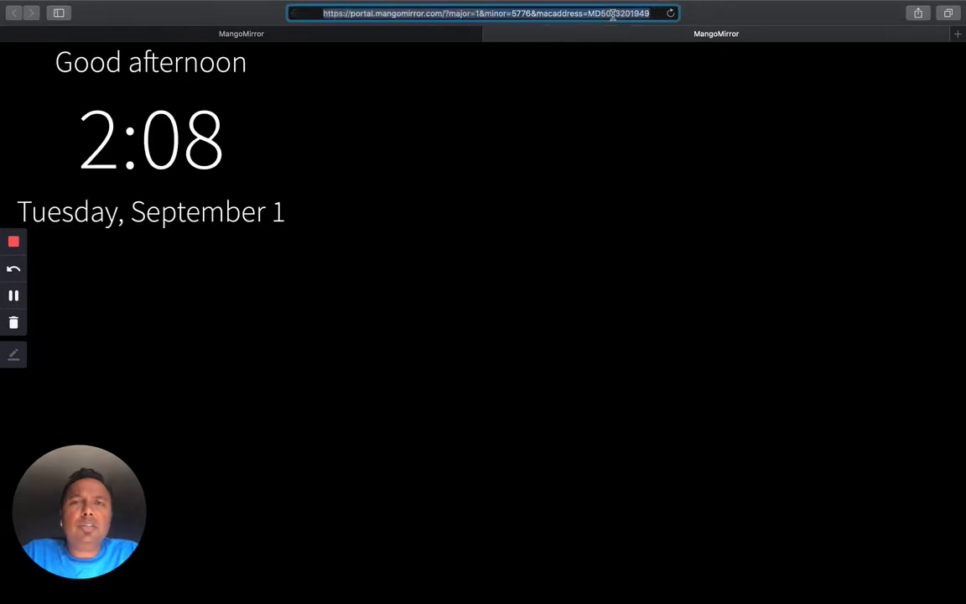
left_click(482, 13)
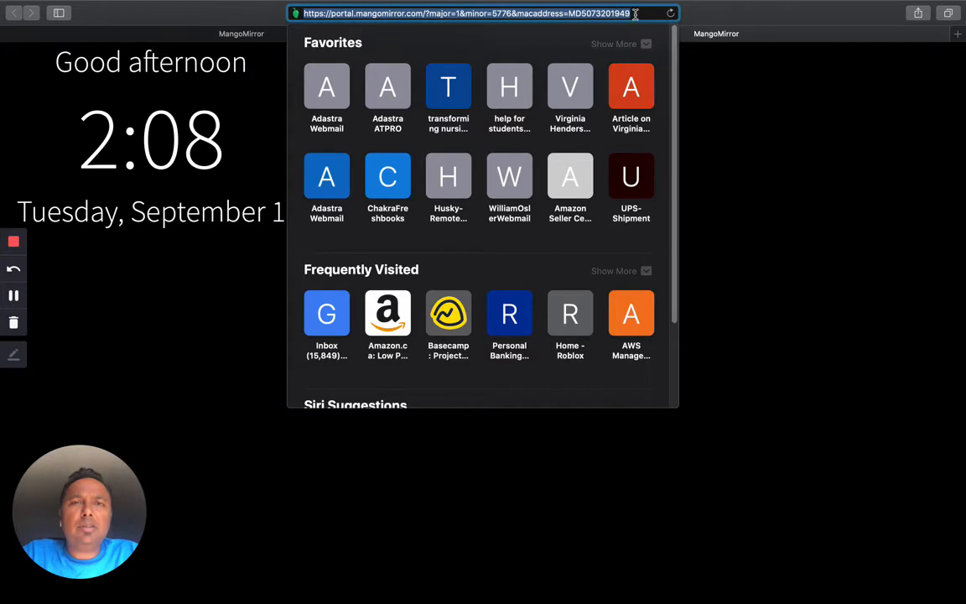
mouse_move(736, 40)
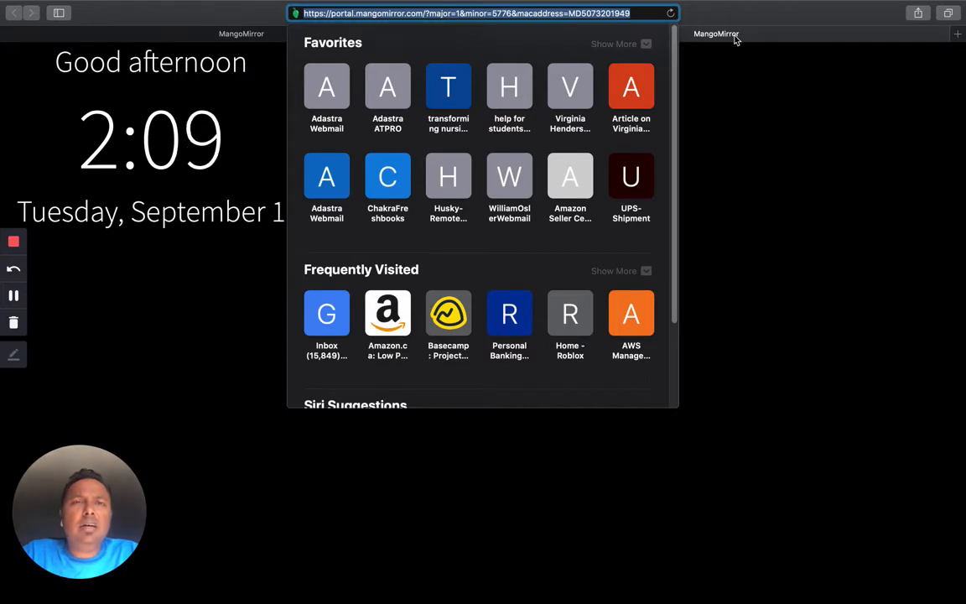
mouse_move(717, 34)
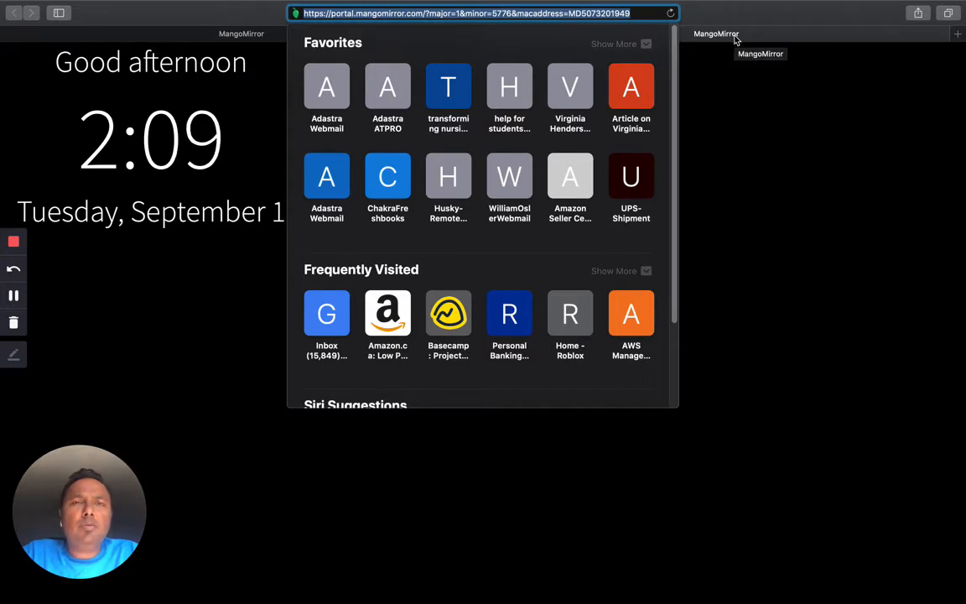
left_click(431, 40)
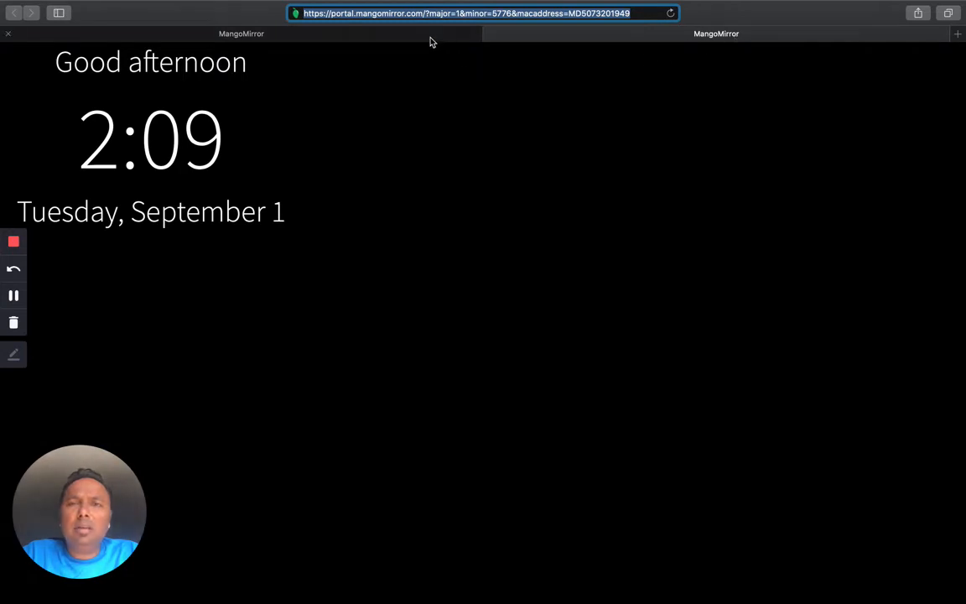
mouse_move(273, 121)
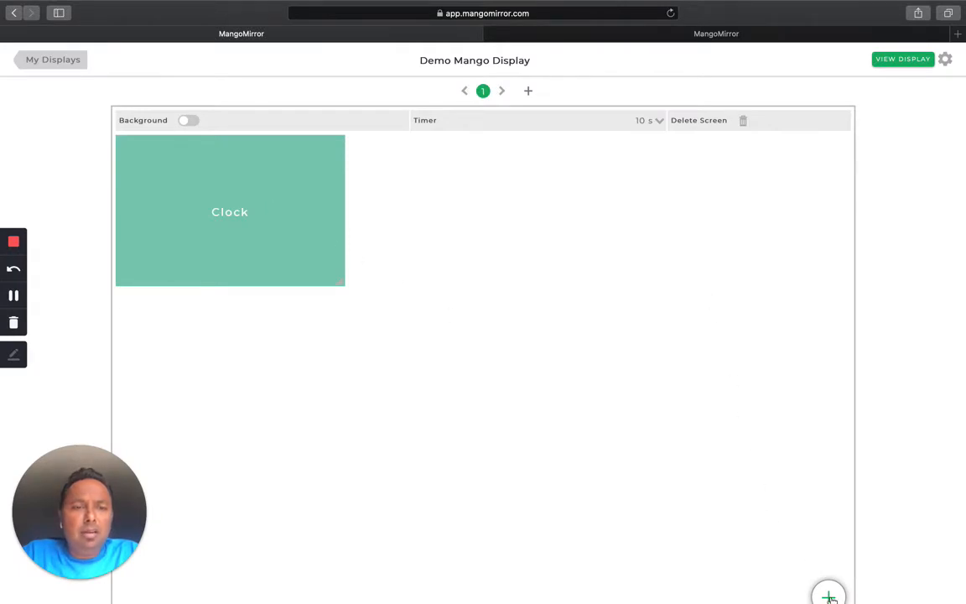
Add a Background Image widget drawing Nature and Night Sky photos from Unsplash
left_click(828, 595)
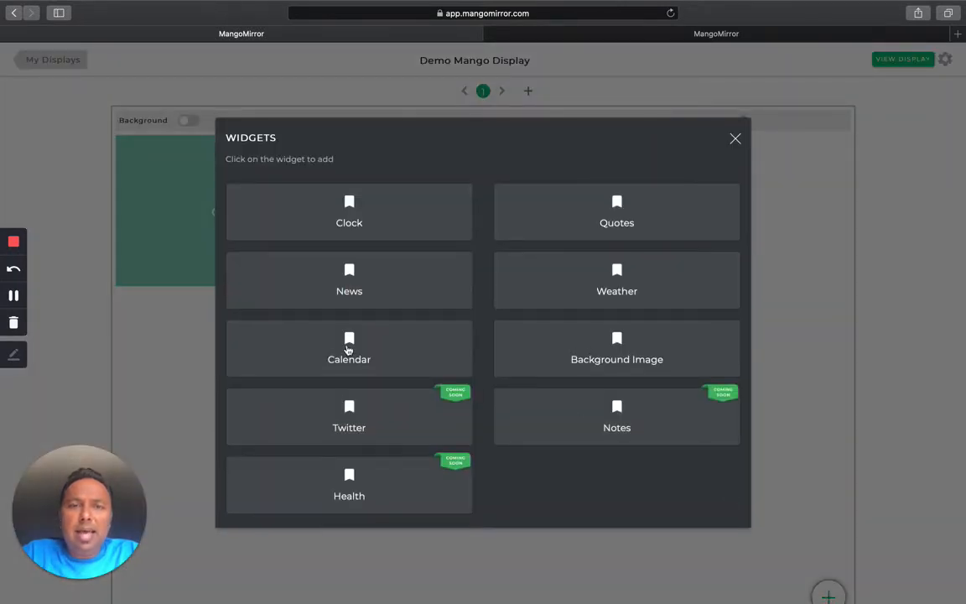
left_click(616, 348)
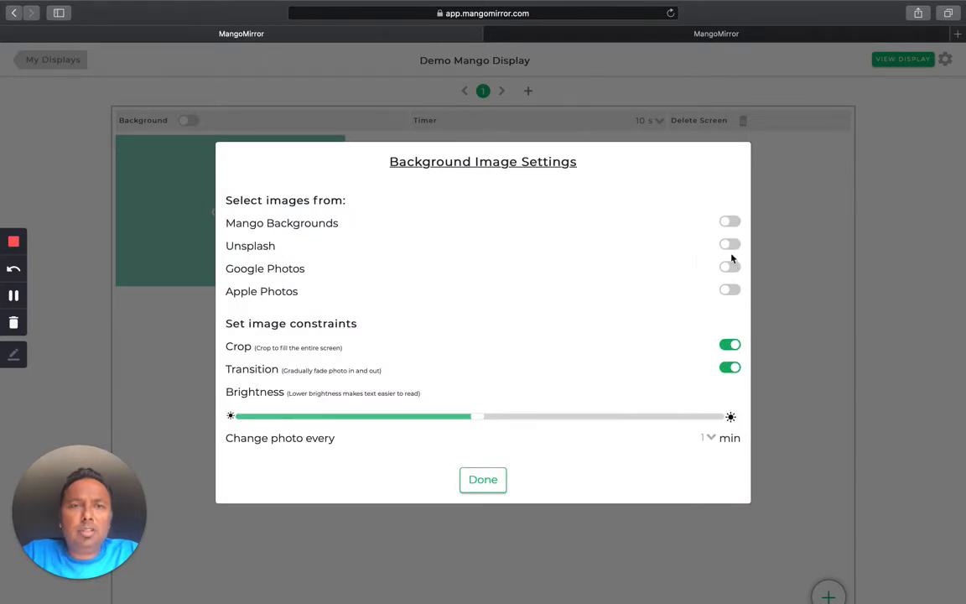
left_click(730, 245)
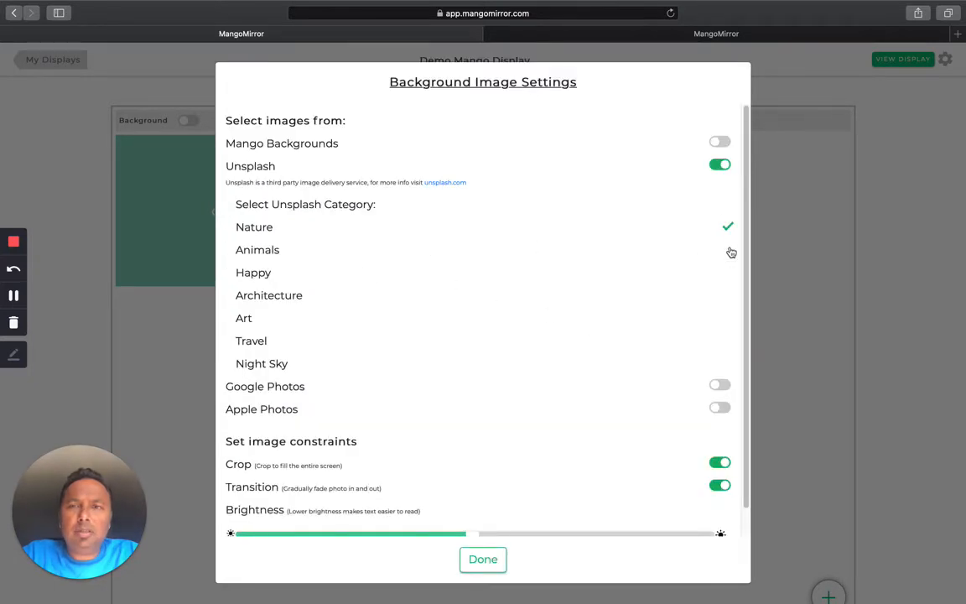
mouse_move(728, 364)
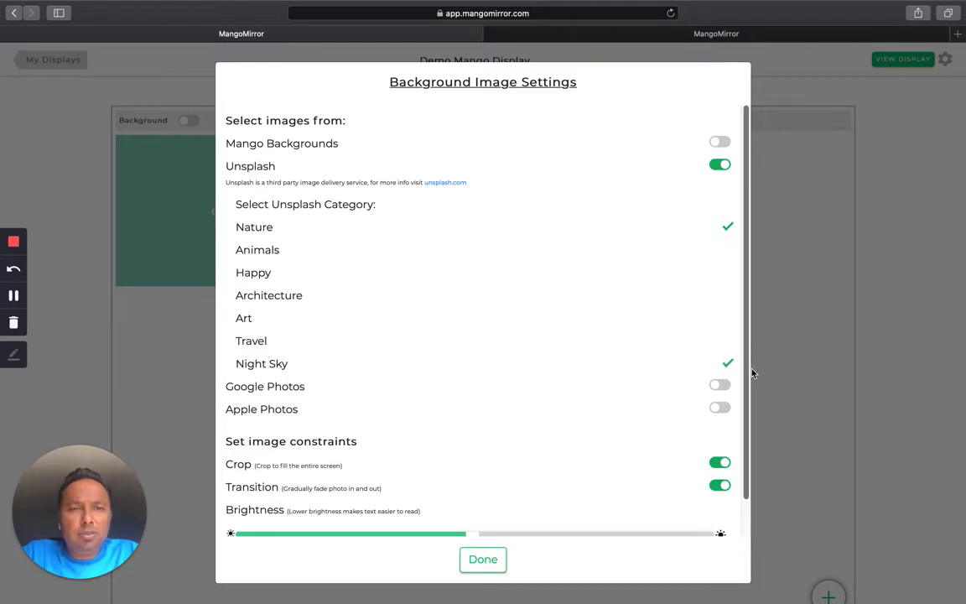
scroll("down", 3)
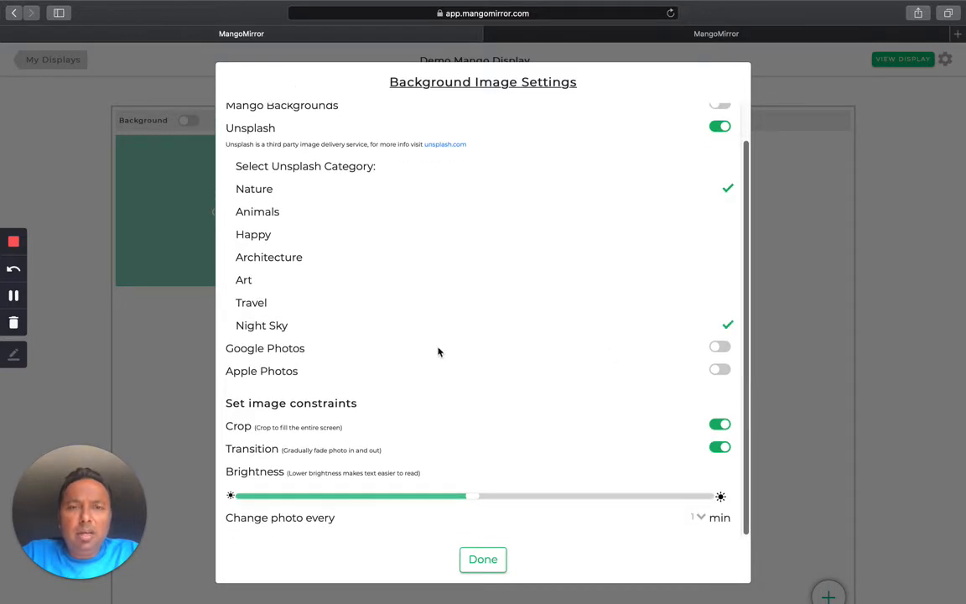
mouse_move(729, 381)
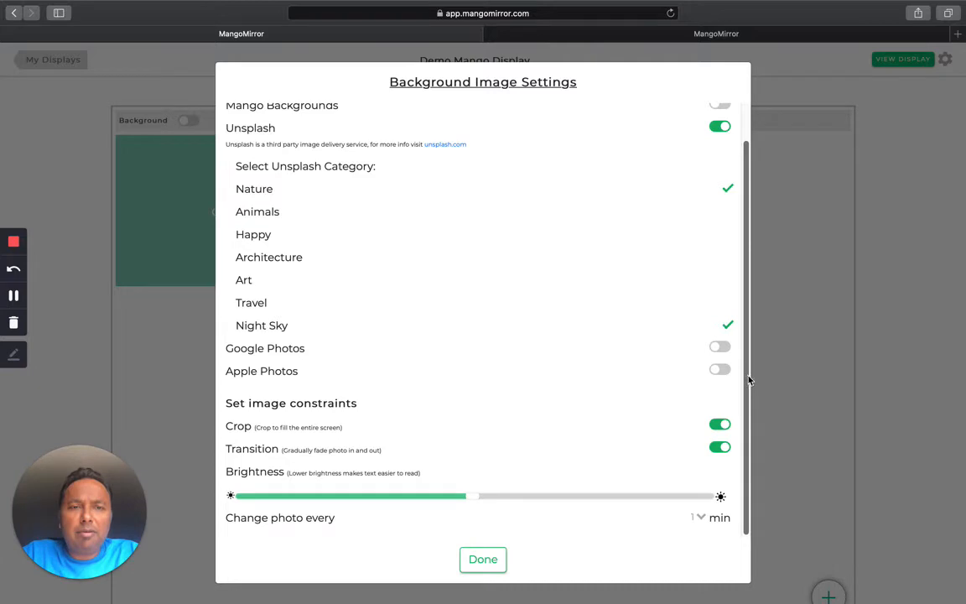
mouse_move(453, 502)
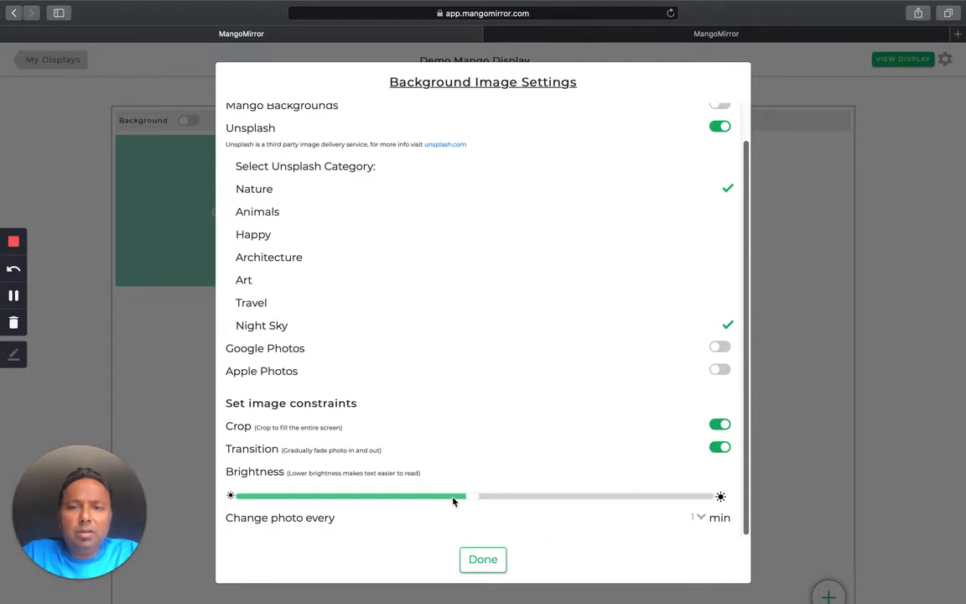
mouse_move(474, 501)
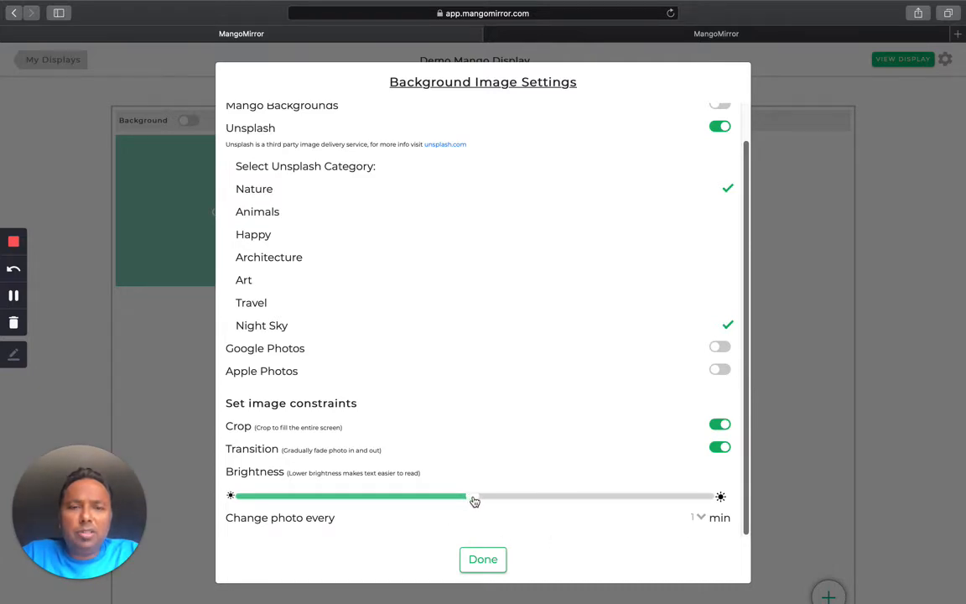
Dim the background brightness slightly and set photos to change every 2 minutes
left_click_drag(475, 496, 432, 497)
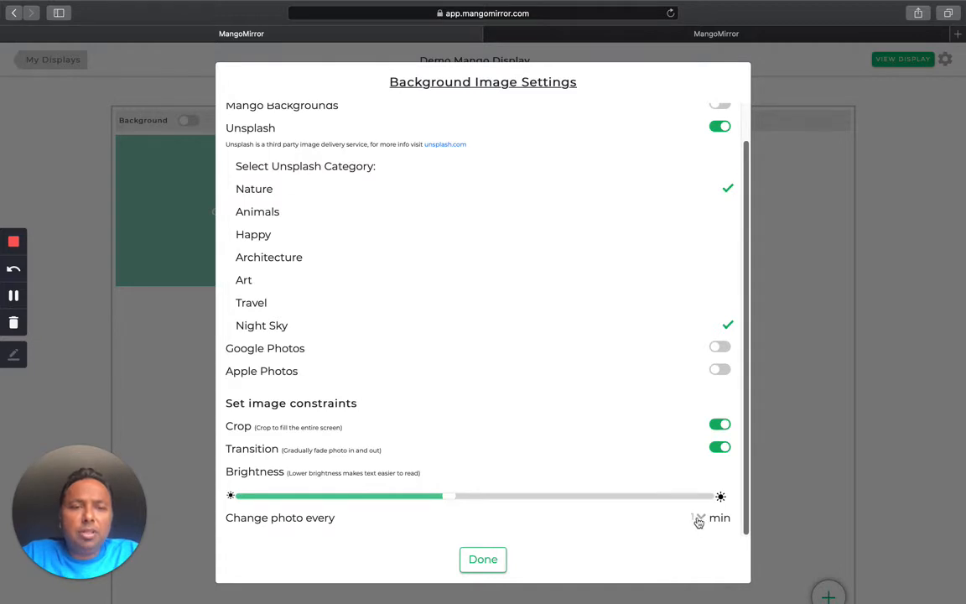
left_click(699, 520)
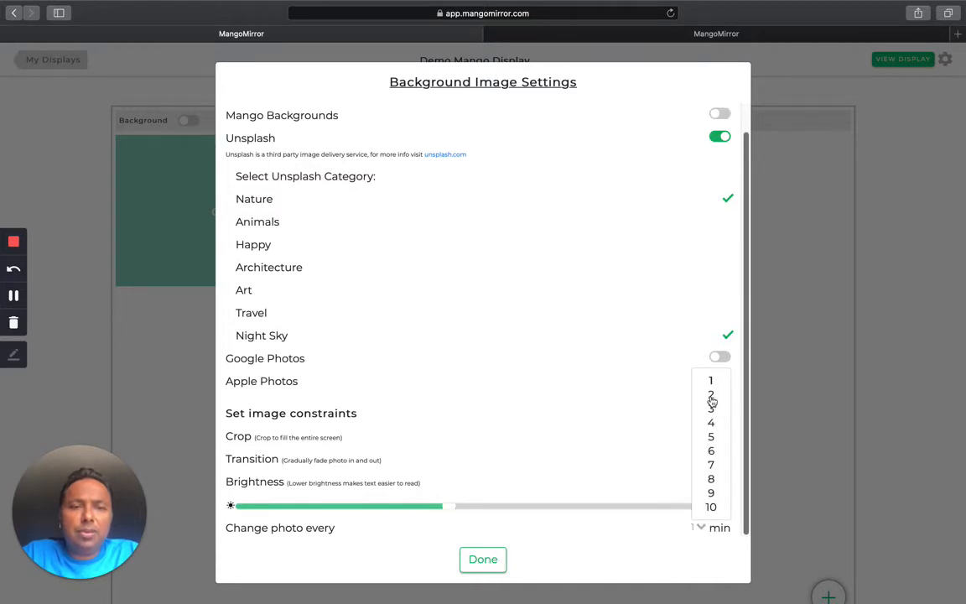
left_click(712, 394)
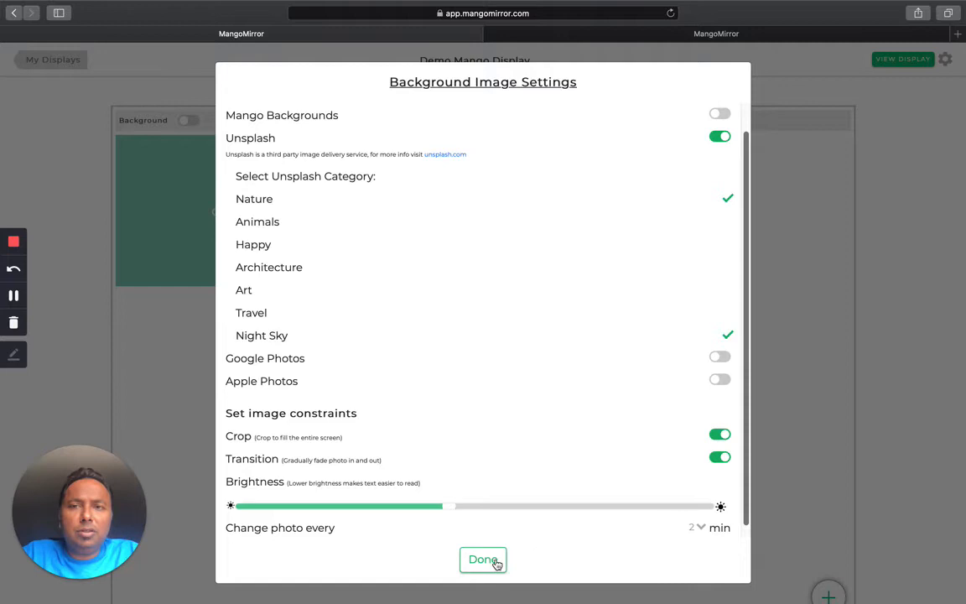
Save the background settings so the night-sky photo shows behind the clock
left_click(482, 559)
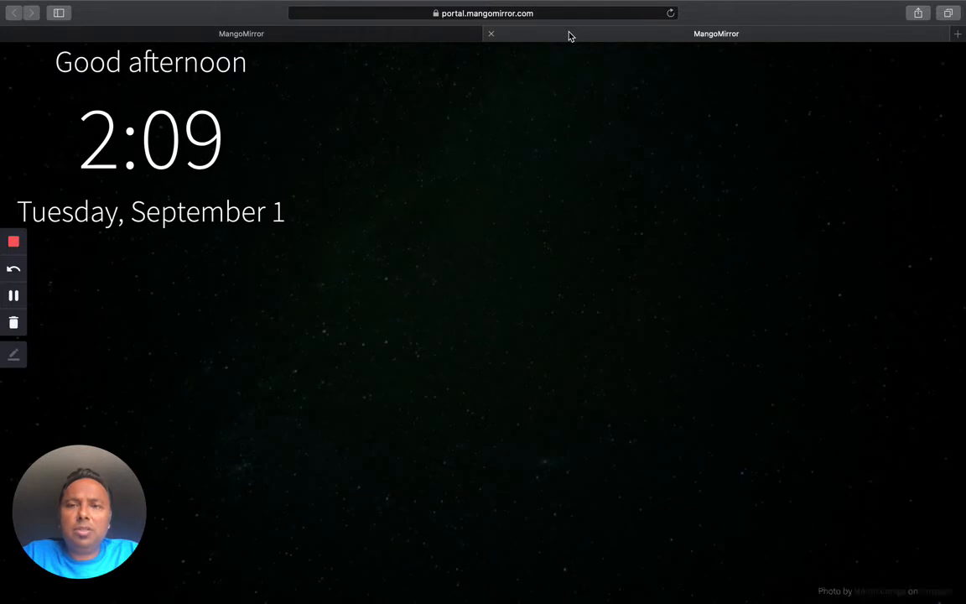
mouse_move(529, 92)
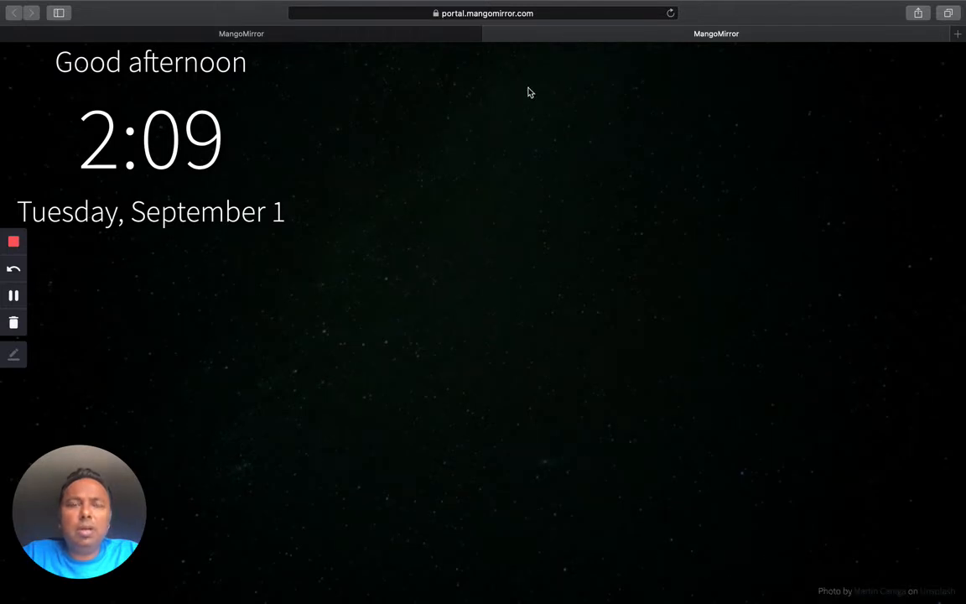
mouse_move(411, 47)
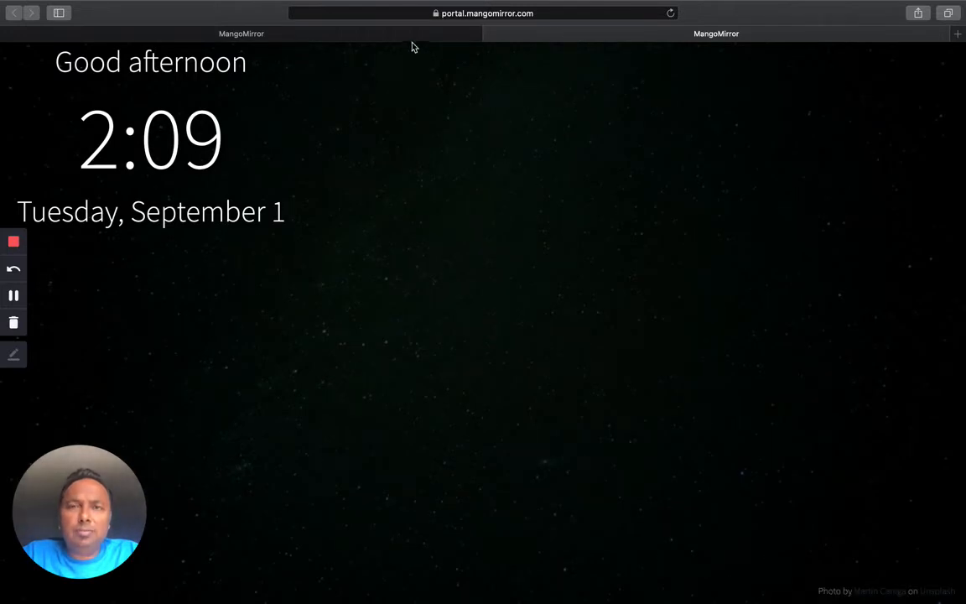
mouse_move(411, 40)
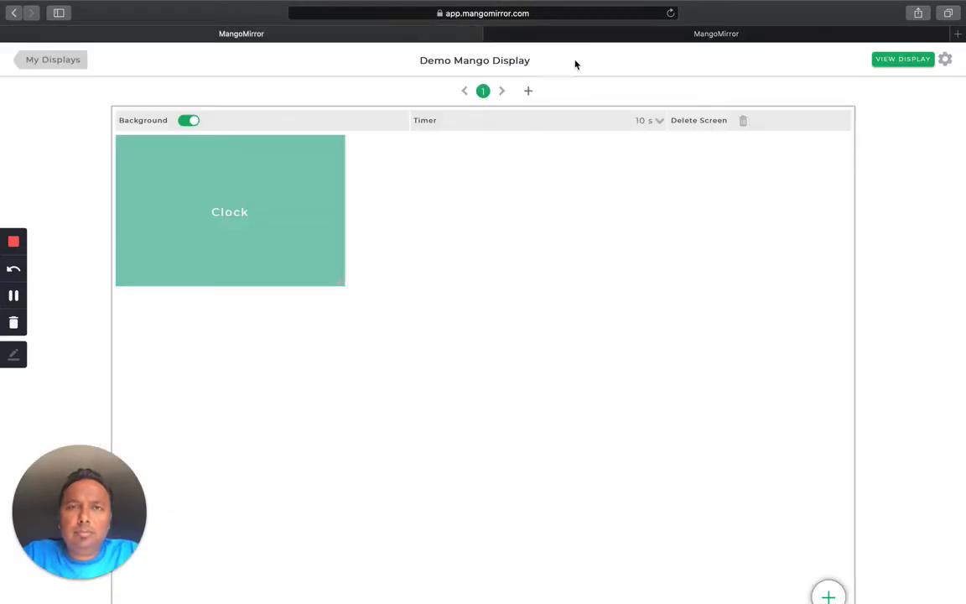
left_click(902, 59)
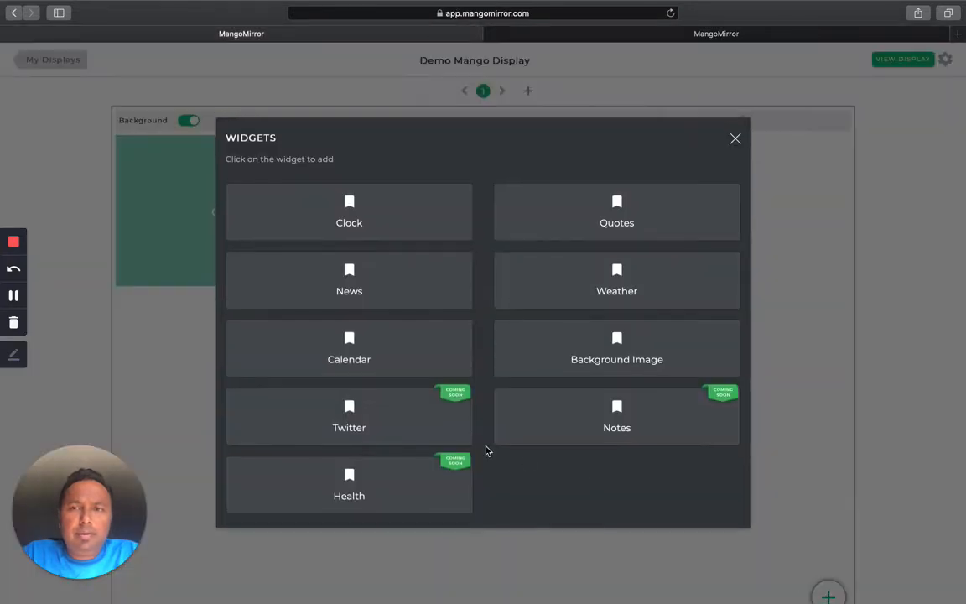
left_click(617, 348)
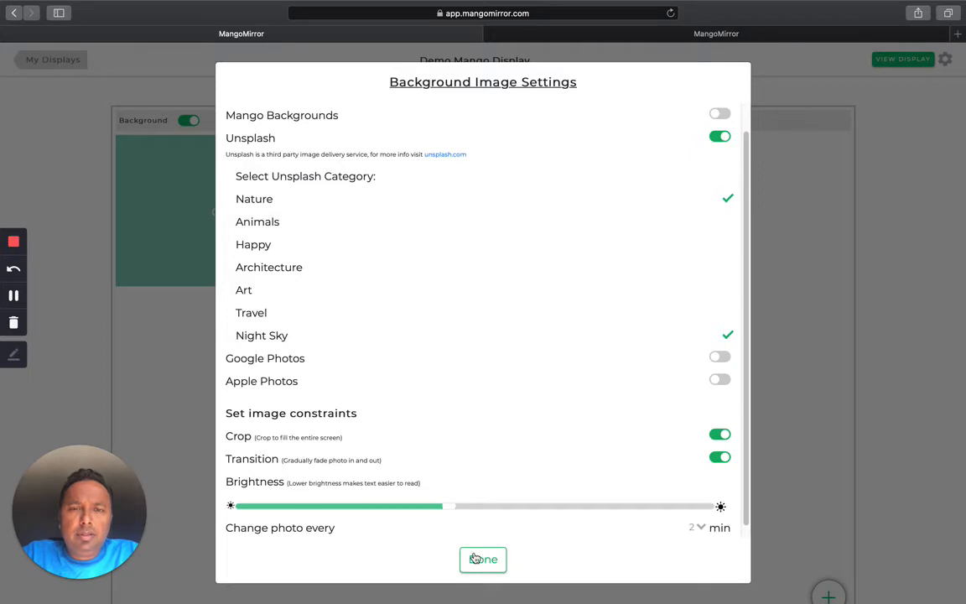
left_click(482, 560)
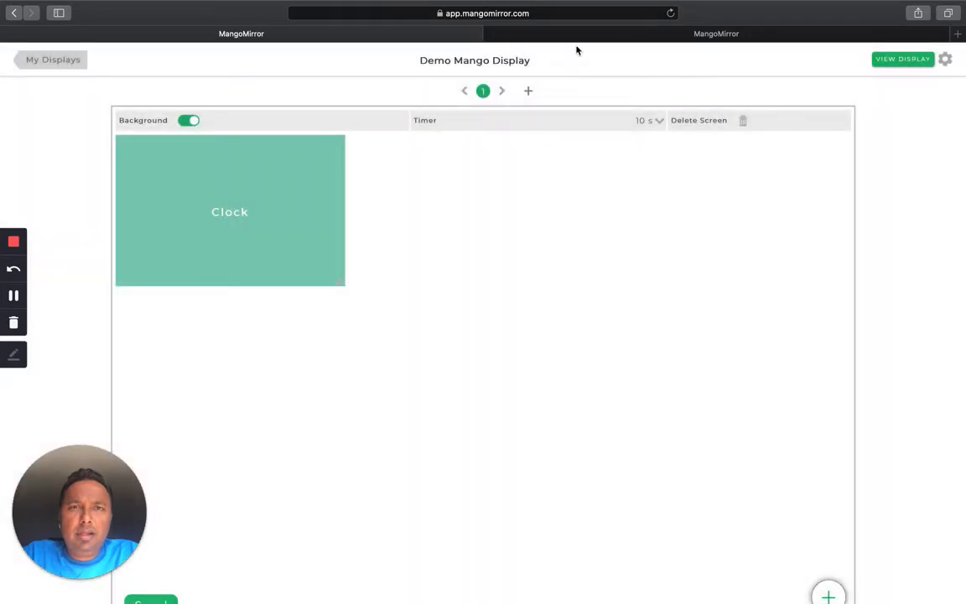
left_click(903, 59)
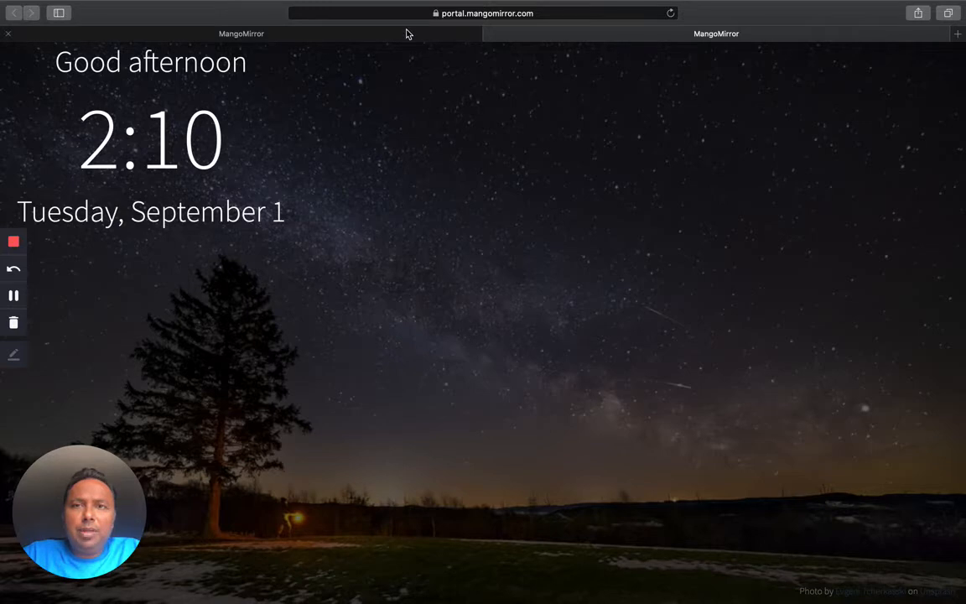
mouse_move(327, 78)
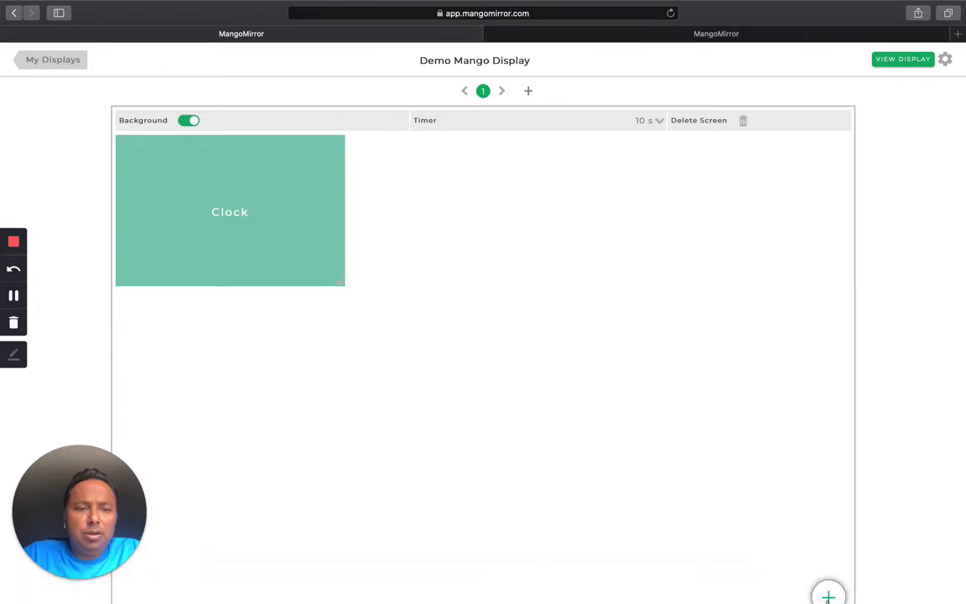
Add a Calendar widget and start linking a Google account for it
left_click(827, 595)
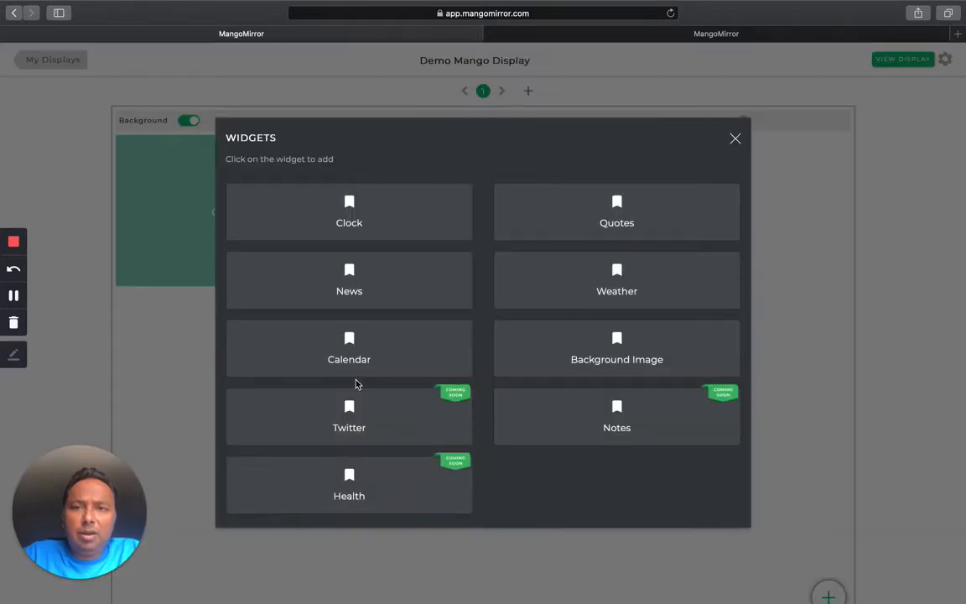
left_click(349, 348)
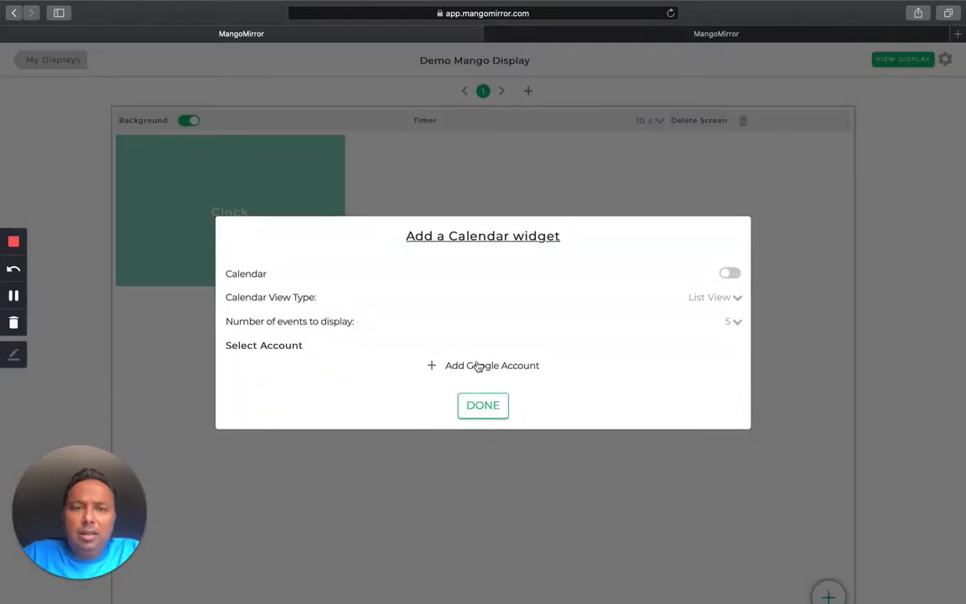
mouse_move(530, 364)
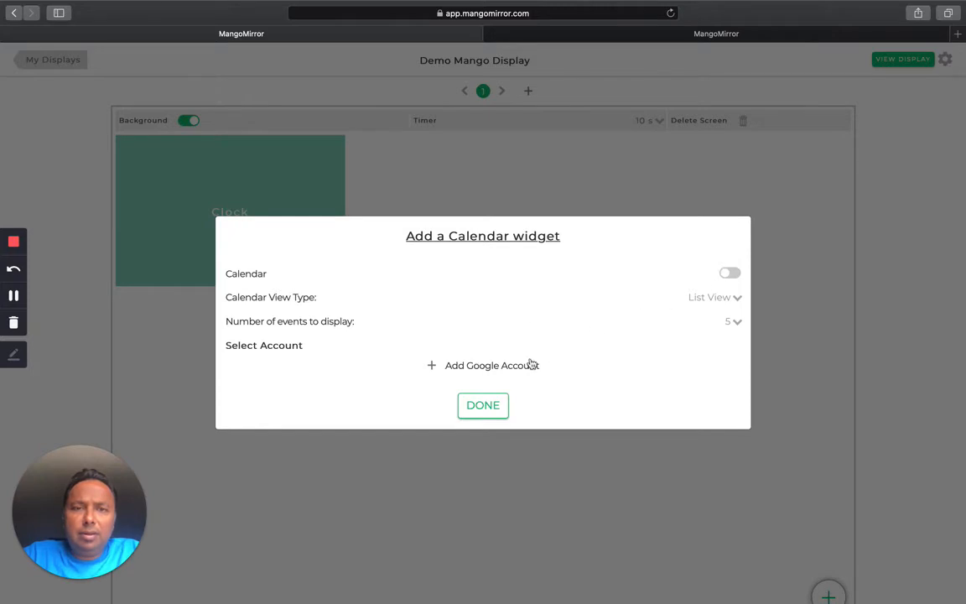
left_click(491, 365)
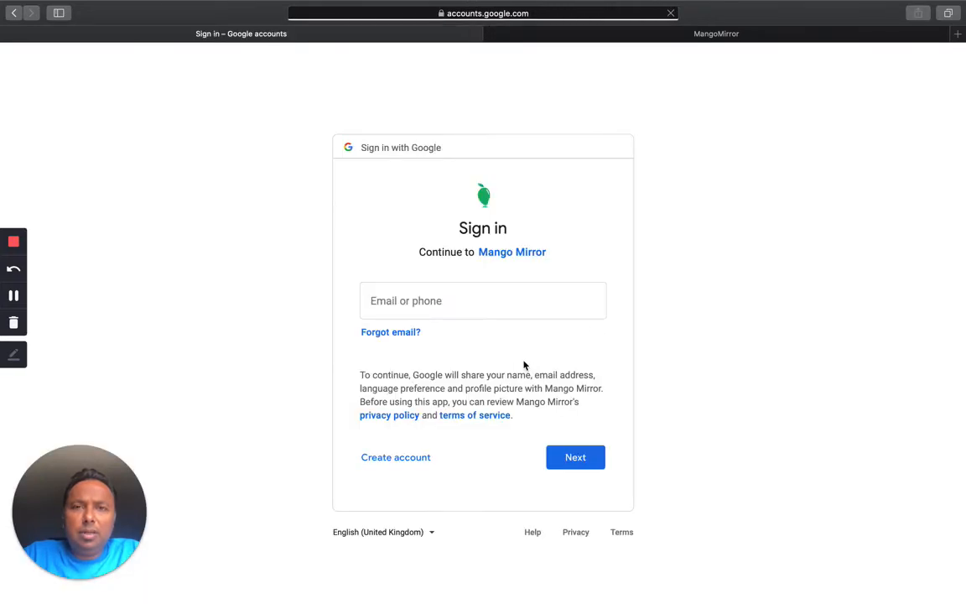
Sign in with the saved Mango Display Google account and allow Mango Mirror calendar access
left_click(482, 300)
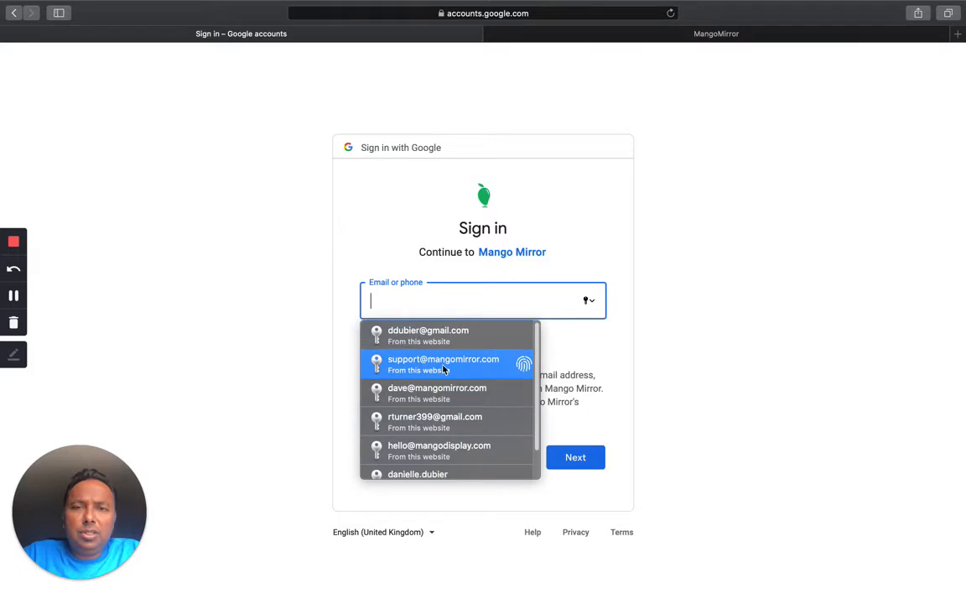
mouse_move(447, 451)
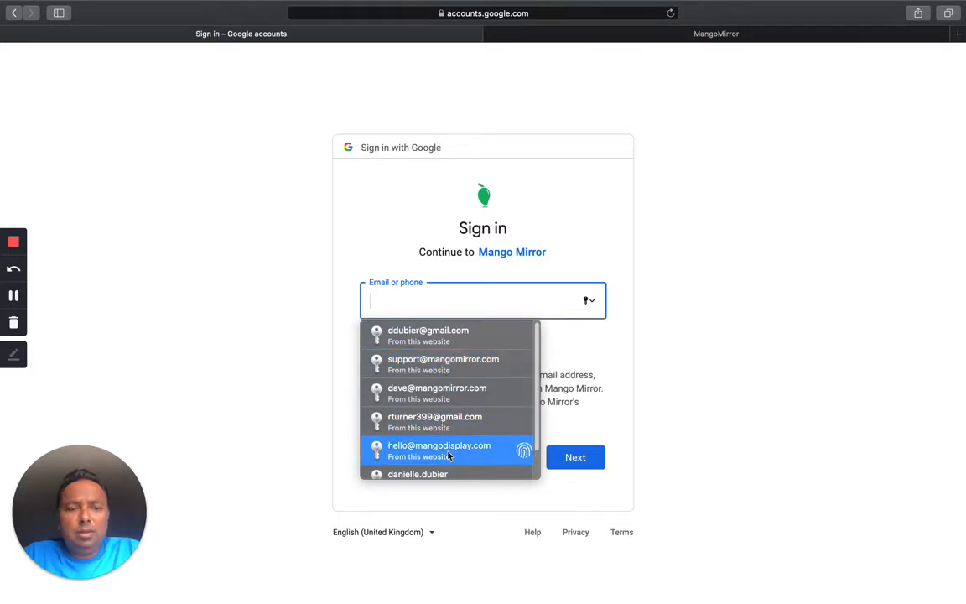
left_click(439, 445)
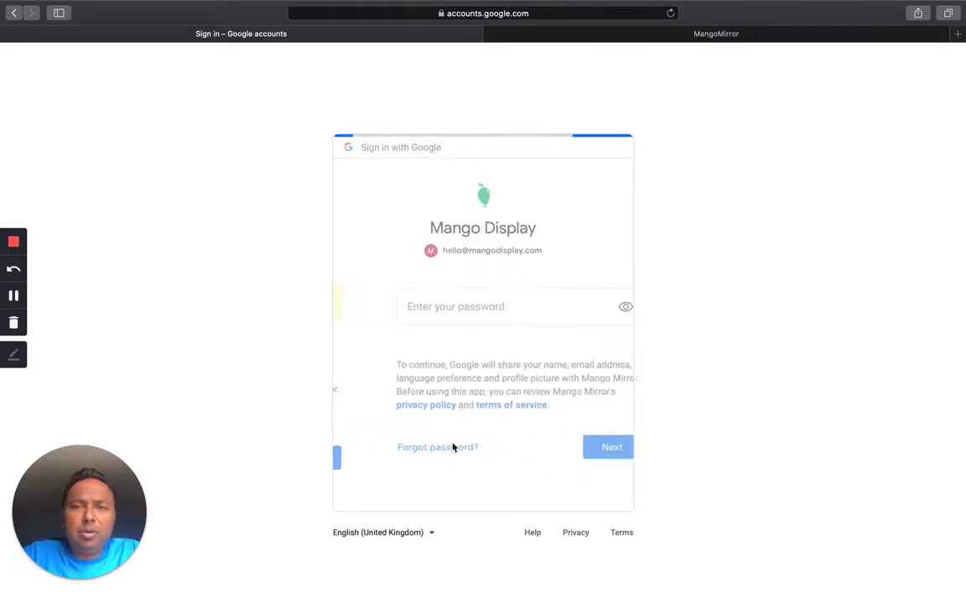
left_click(455, 306)
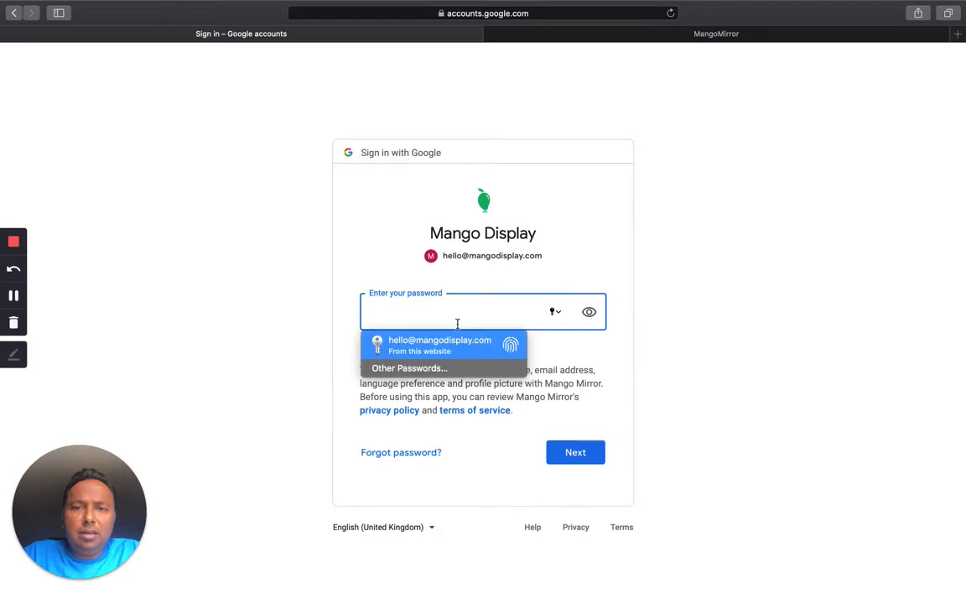
left_click(439, 343)
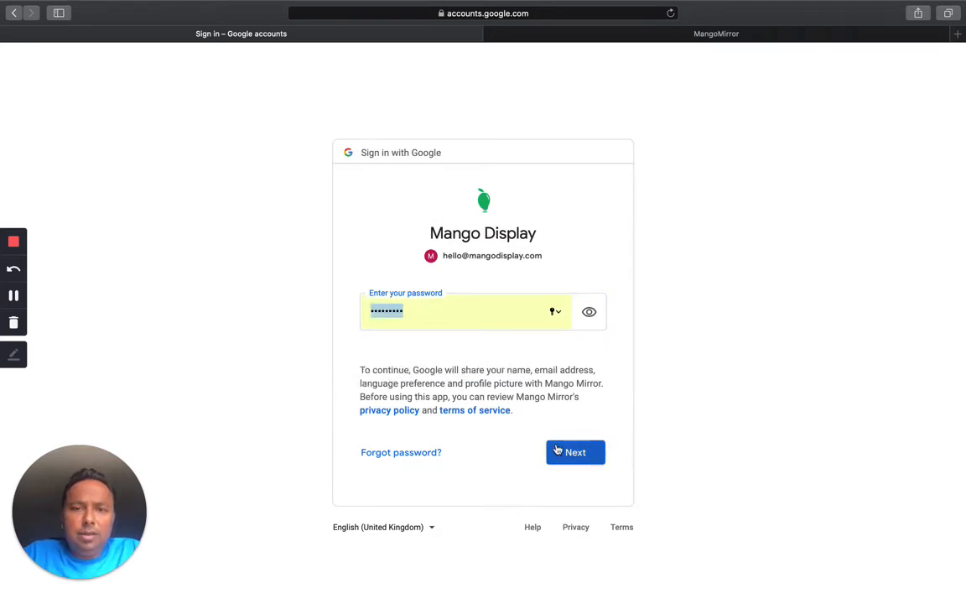
left_click(575, 452)
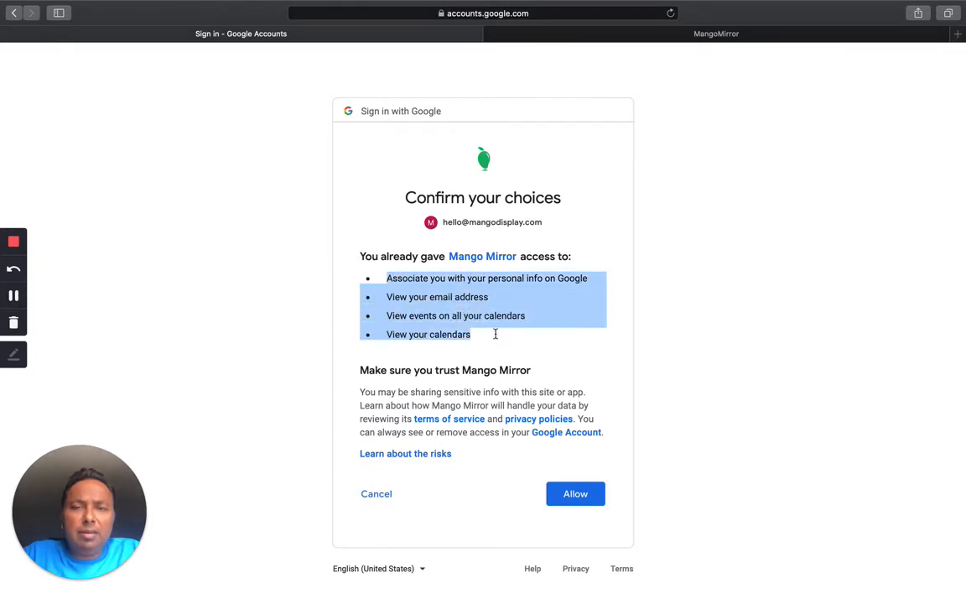
mouse_move(614, 445)
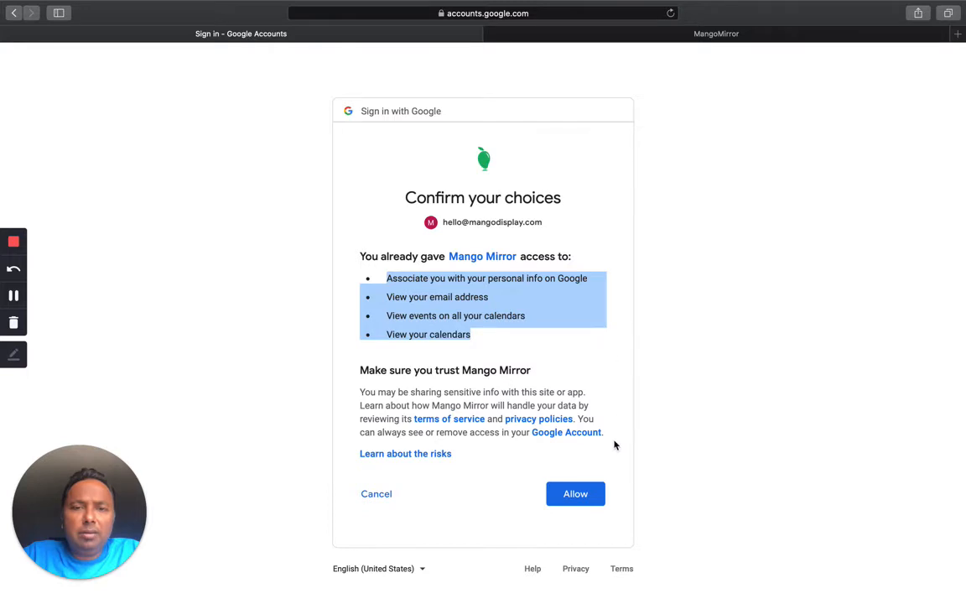
mouse_move(460, 424)
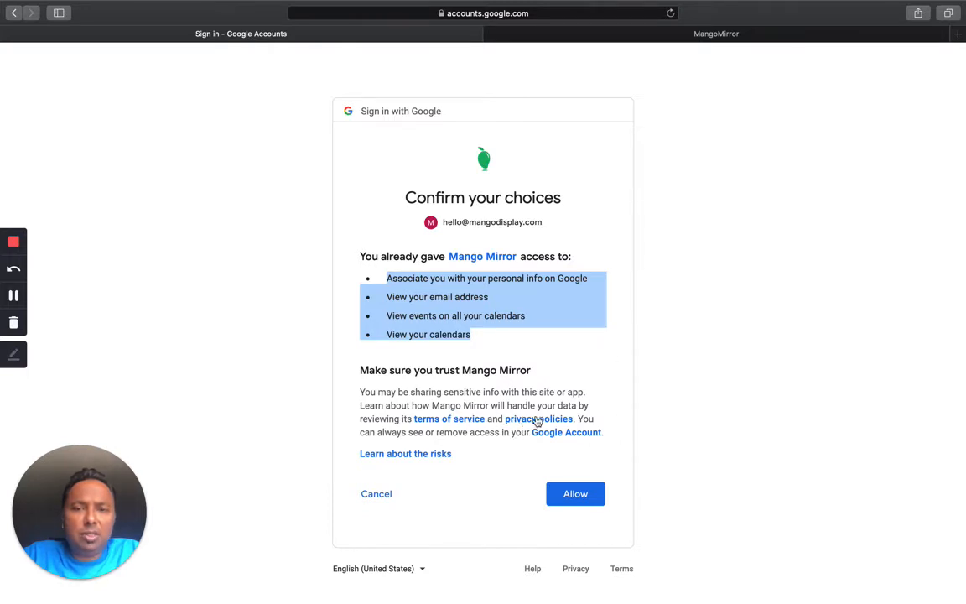
mouse_move(371, 454)
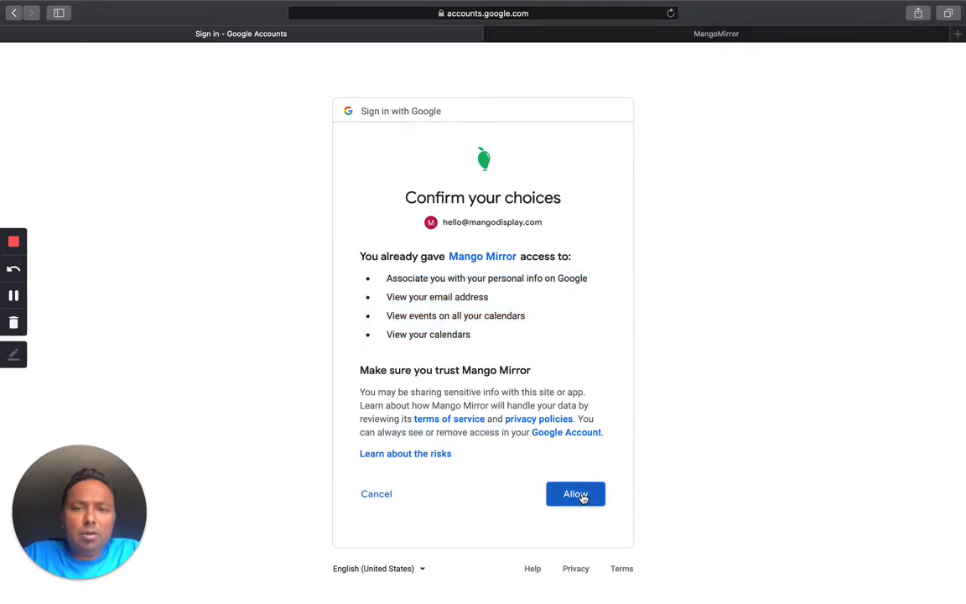
left_click(576, 493)
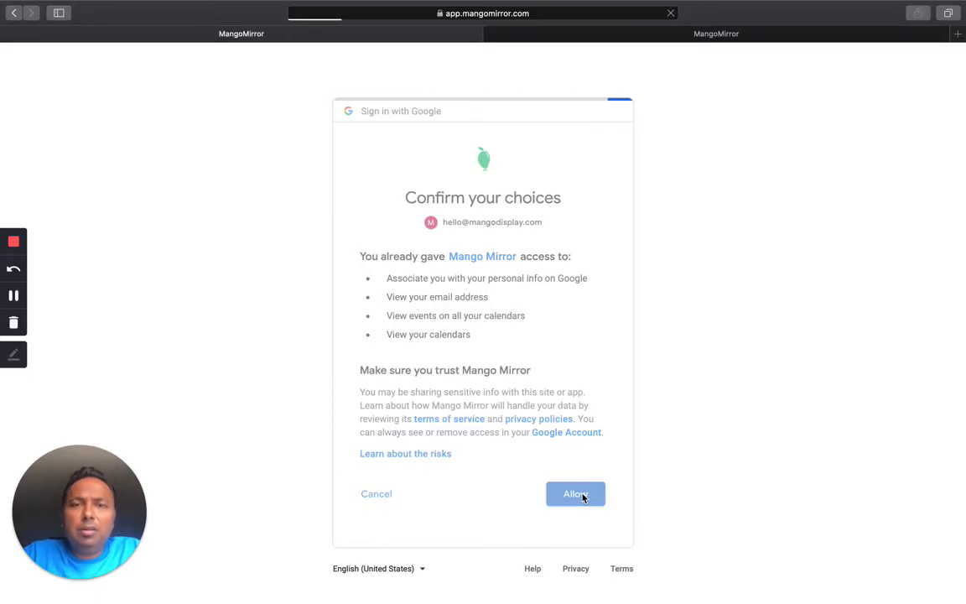
Turn on the linked account's calendar in Month View and add the widget
left_click(576, 493)
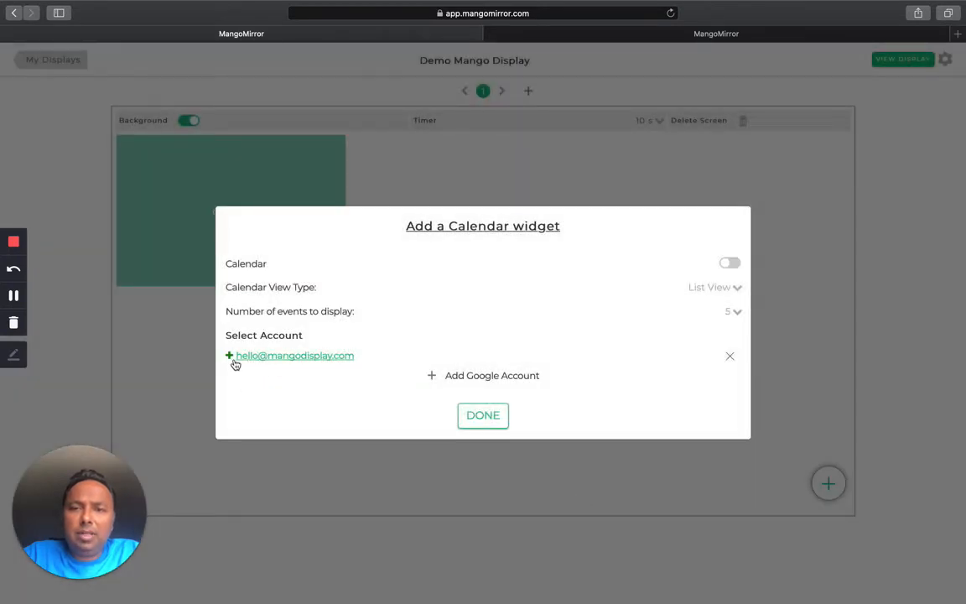
left_click(294, 355)
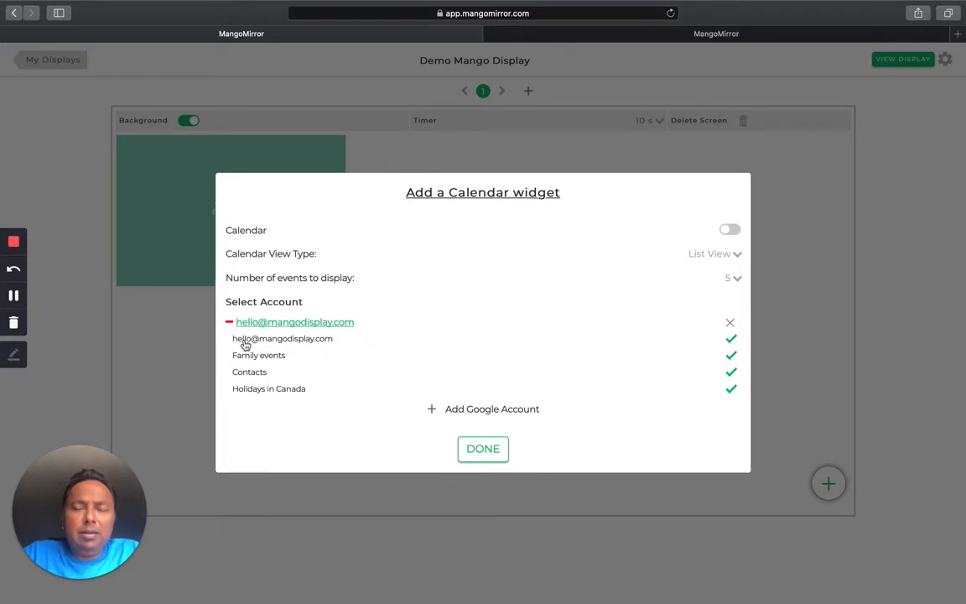
mouse_move(726, 369)
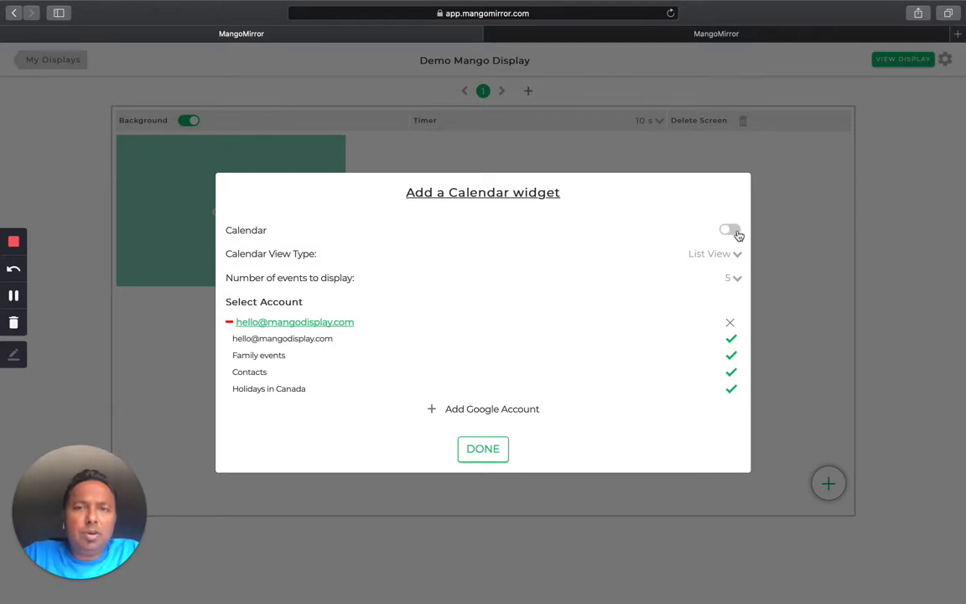
left_click(729, 229)
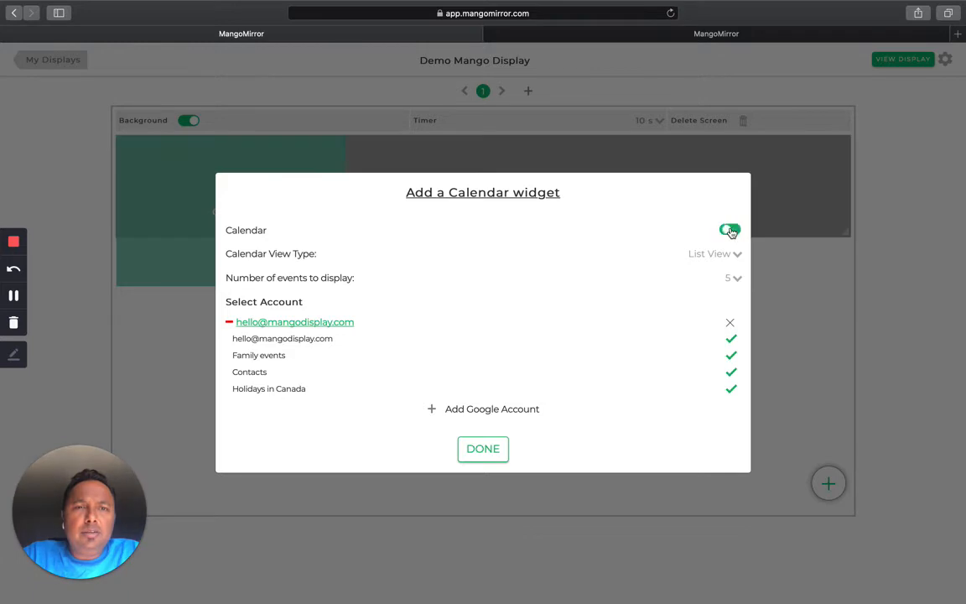
left_click(730, 229)
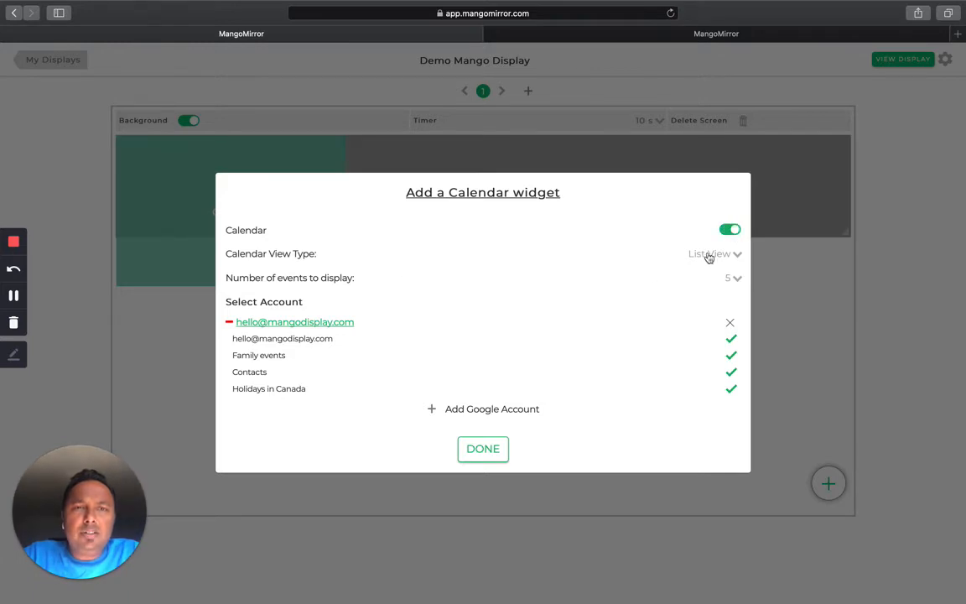
mouse_move(730, 261)
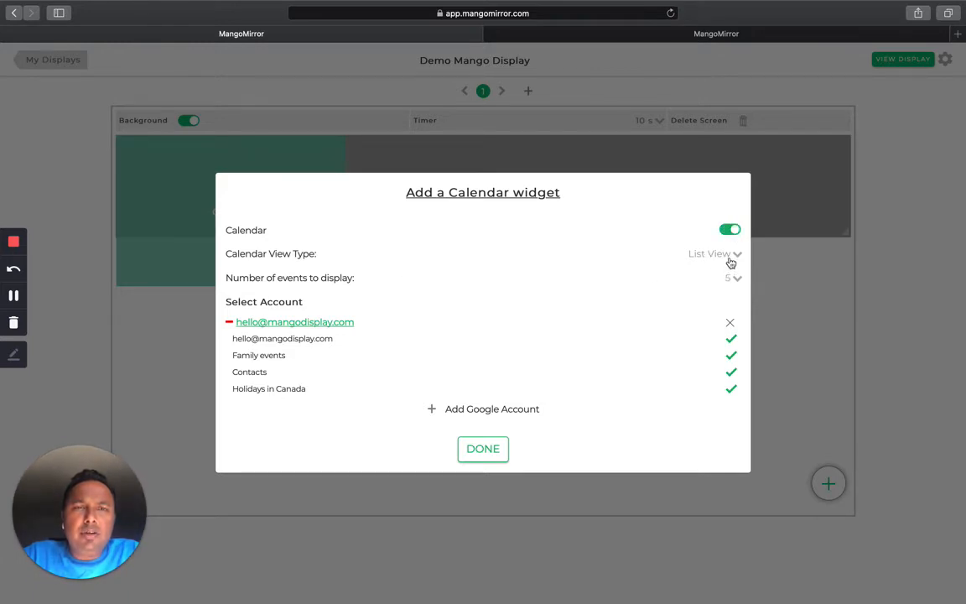
left_click(708, 254)
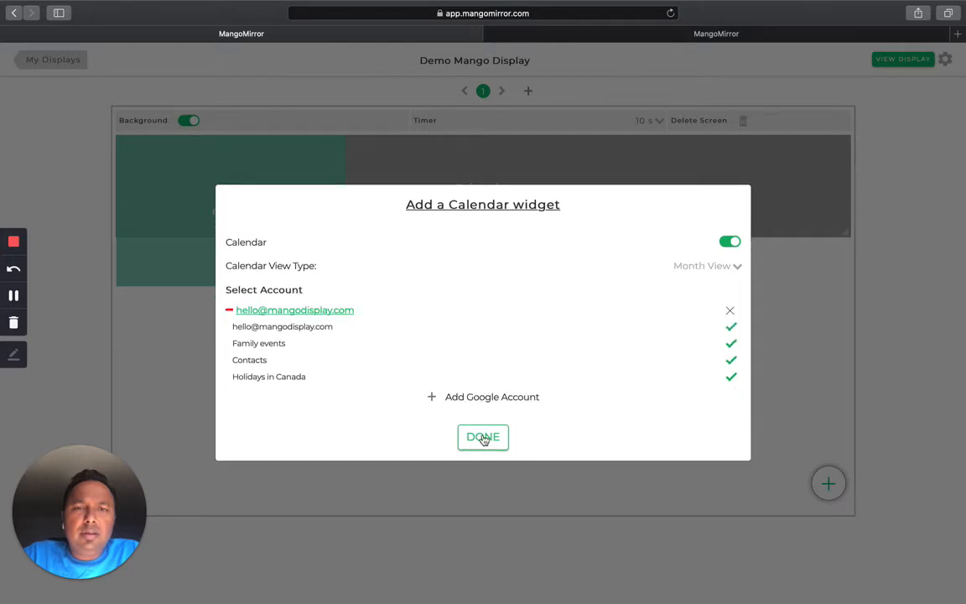
left_click(483, 437)
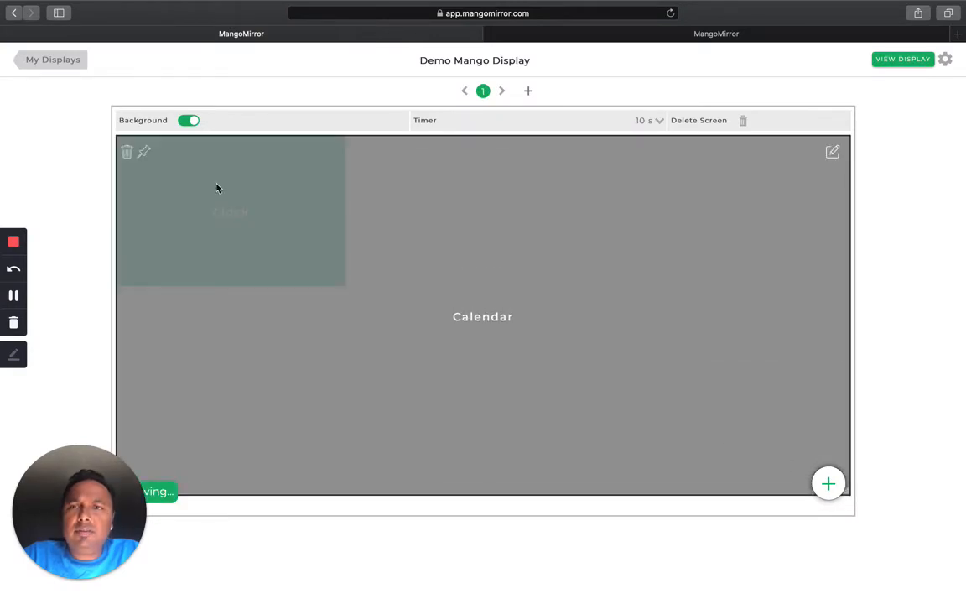
mouse_move(828, 483)
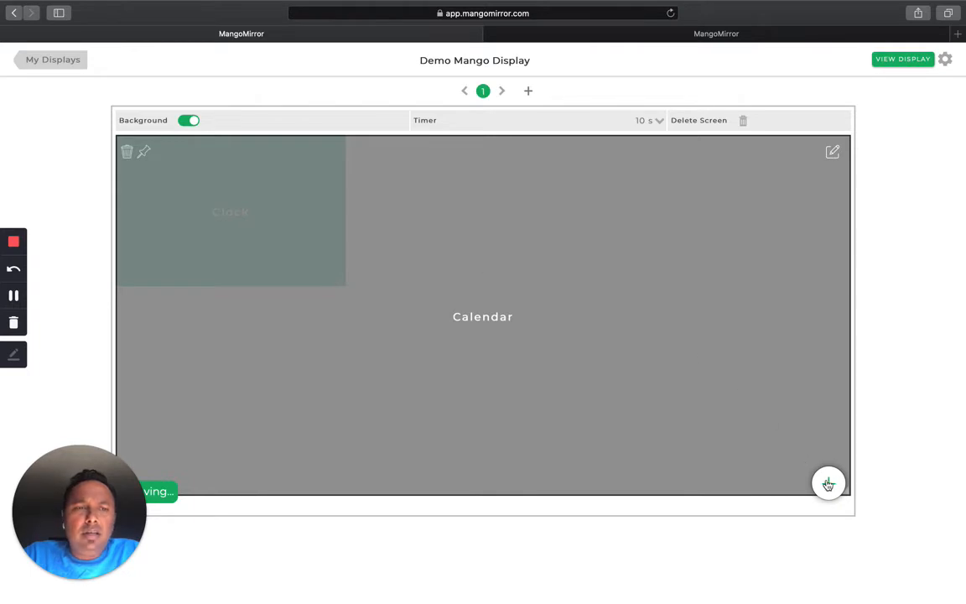
Move the Calendar aside, then delete the Clock widget and confirm the deletion
left_click_drag(828, 483, 717, 472)
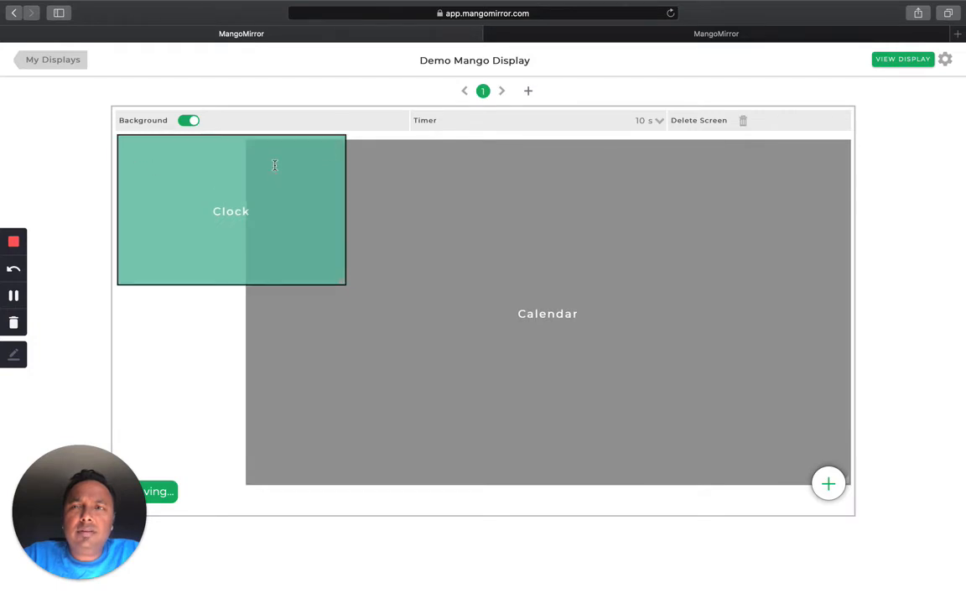
left_click(129, 151)
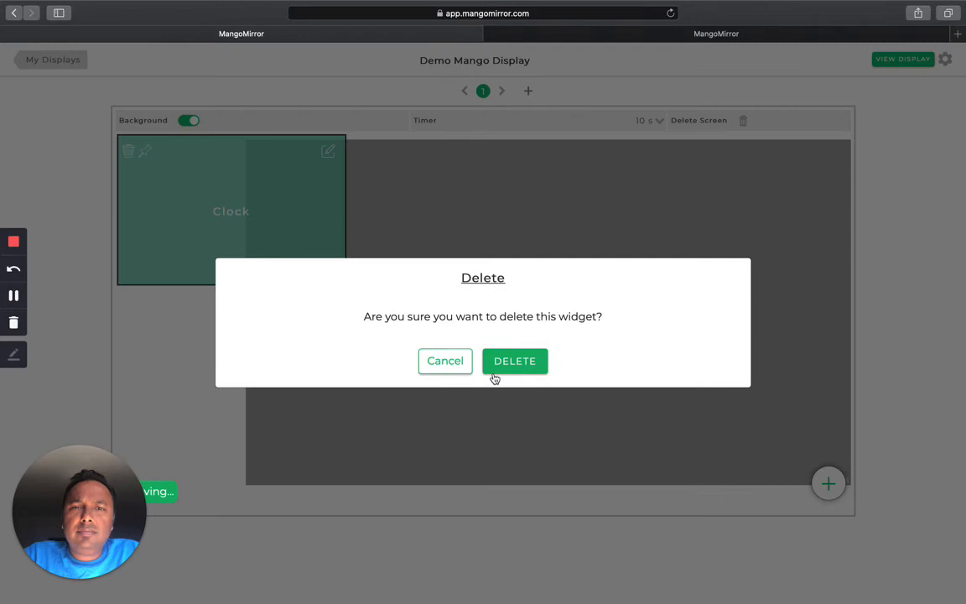
left_click(515, 361)
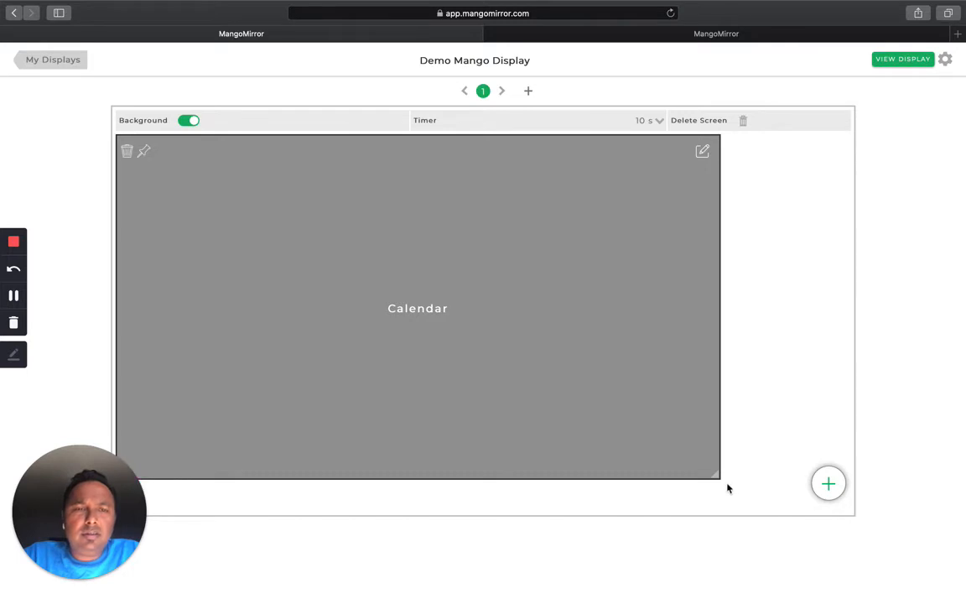
mouse_move(733, 472)
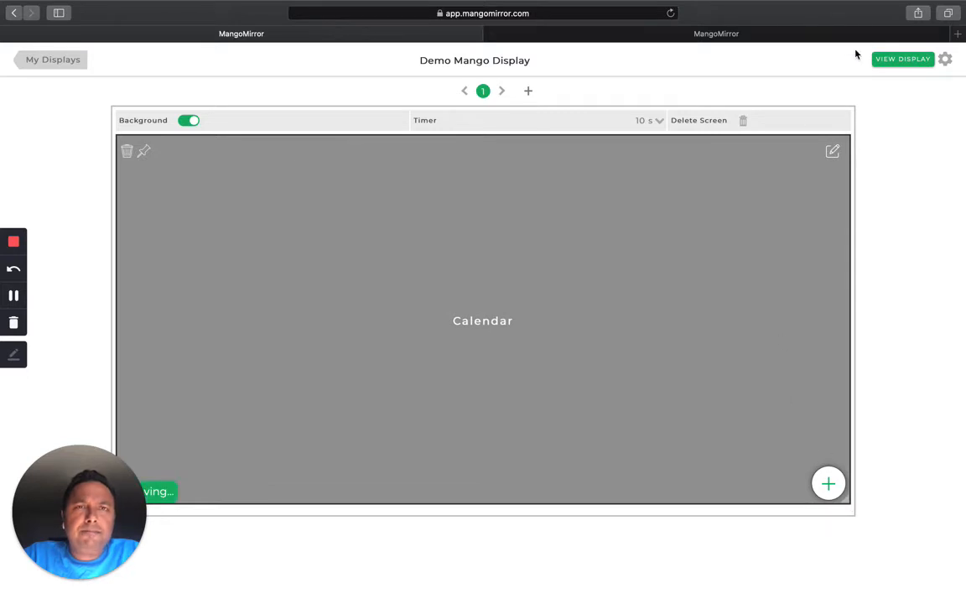
mouse_move(155, 503)
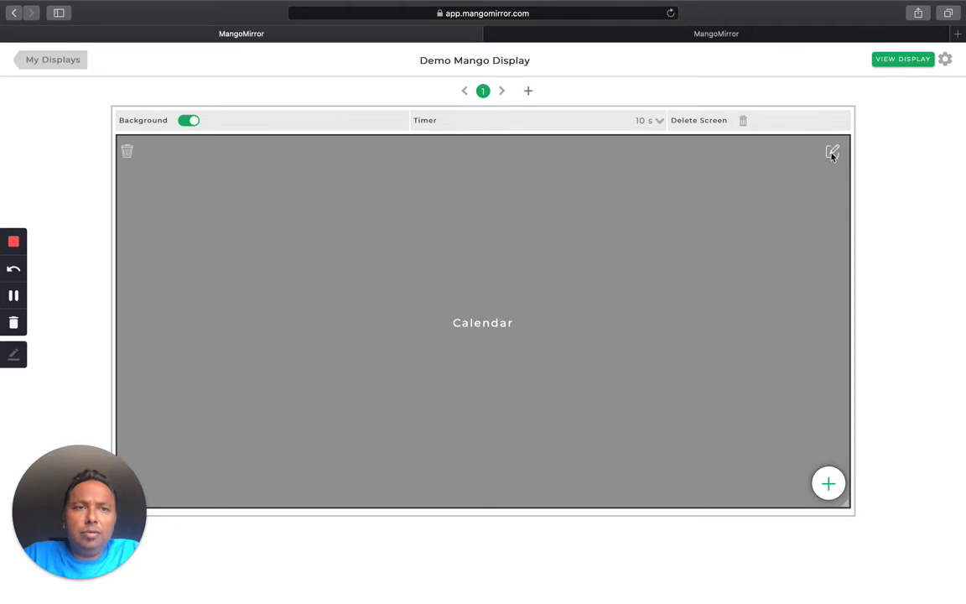
Set the Calendar widget's view type to List View and confirm the settings
left_click(833, 152)
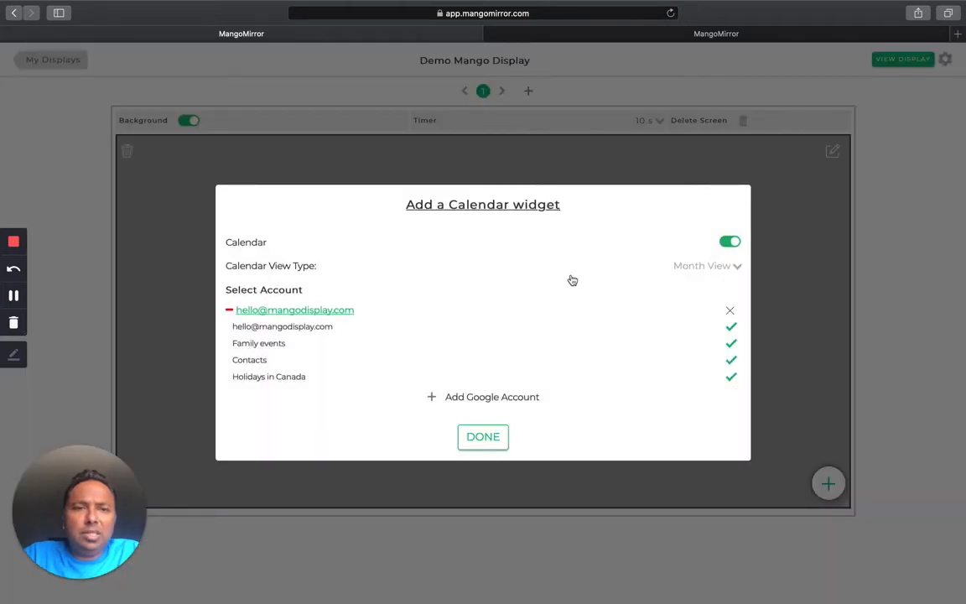
left_click(707, 266)
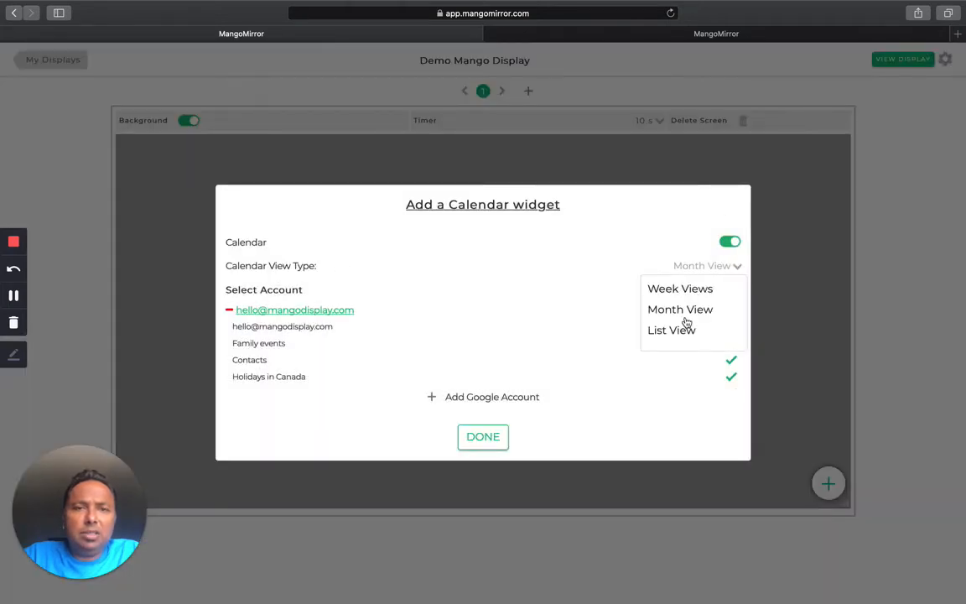
left_click(672, 329)
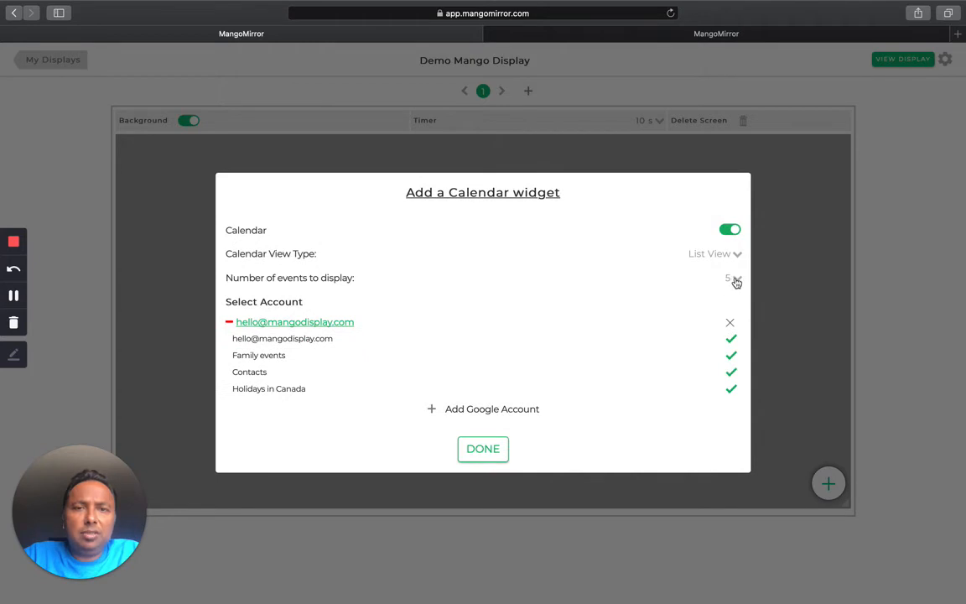
mouse_move(571, 436)
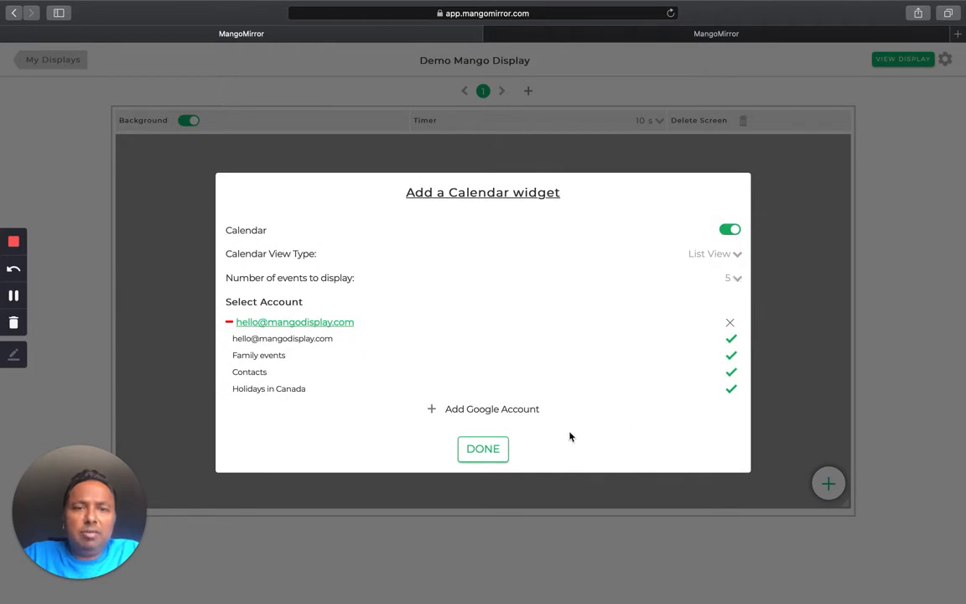
left_click(483, 449)
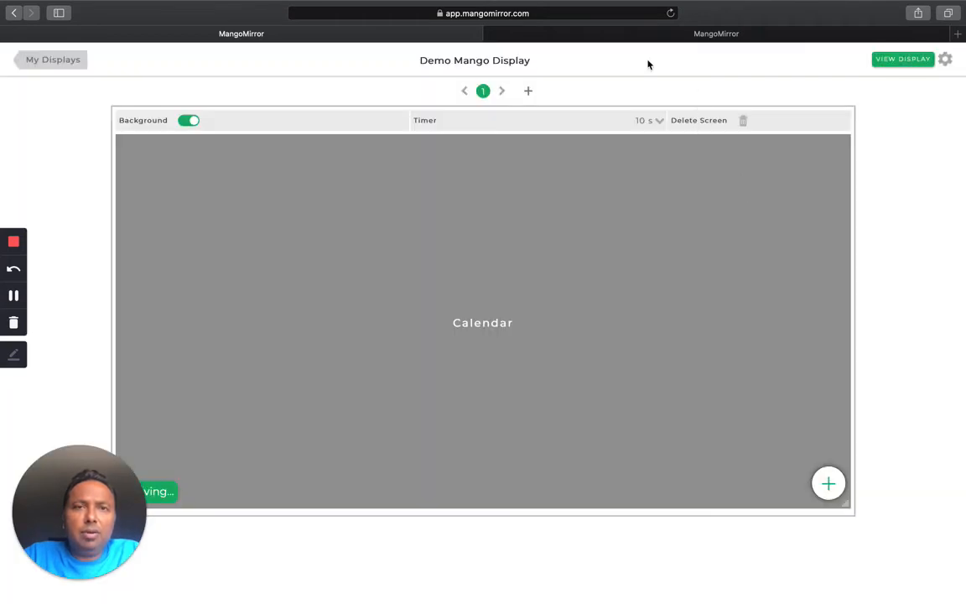
Add a new Clock widget to screen 1 from the Widgets panel
left_click(902, 58)
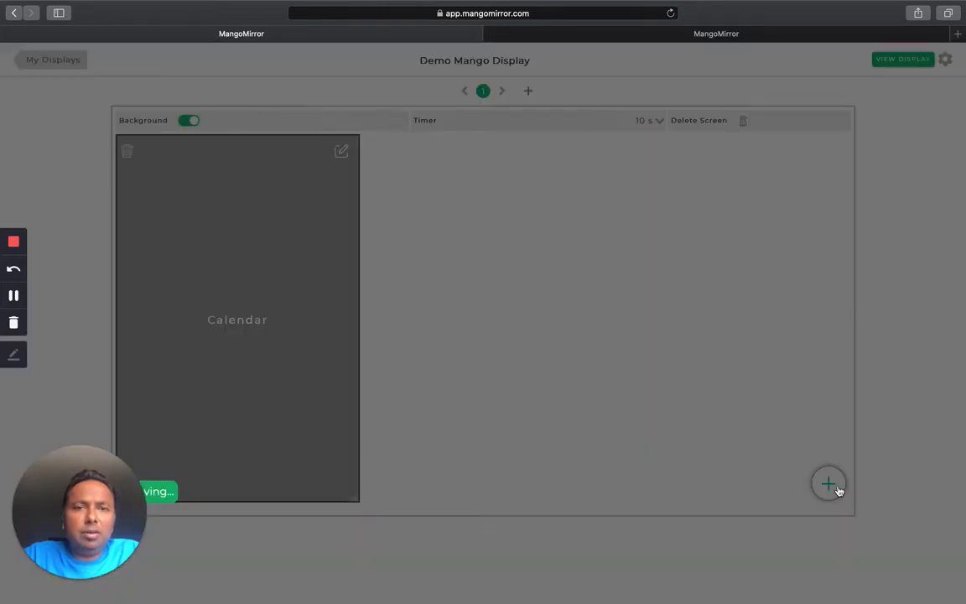
left_click(829, 483)
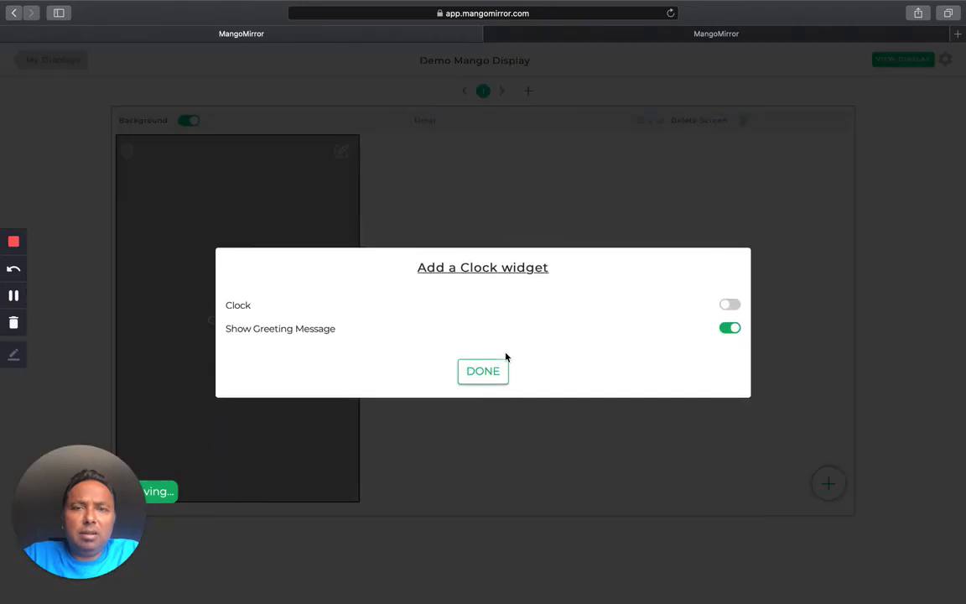
left_click(729, 305)
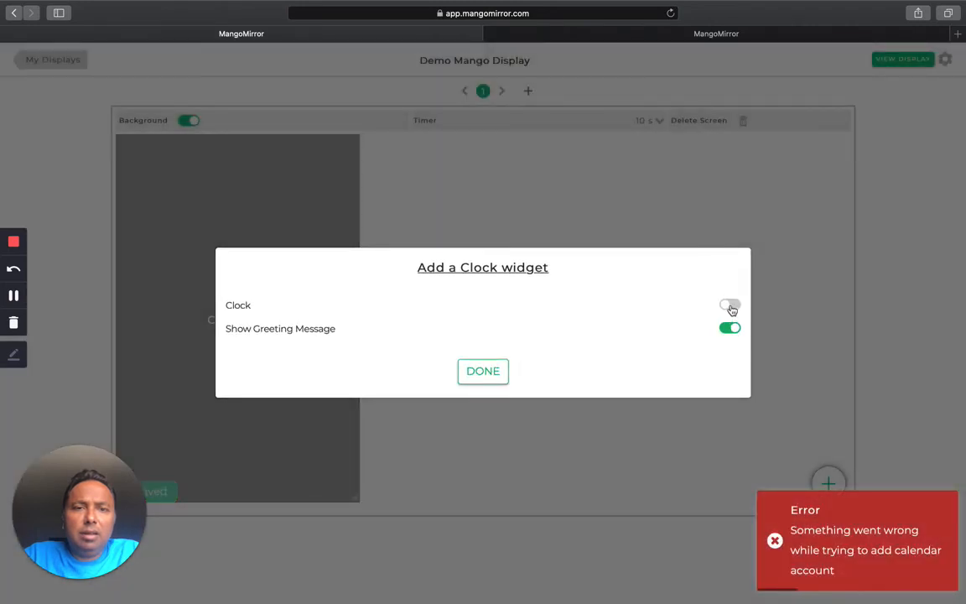
left_click(483, 371)
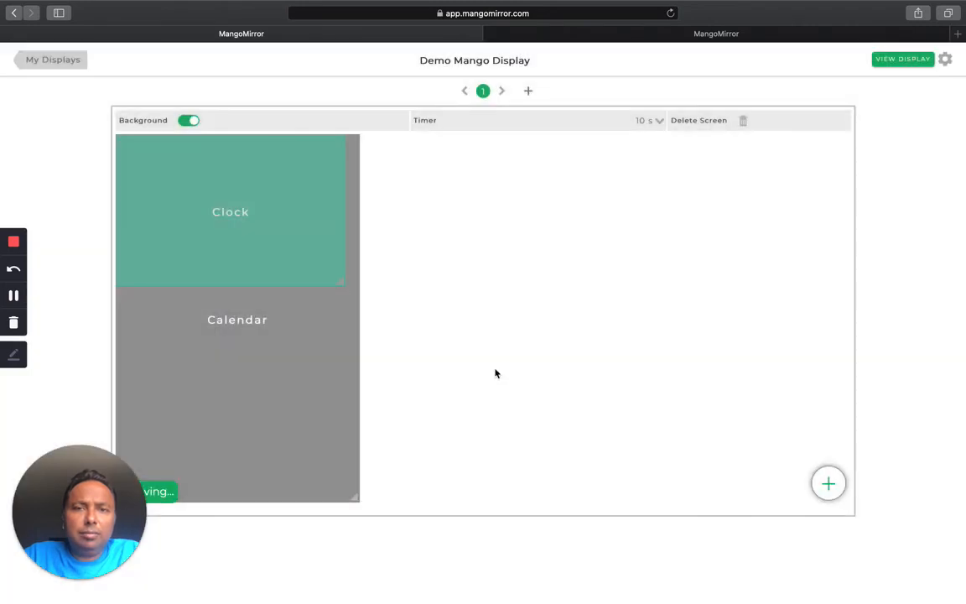
Drag the Clock widget off the calendar into the top-right corner of screen 1
left_click_drag(230, 211, 579, 210)
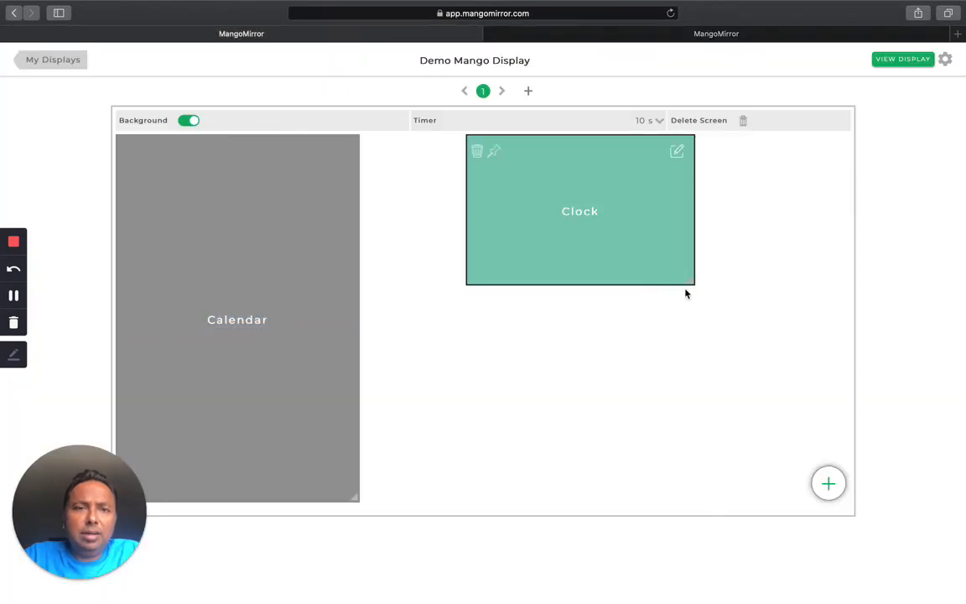
left_click_drag(688, 284, 638, 214)
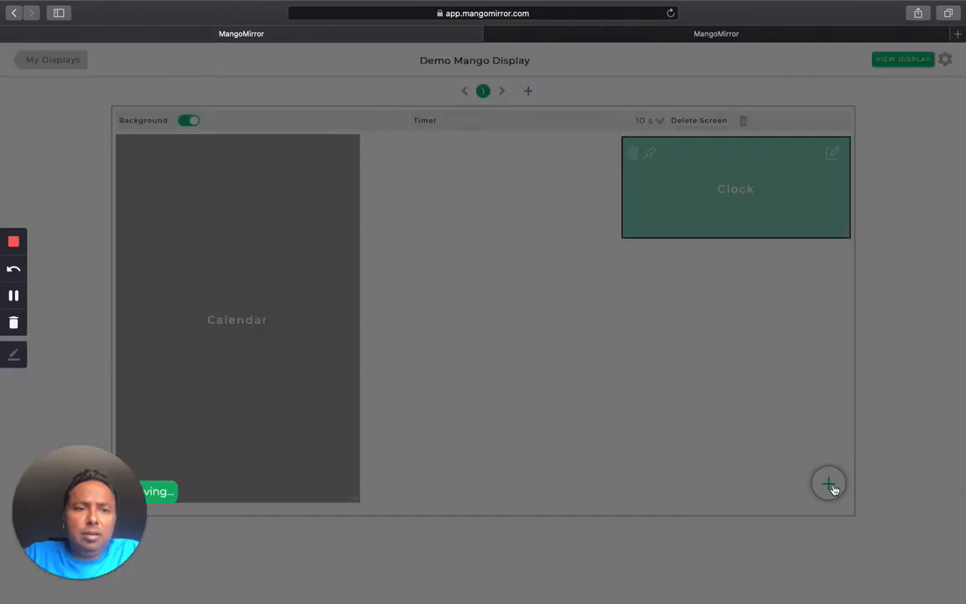
Add a Weather widget and set its location to Brampton, ON, Canada
left_click(827, 483)
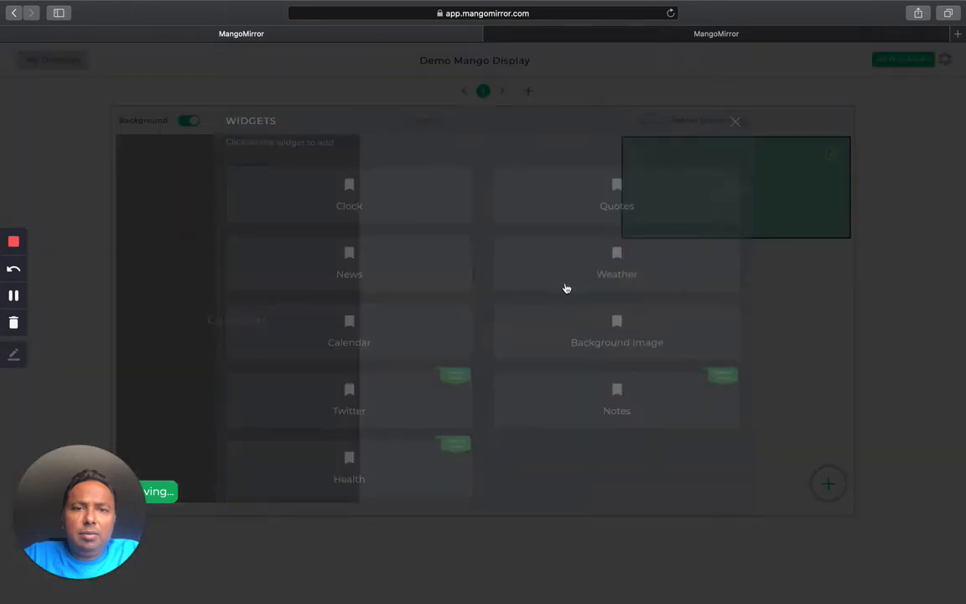
left_click(616, 274)
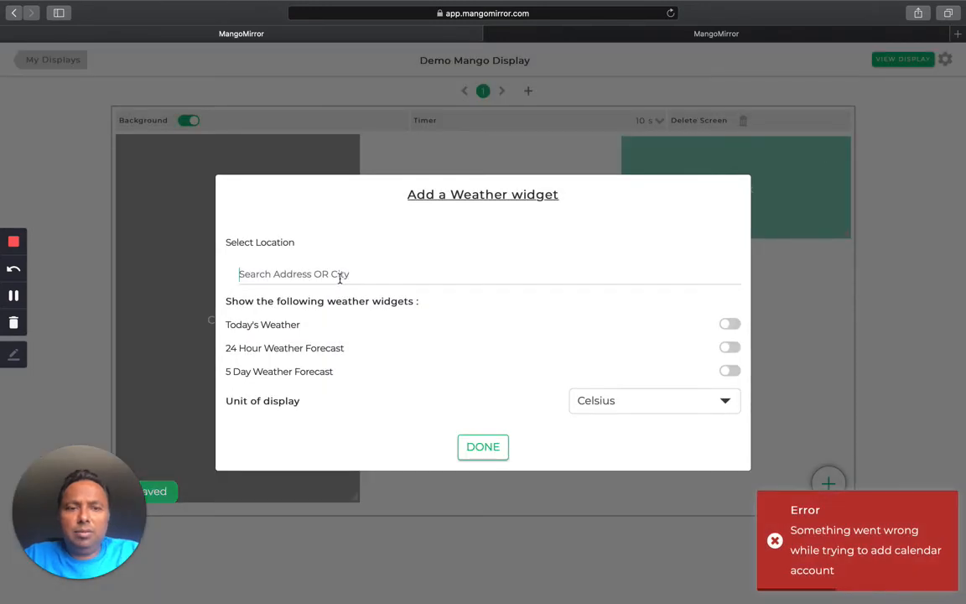
type("bram")
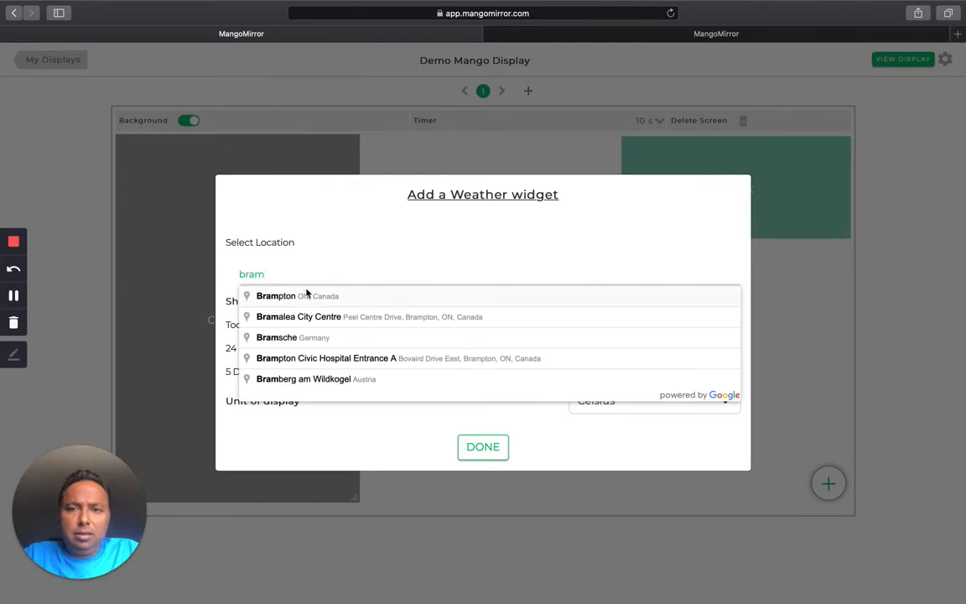
left_click(275, 295)
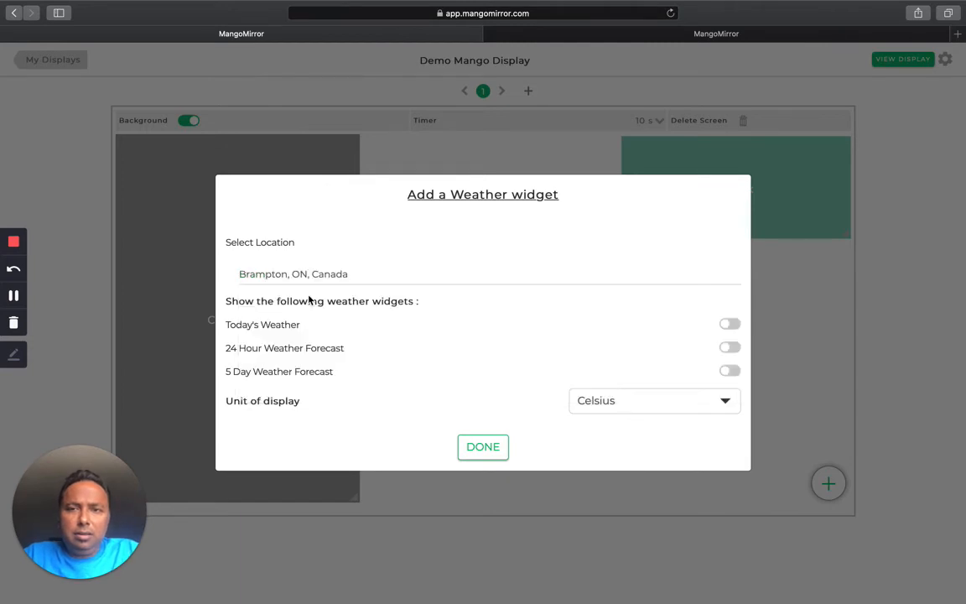
Enable Today's Weather and the 24 Hour Weather Forecast, then confirm the widget
left_click(729, 333)
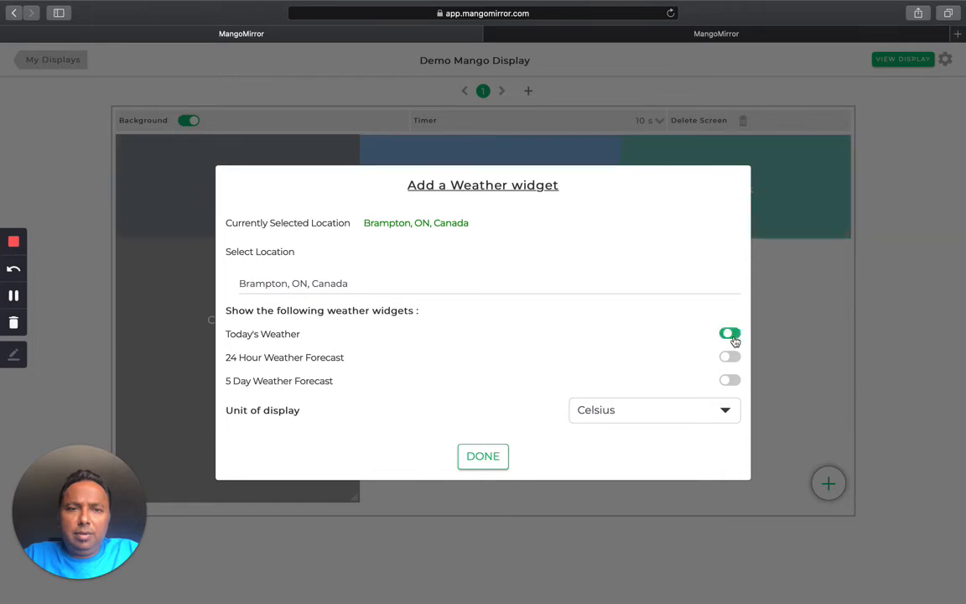
left_click(728, 357)
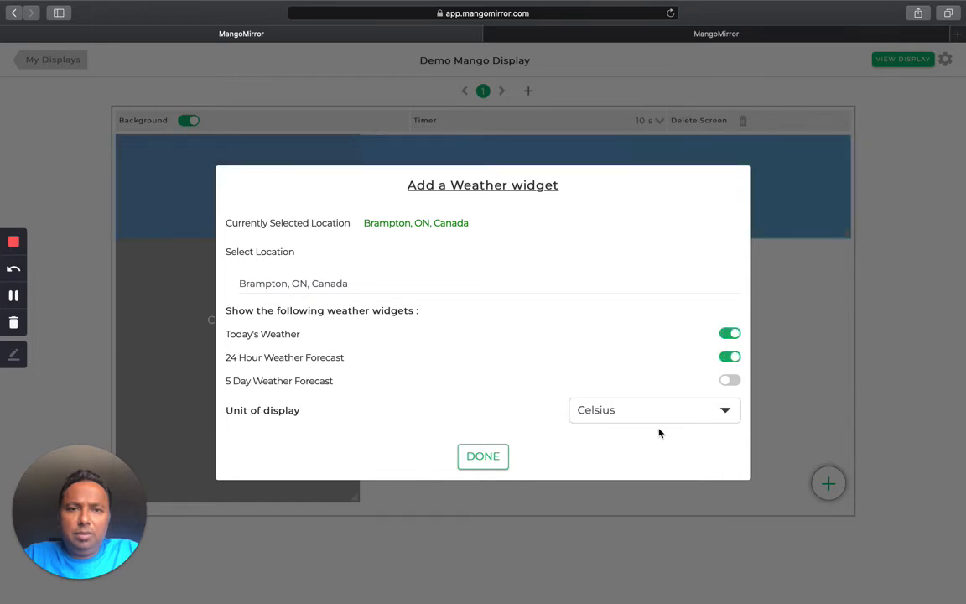
mouse_move(645, 439)
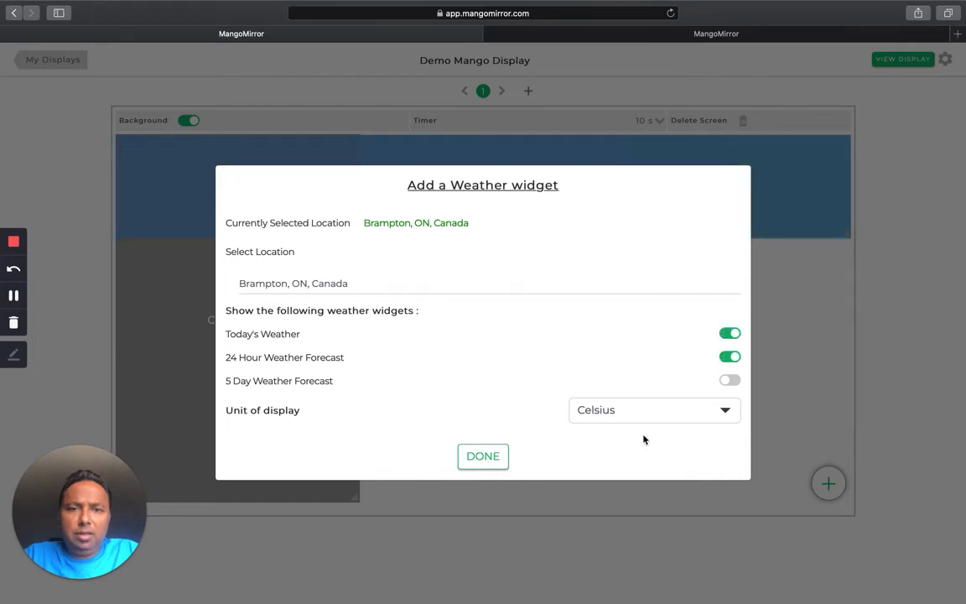
left_click(482, 456)
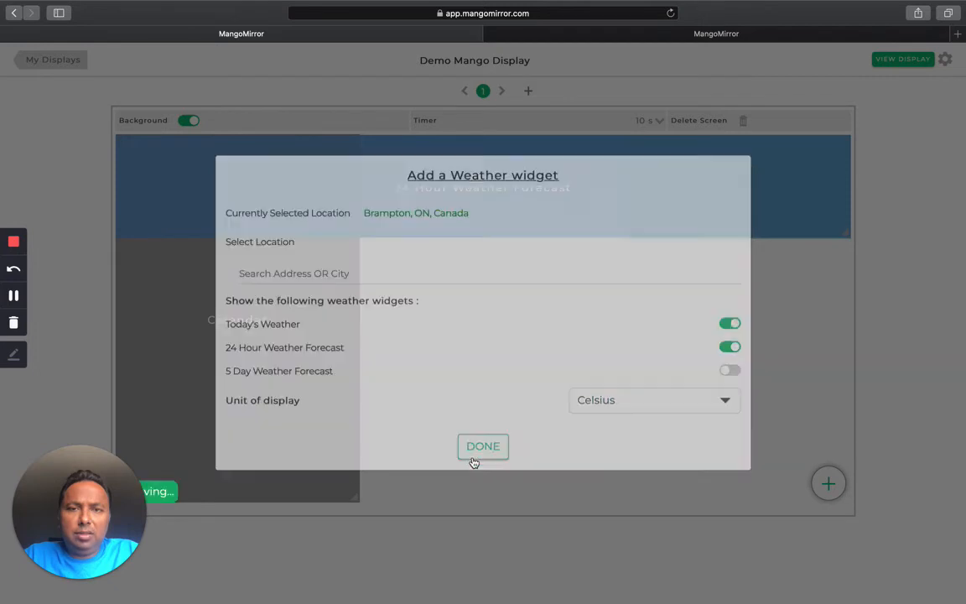
left_click(482, 445)
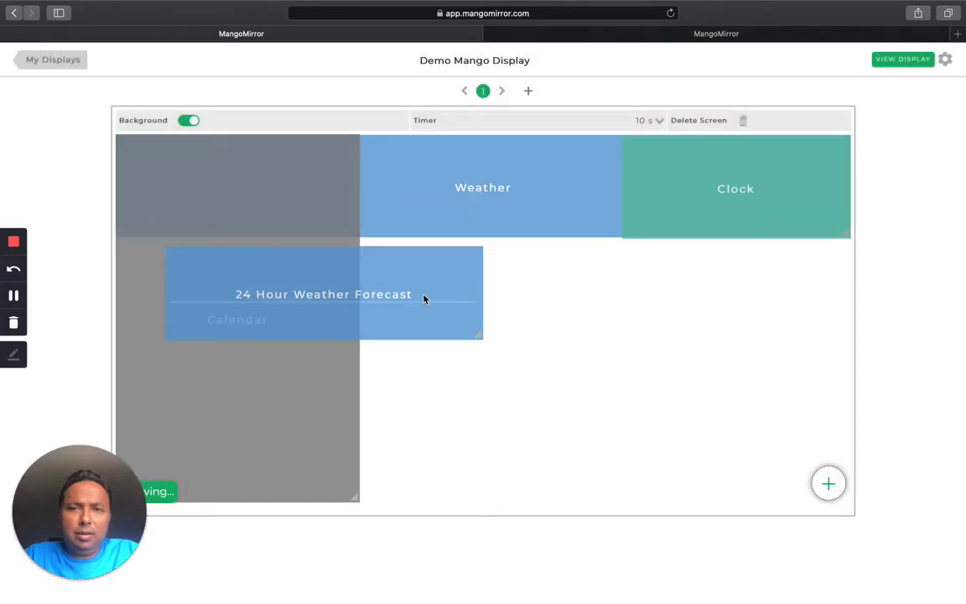
Place the Weather widget between the Calendar and the Clock
left_click_drag(323, 293, 692, 292)
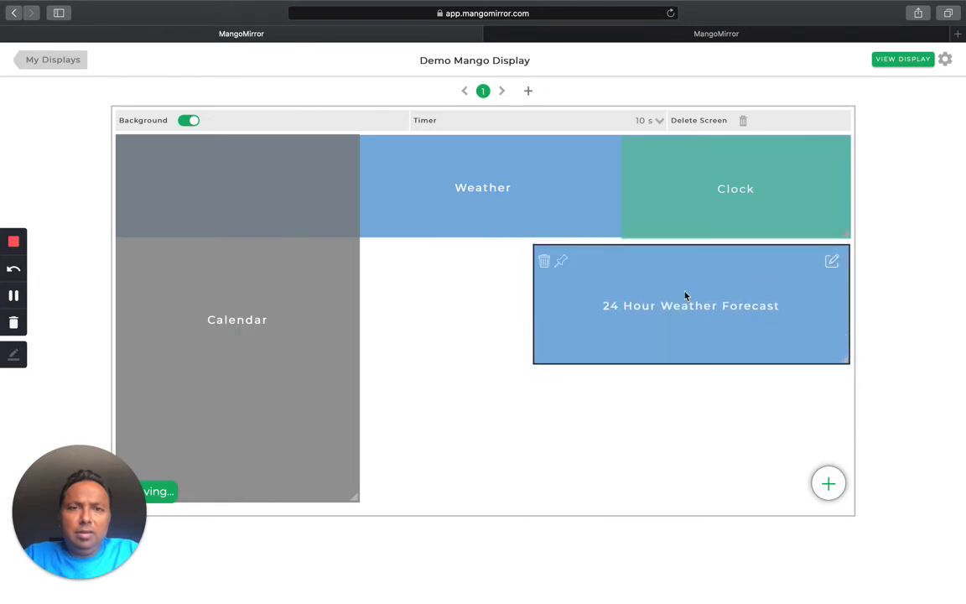
left_click(237, 186)
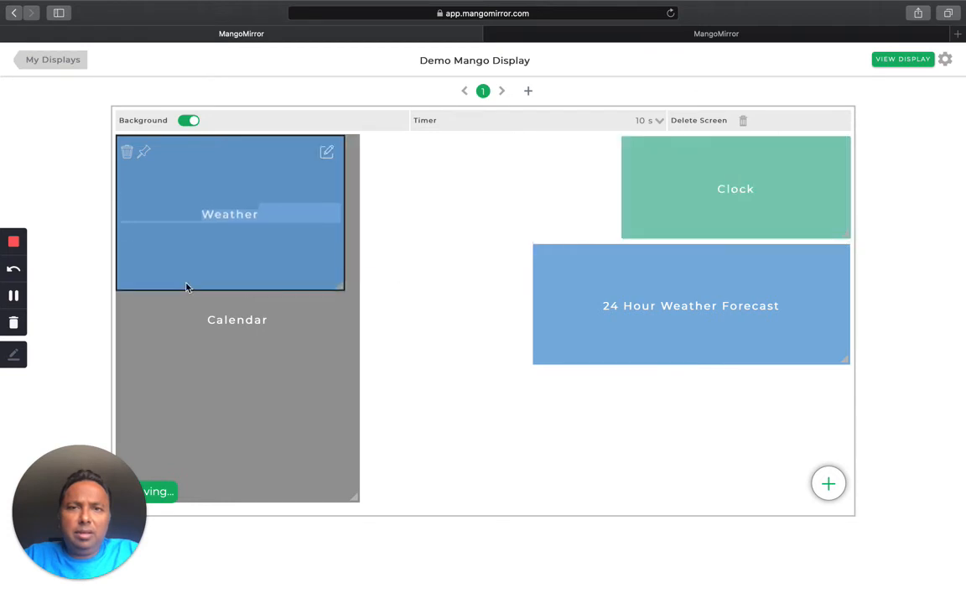
left_click_drag(229, 214, 357, 193)
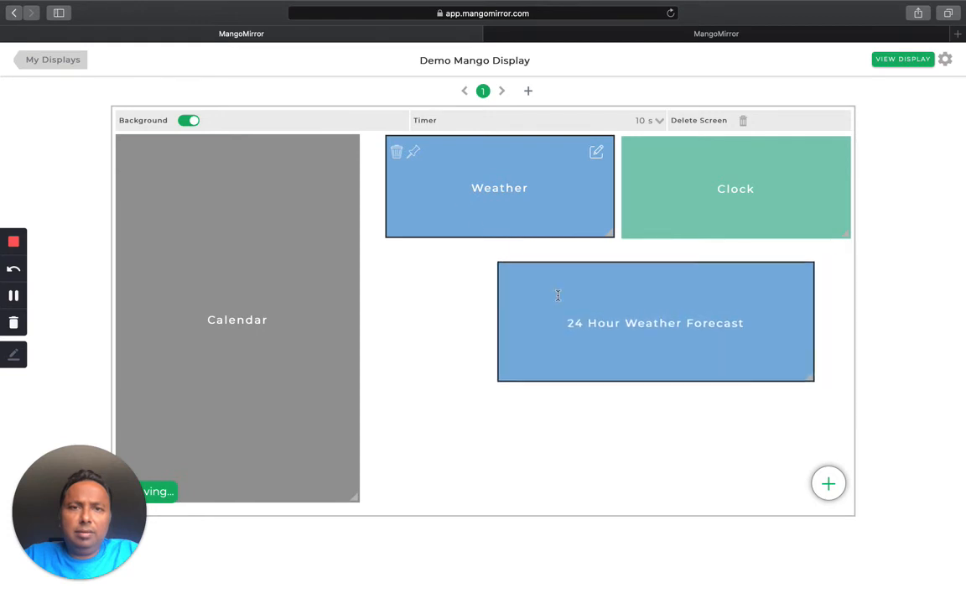
Stretch the 24-hour forecast across the lower right, then preview the live display
left_click_drag(655, 322, 585, 376)
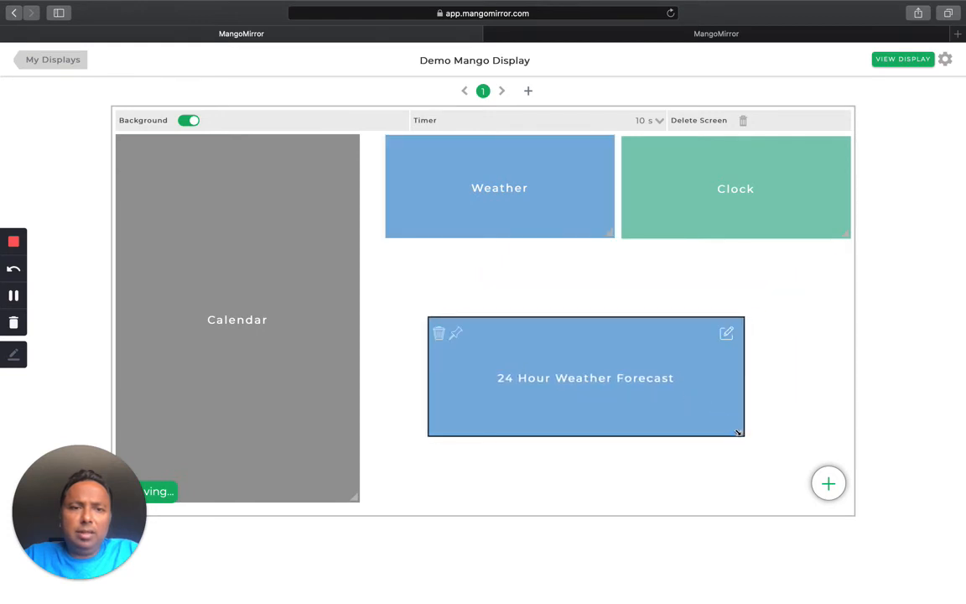
left_click_drag(738, 432, 845, 470)
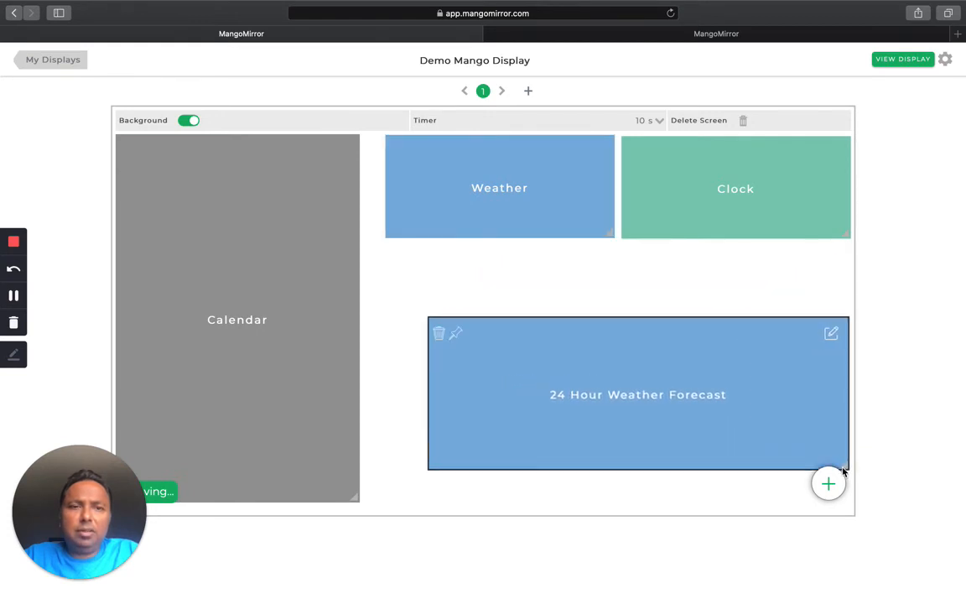
left_click(903, 58)
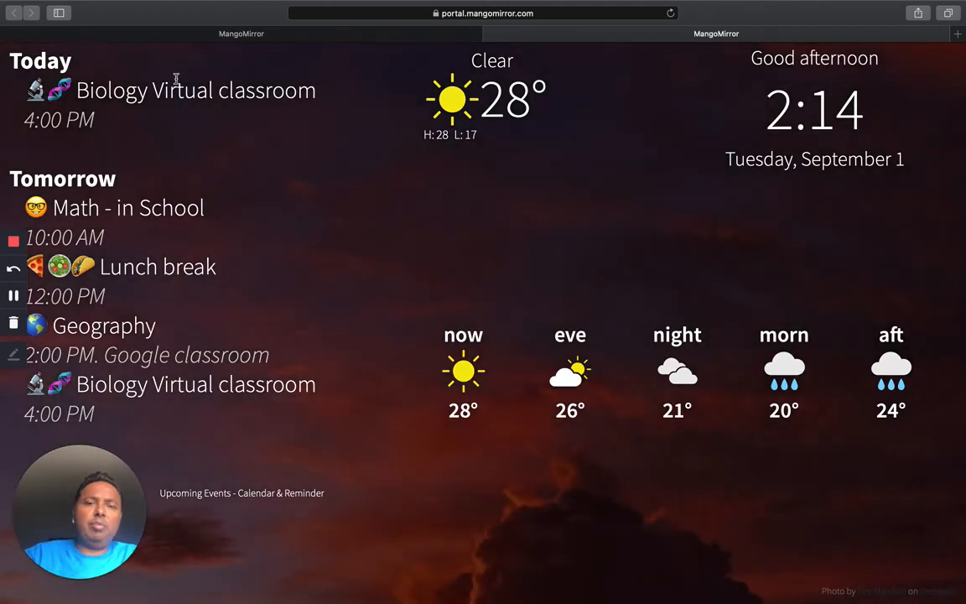
mouse_move(438, 221)
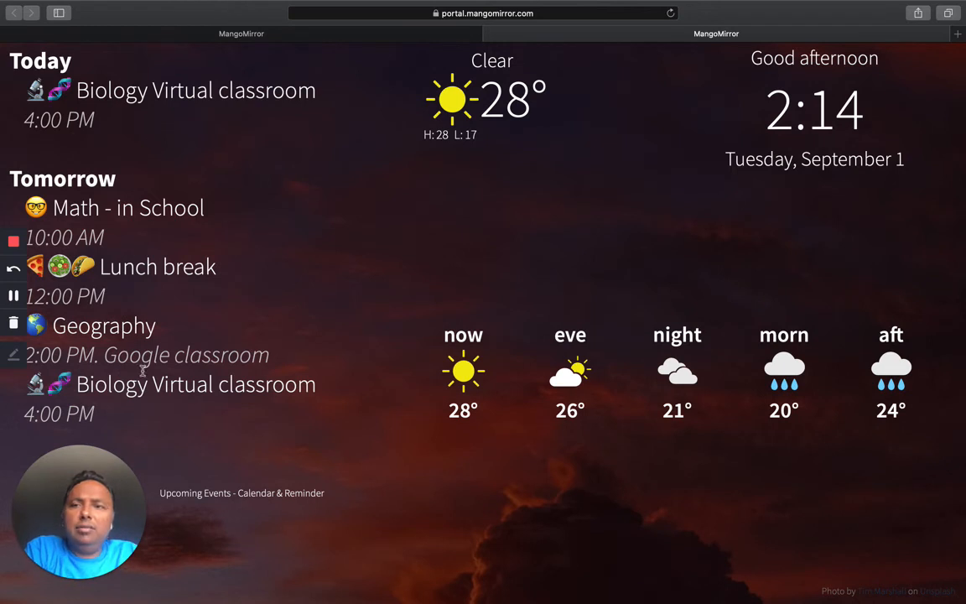
mouse_move(539, 420)
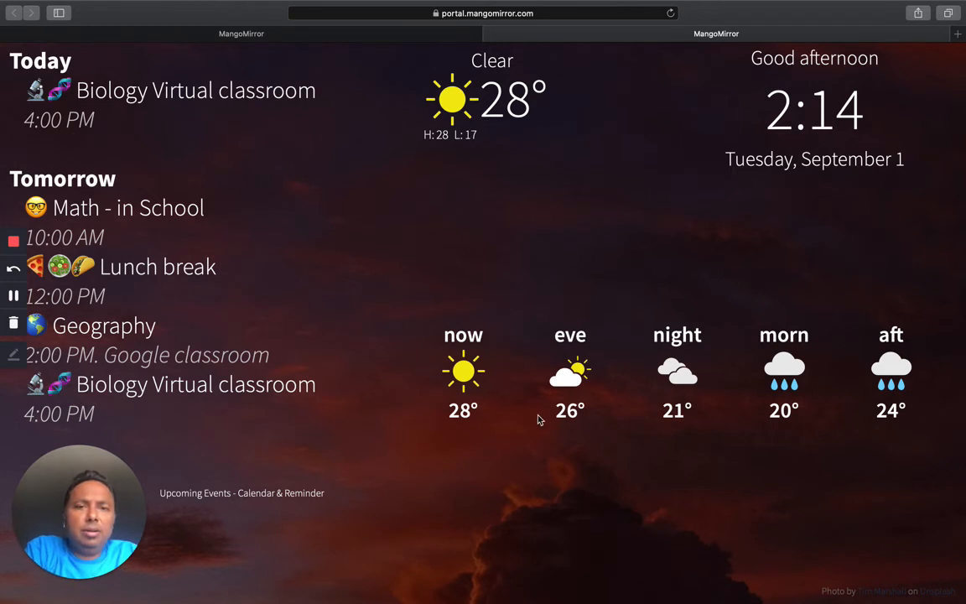
mouse_move(941, 384)
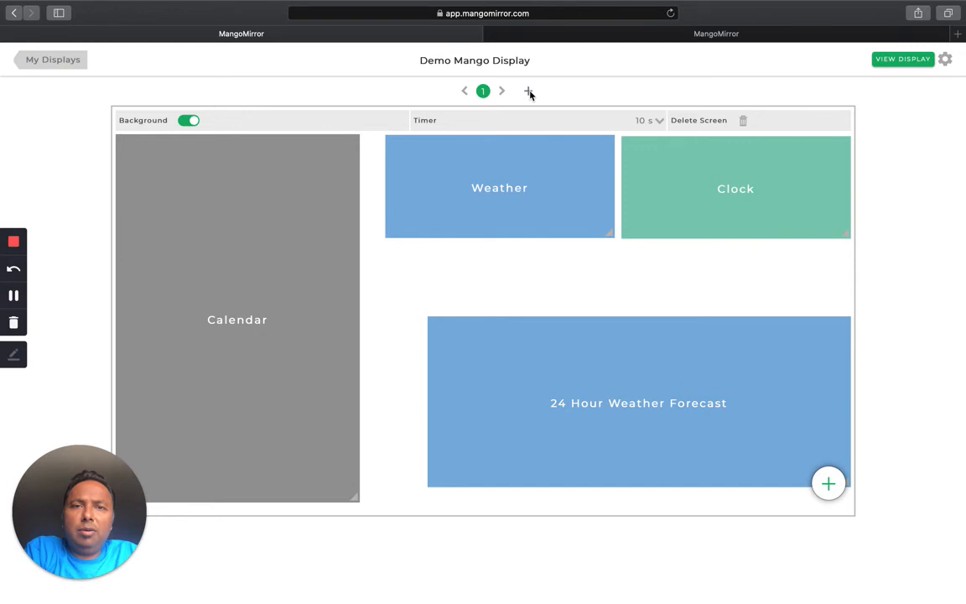
Add an empty screen 2 and bring up the Widgets panel for it
left_click(539, 91)
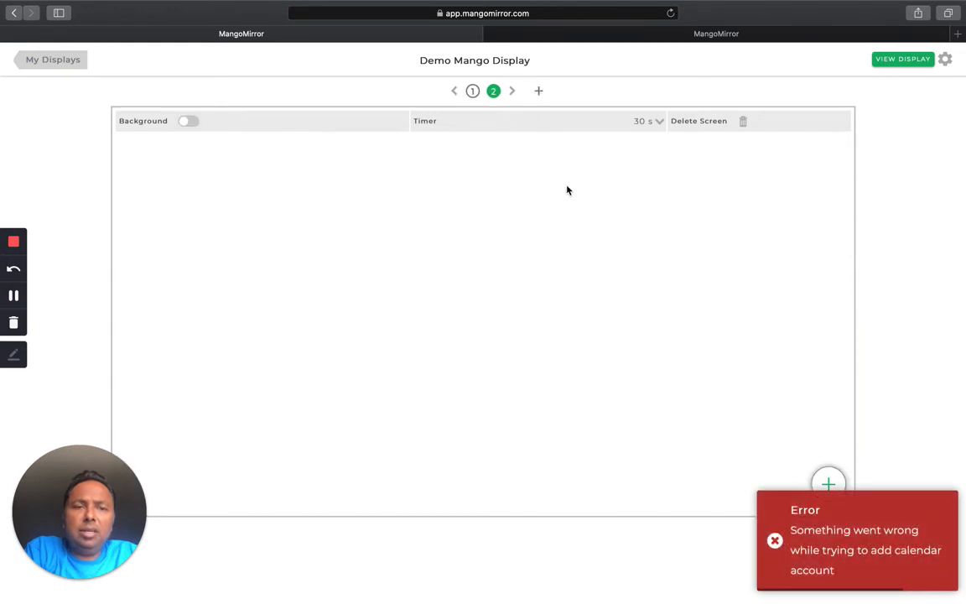
mouse_move(529, 244)
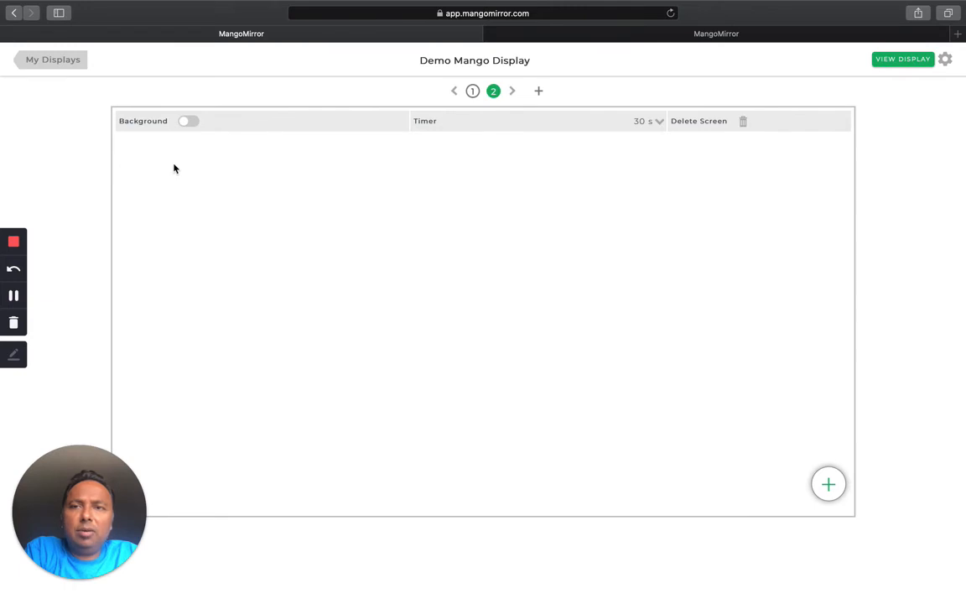
mouse_move(791, 477)
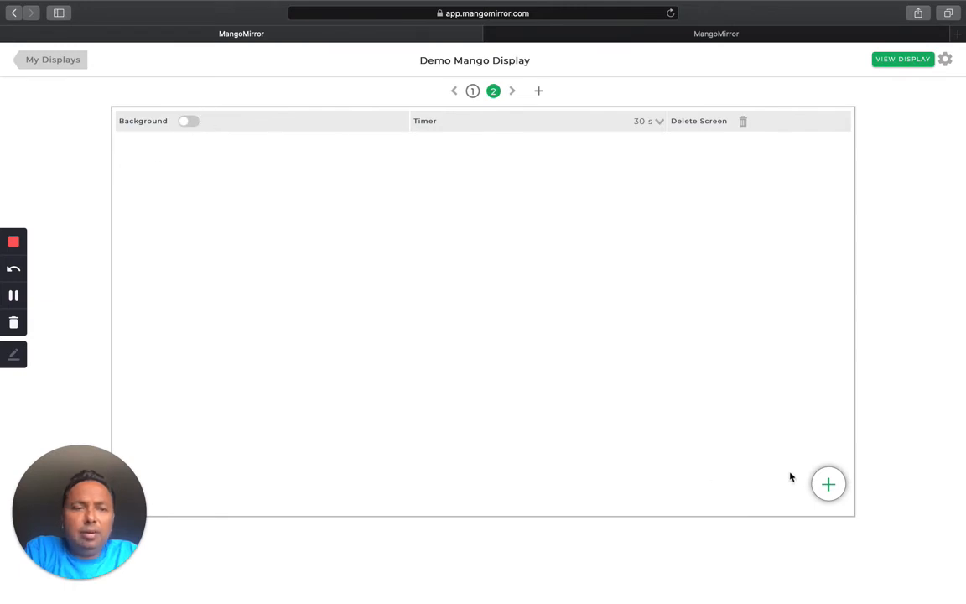
left_click(828, 484)
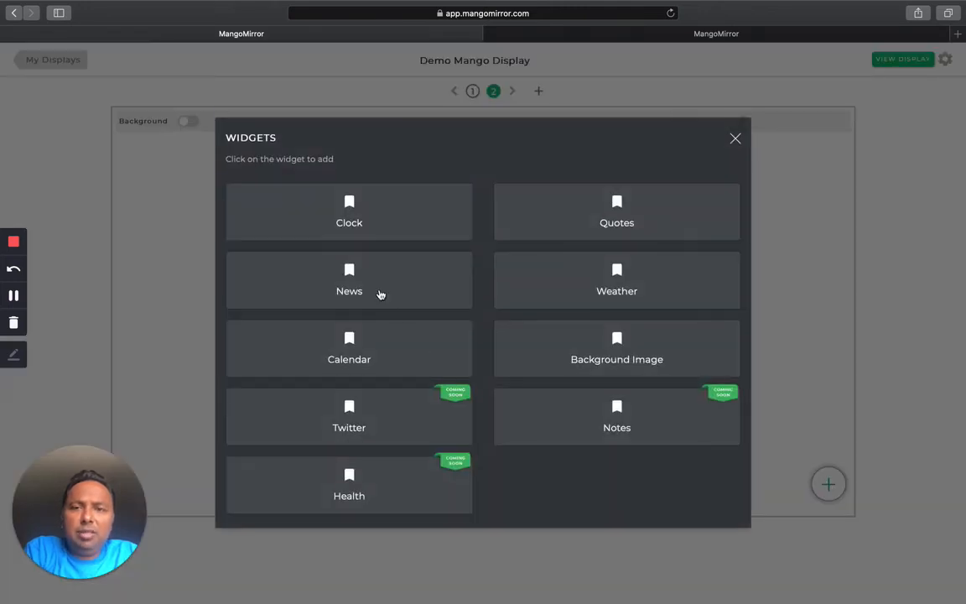
Add a Quotes widget with quotes enabled and place it in screen 2's upper right
left_click(617, 211)
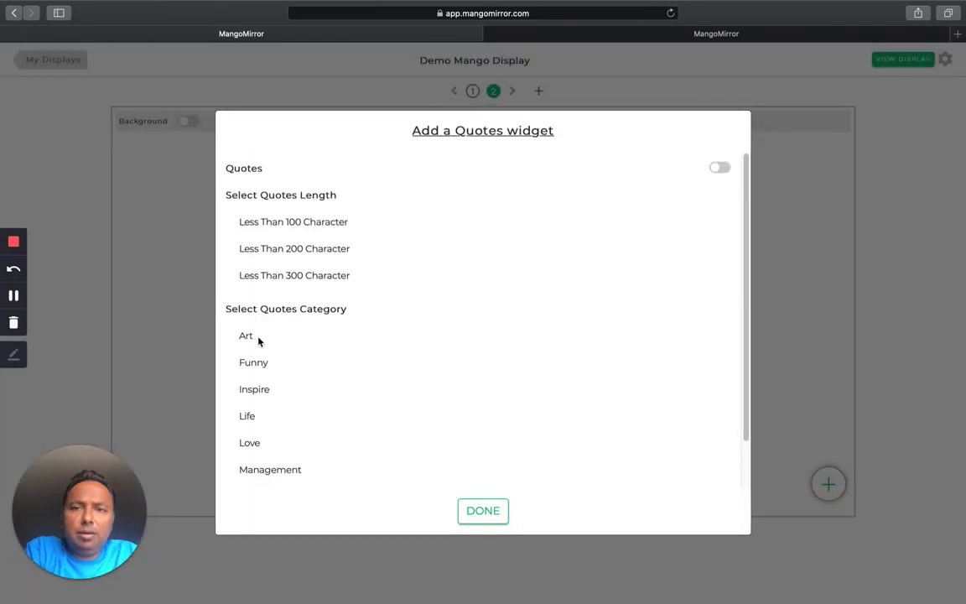
scroll("down", 3)
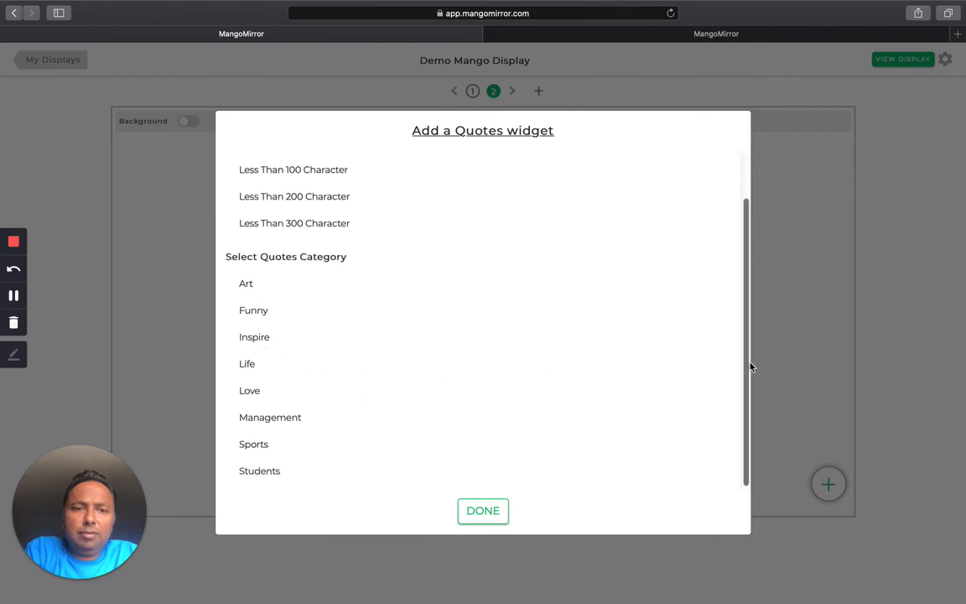
scroll("up", 3)
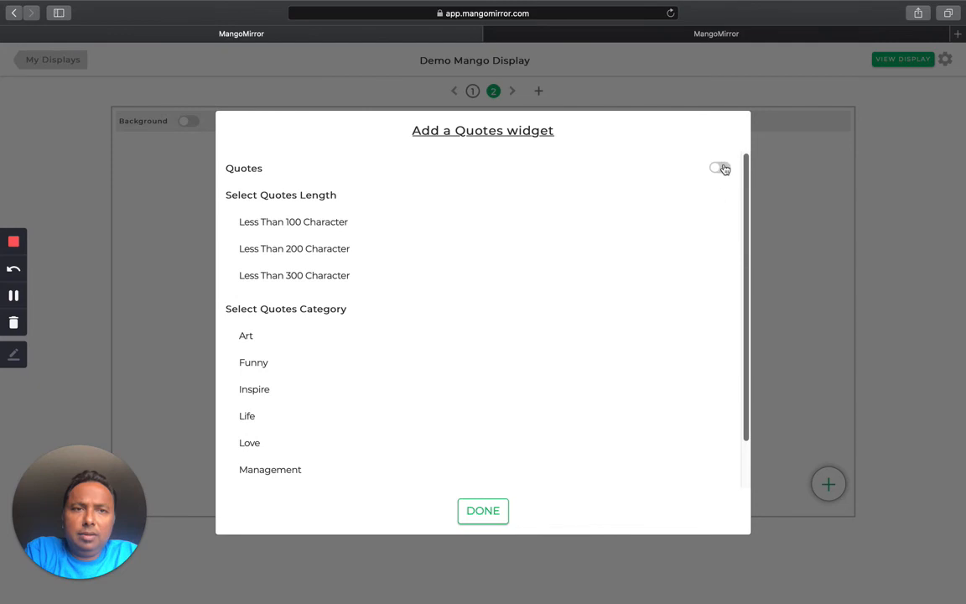
left_click(719, 167)
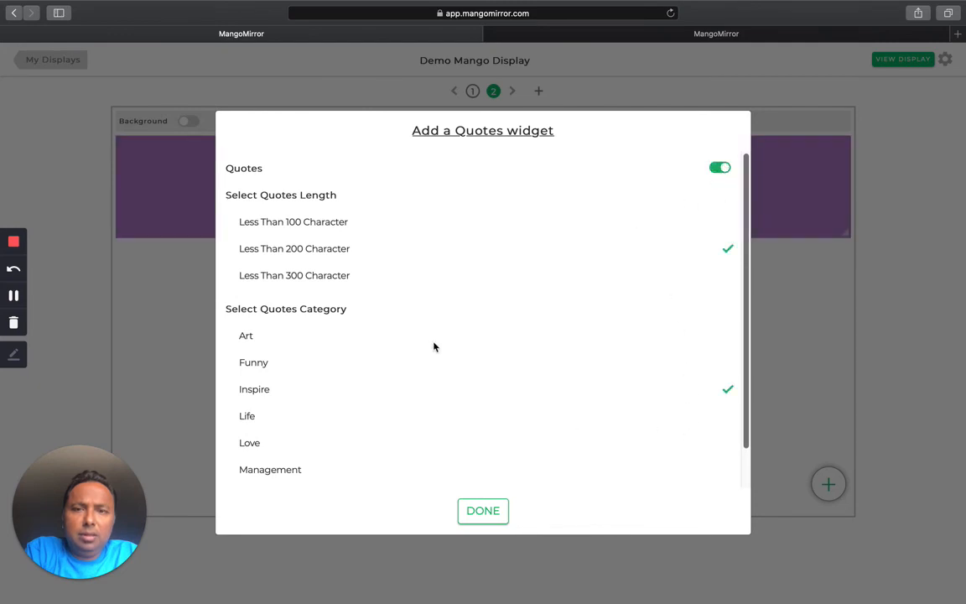
left_click(482, 511)
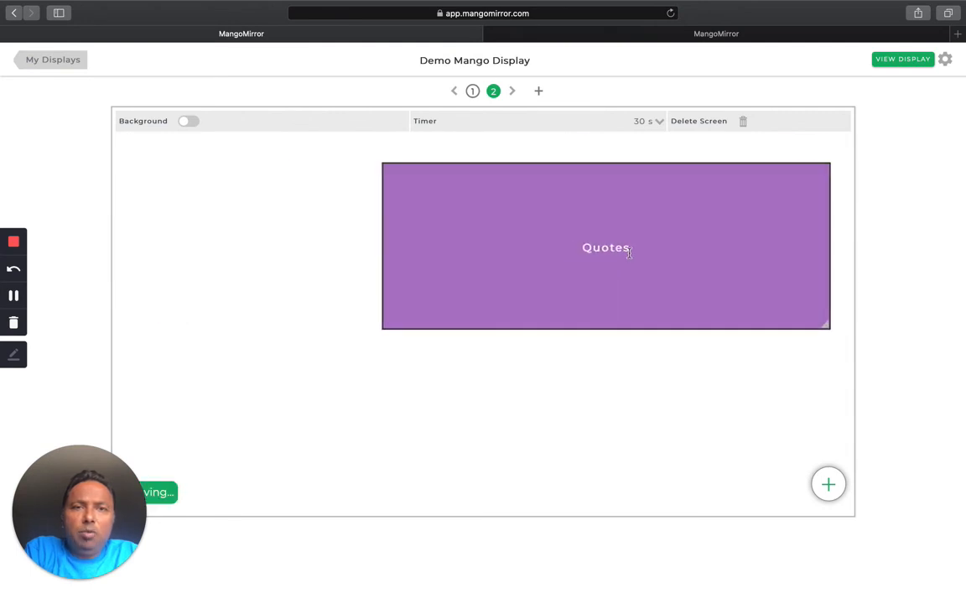
left_click(605, 246)
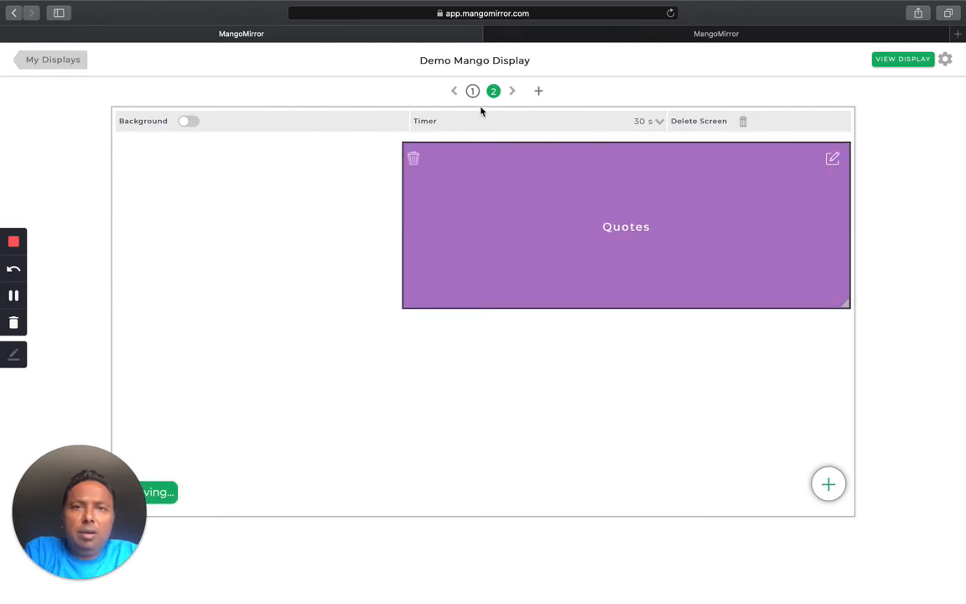
mouse_move(451, 100)
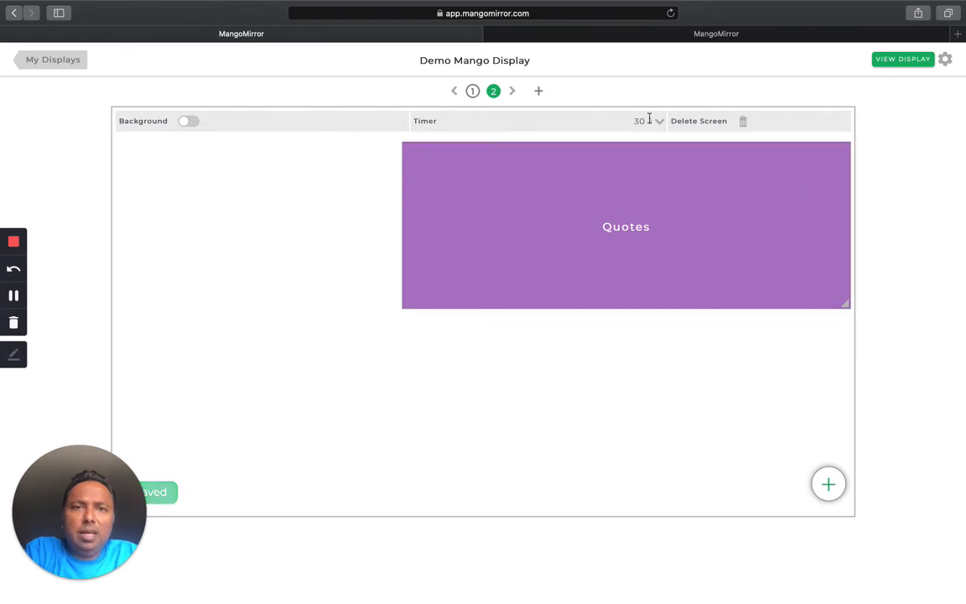
Flip between screens 1 and 2, ending on screen 1 with its four widgets
left_click(472, 91)
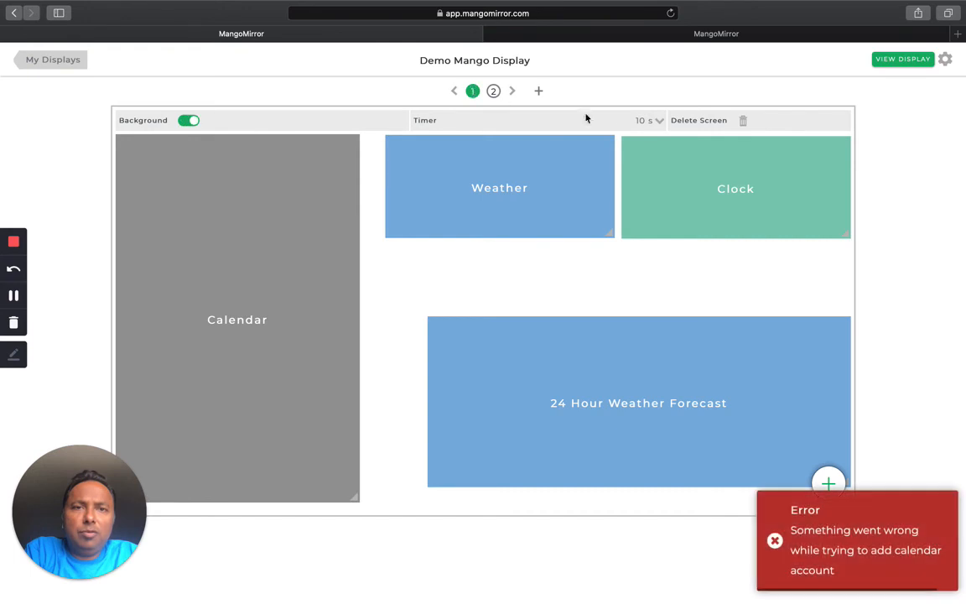
mouse_move(520, 124)
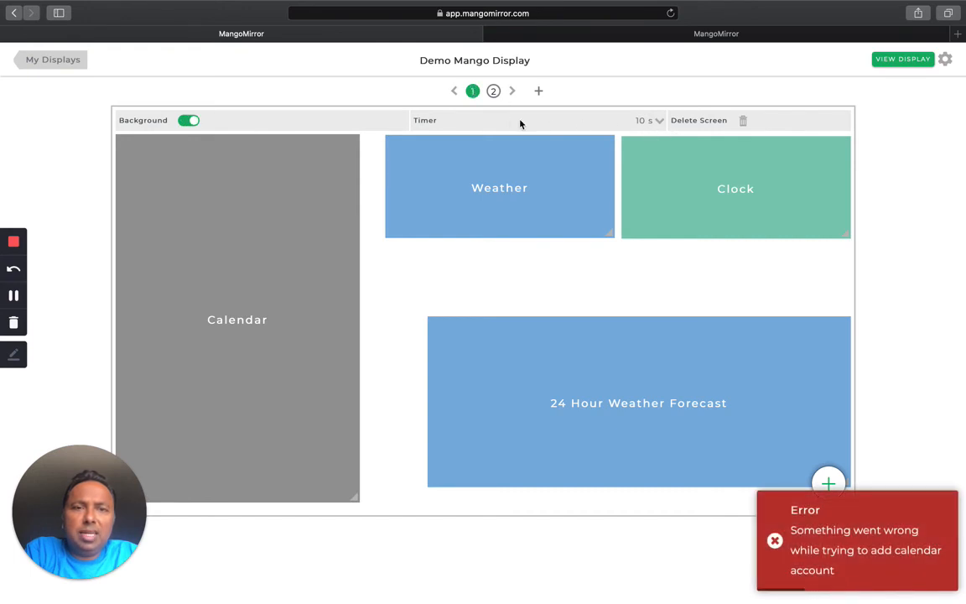
left_click(493, 91)
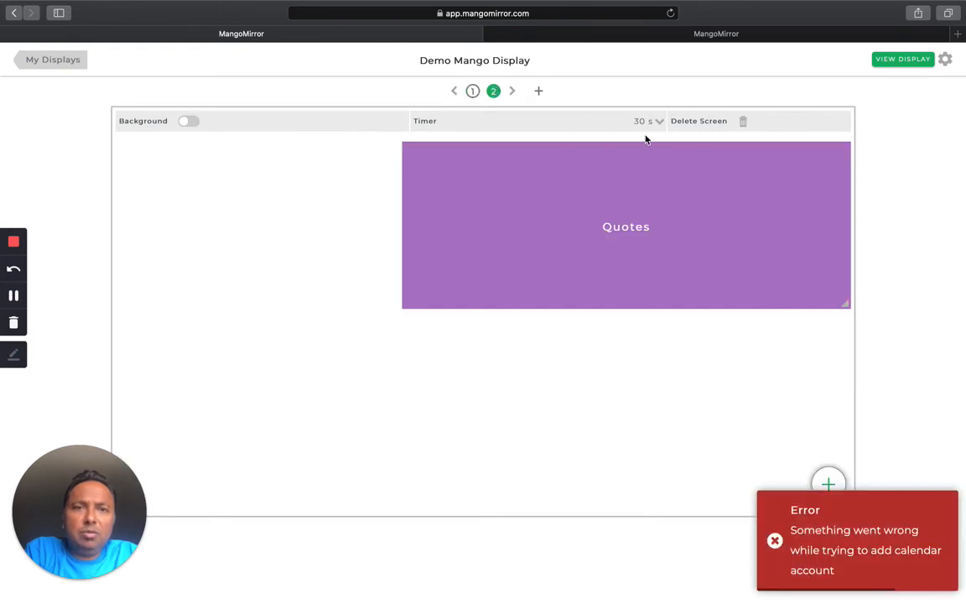
left_click(473, 91)
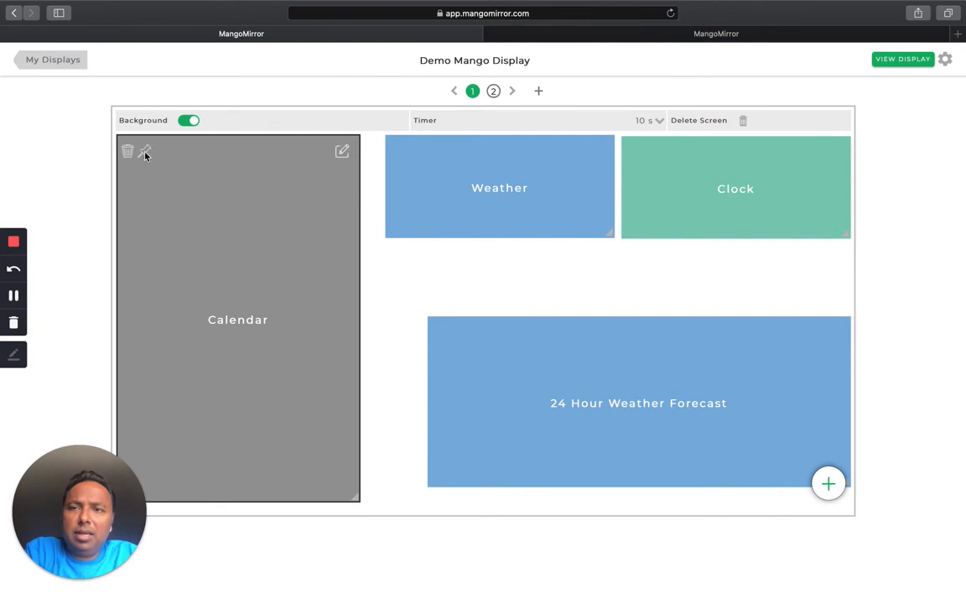
Pin the Calendar widget to all screens and check it appears on screen 2
left_click(144, 152)
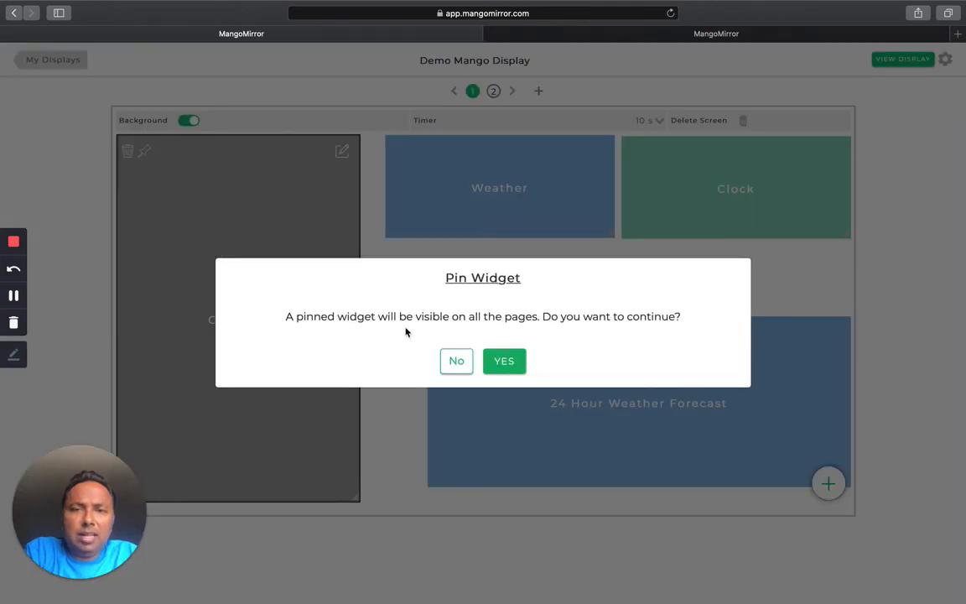
mouse_move(504, 361)
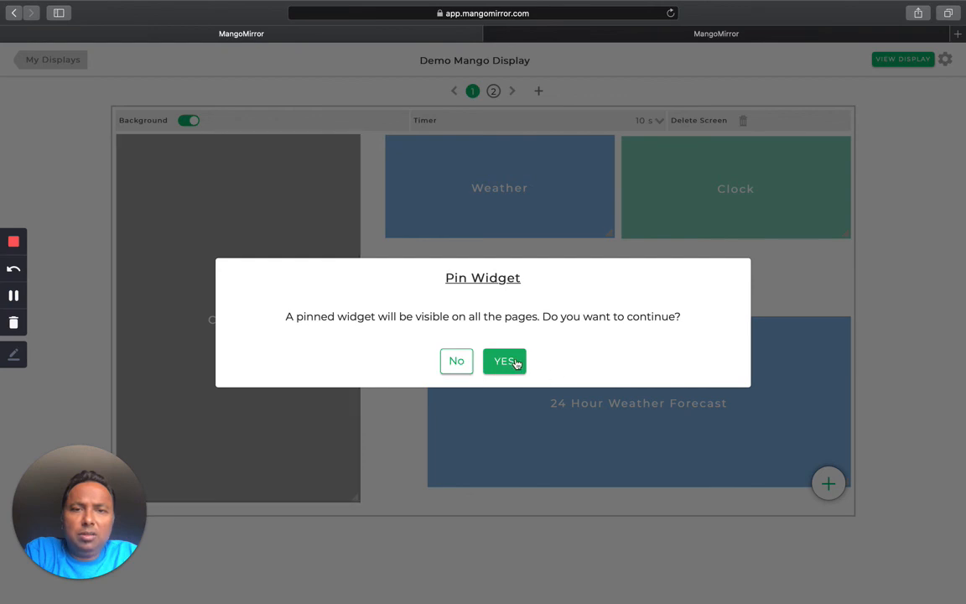
left_click(504, 361)
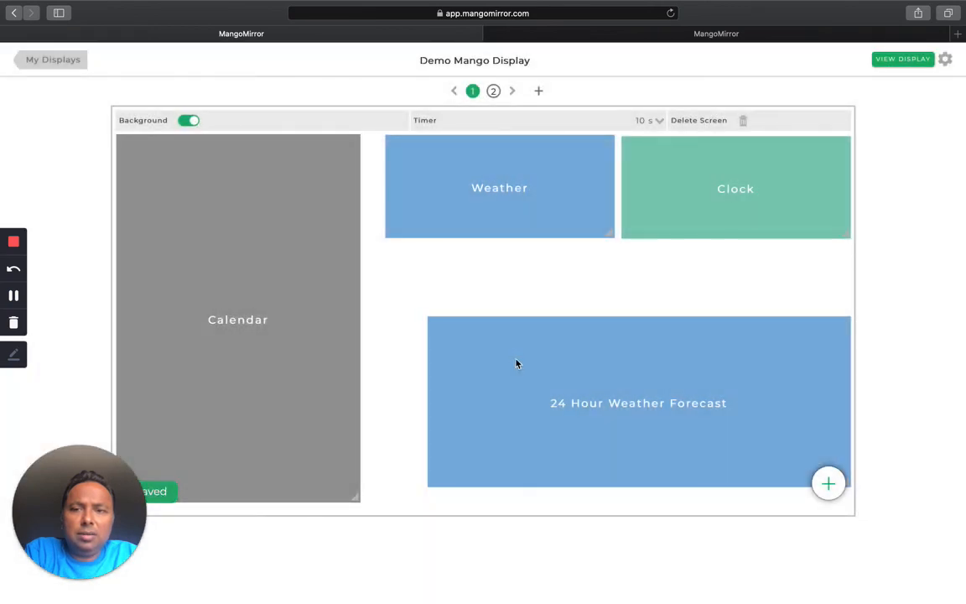
mouse_move(557, 119)
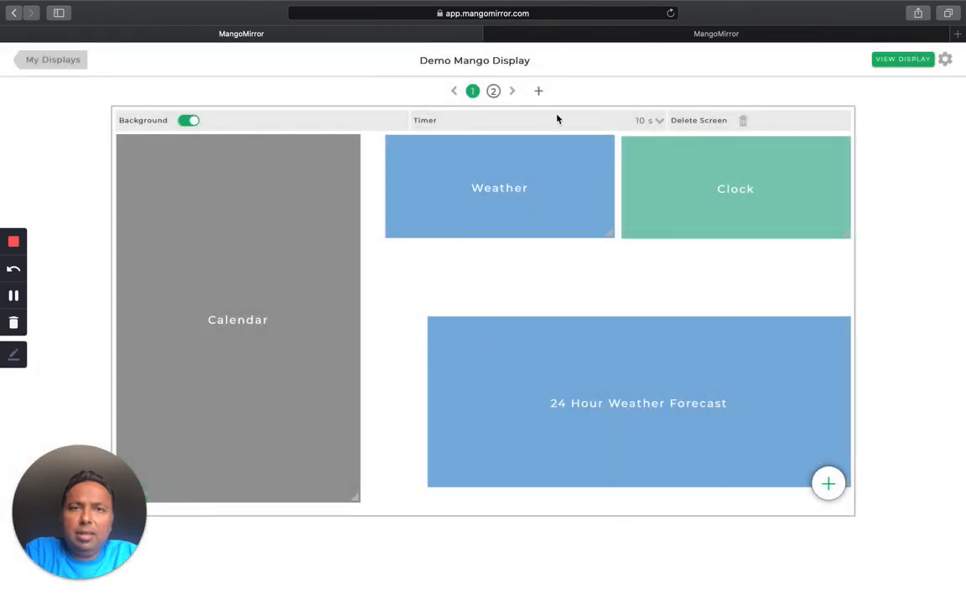
left_click(493, 90)
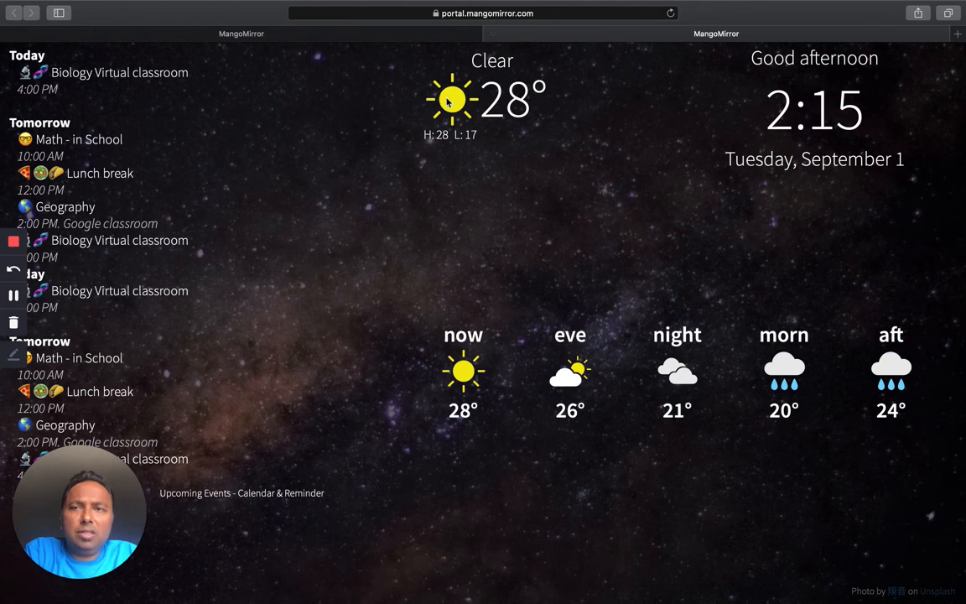
mouse_move(487, 148)
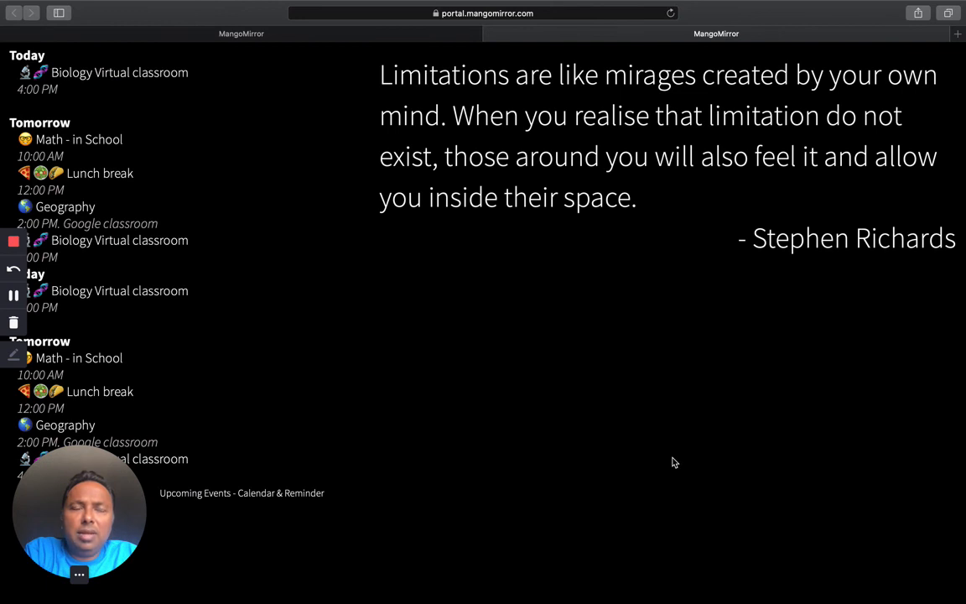
mouse_move(140, 435)
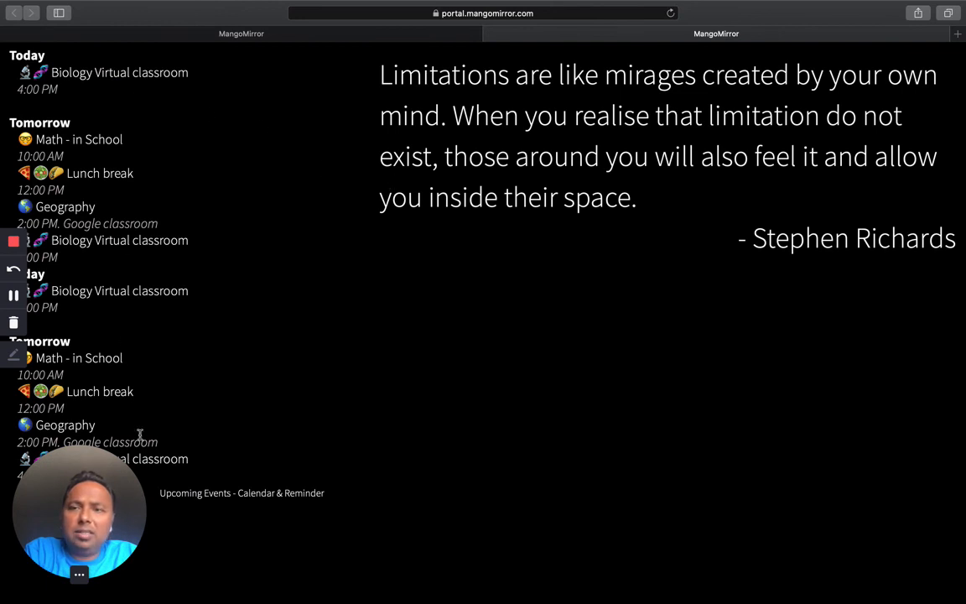
mouse_move(315, 315)
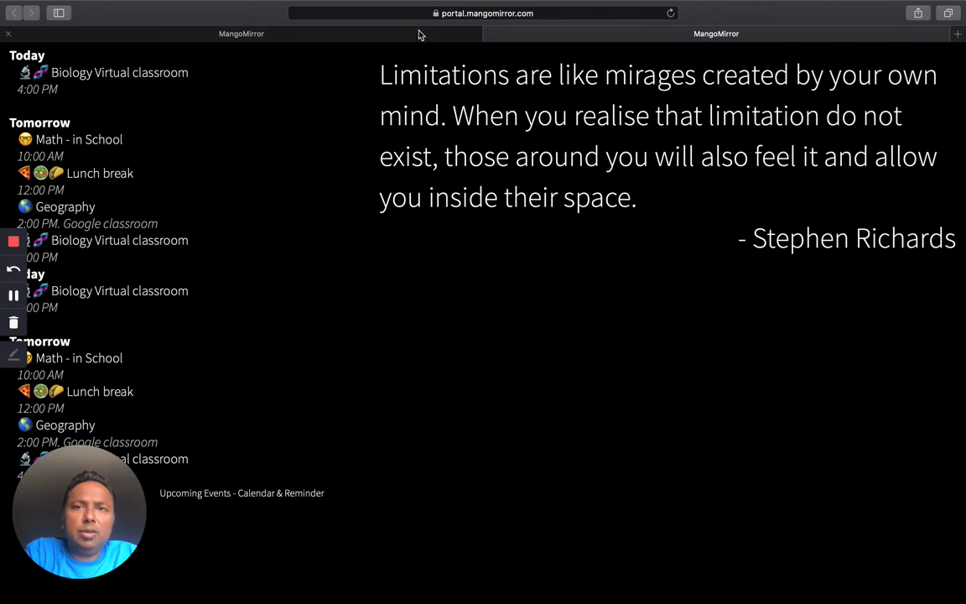
mouse_move(419, 36)
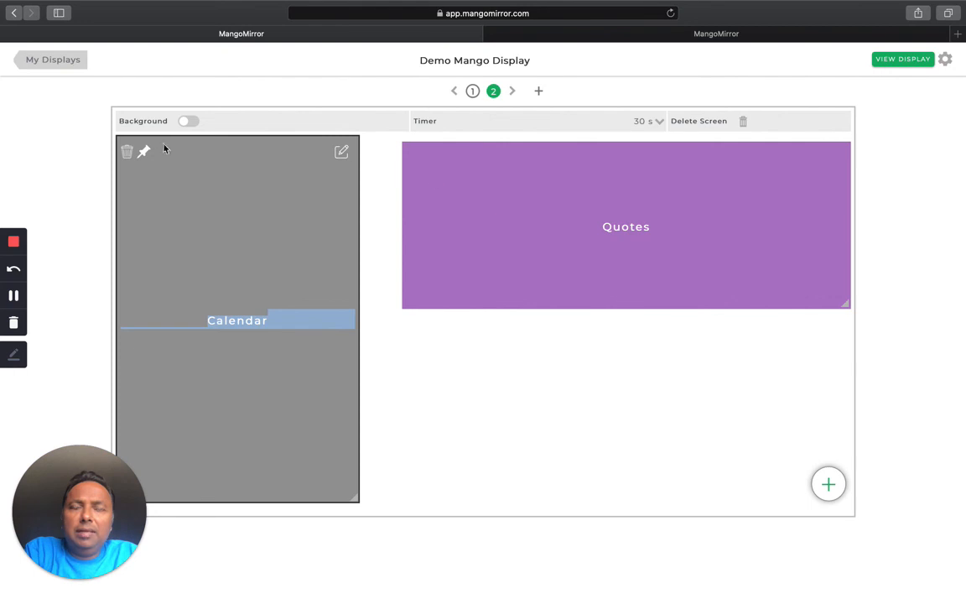
View the live display cycling to screen 2 with the pinned calendar beside a quote
left_click(903, 60)
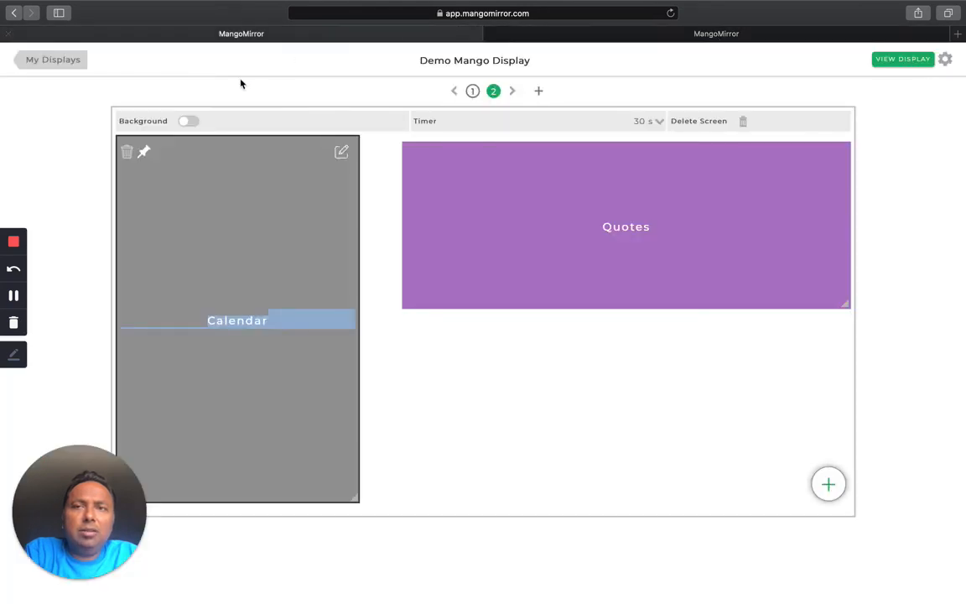
mouse_move(314, 229)
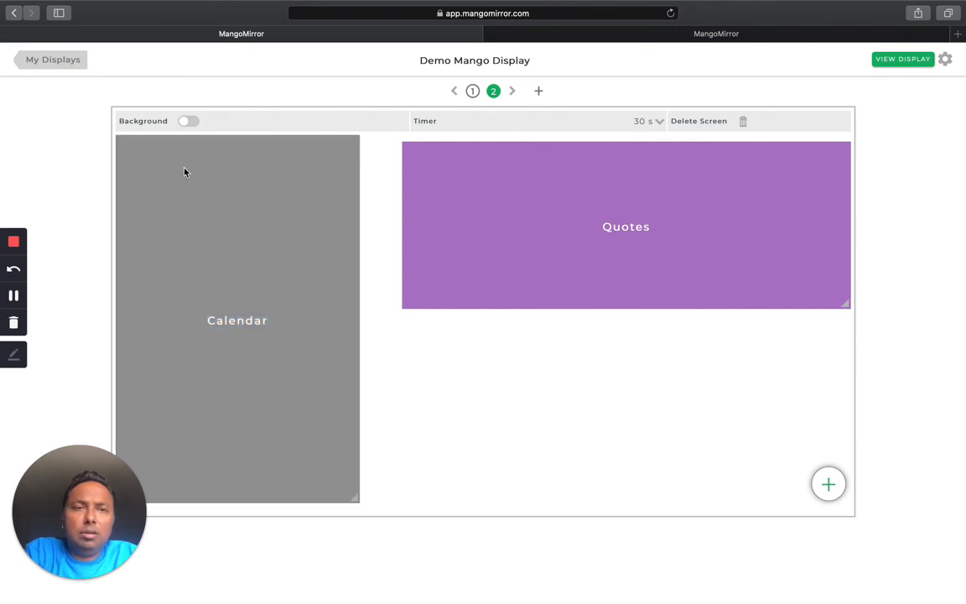
mouse_move(240, 165)
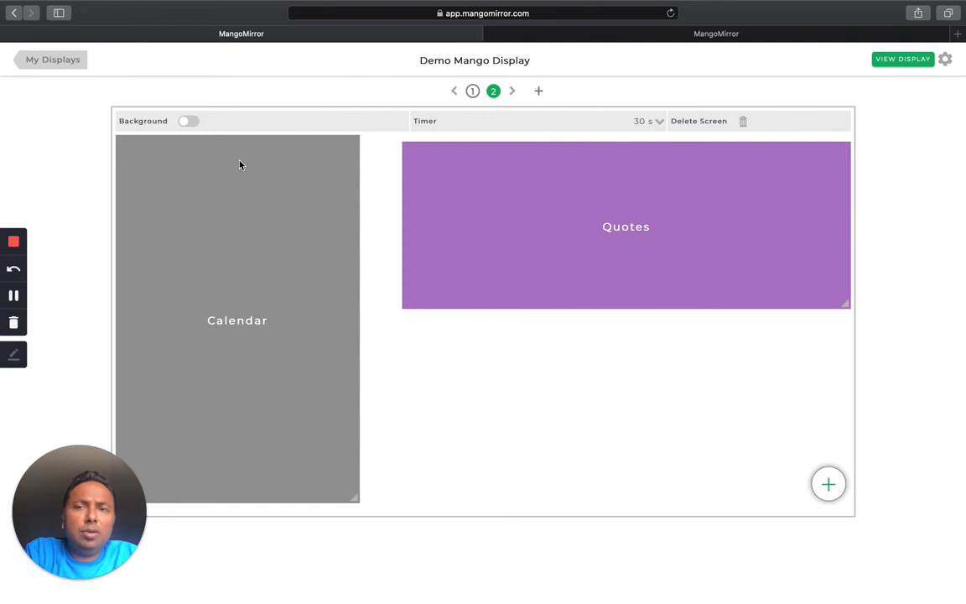
left_click(902, 59)
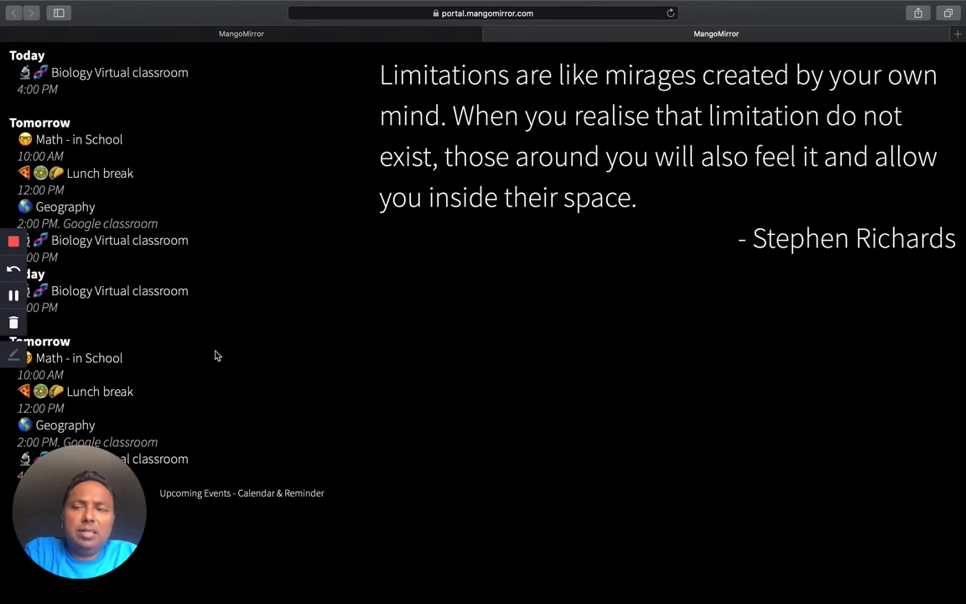
mouse_move(265, 235)
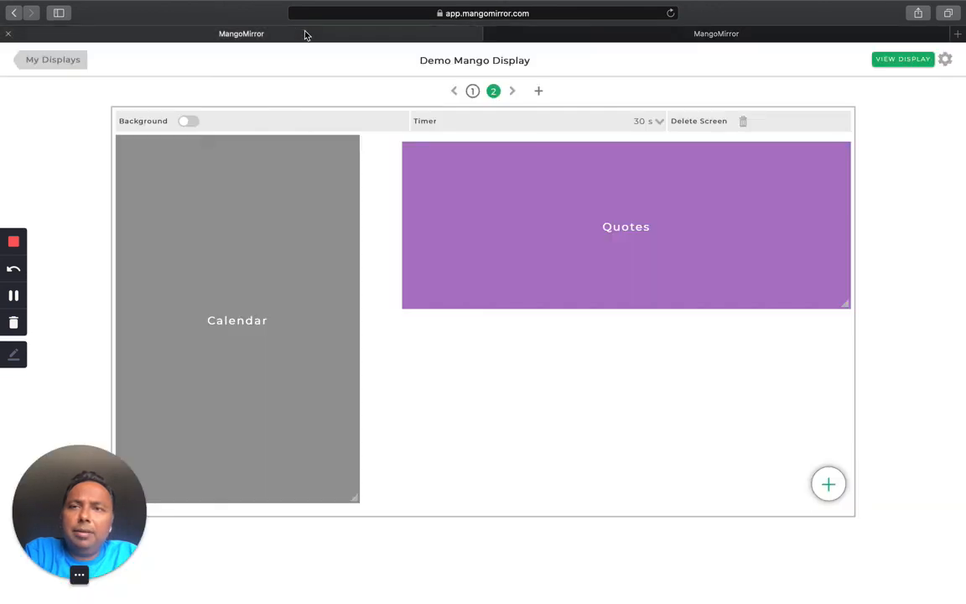
From My Displays, reopen Demo Mango Display, review its Settings page, and close it
left_click(52, 59)
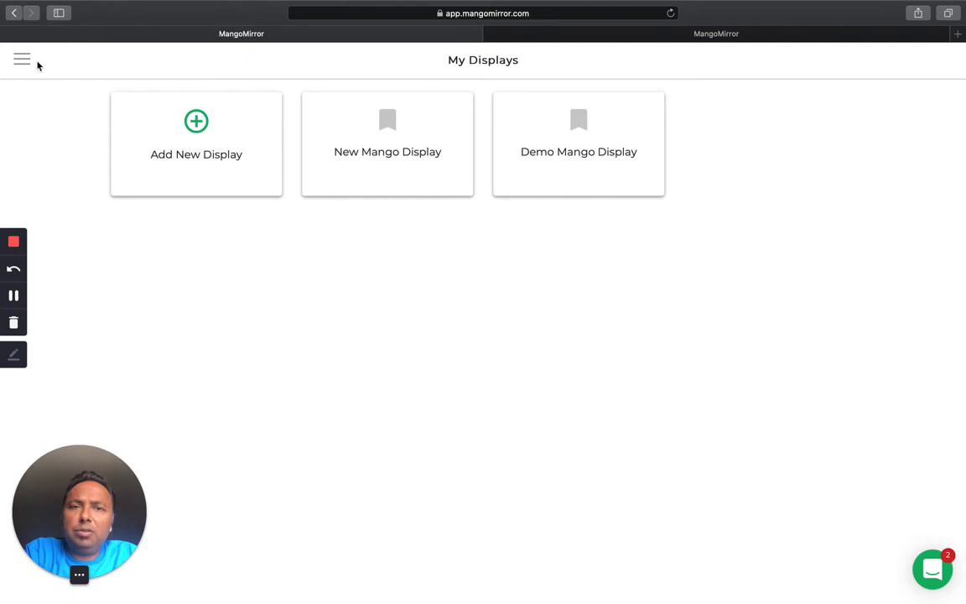
left_click(578, 143)
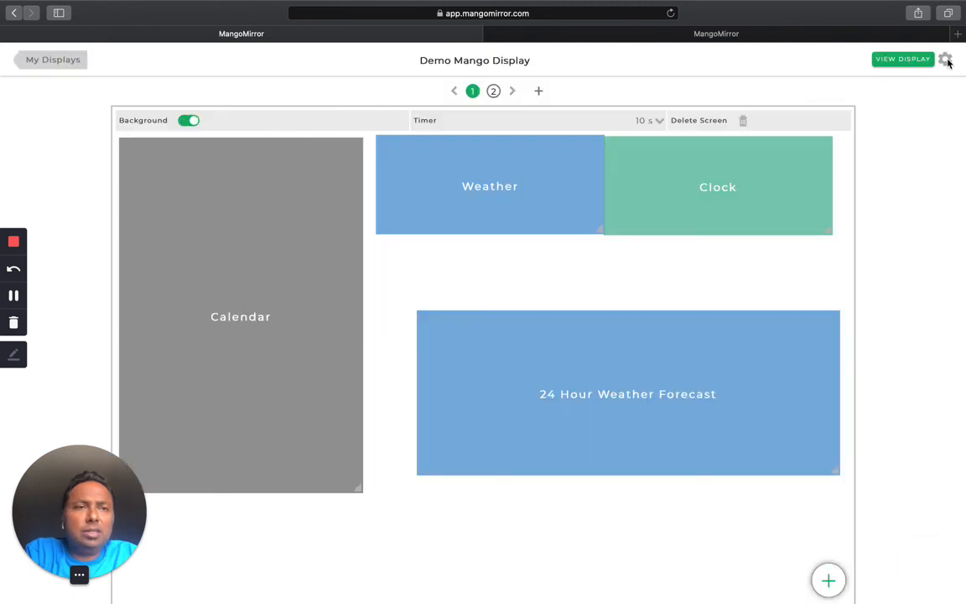
left_click(946, 58)
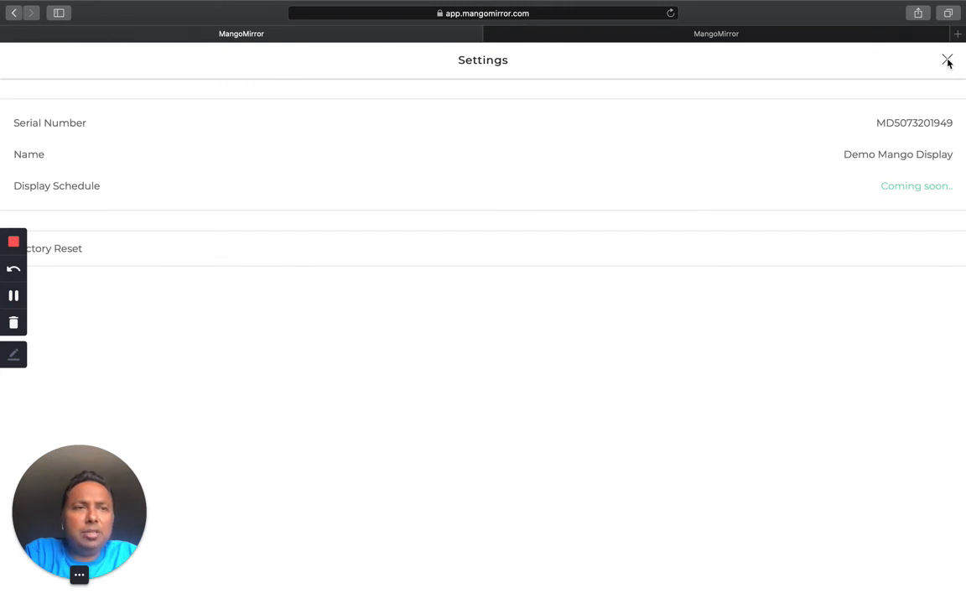
left_click(948, 61)
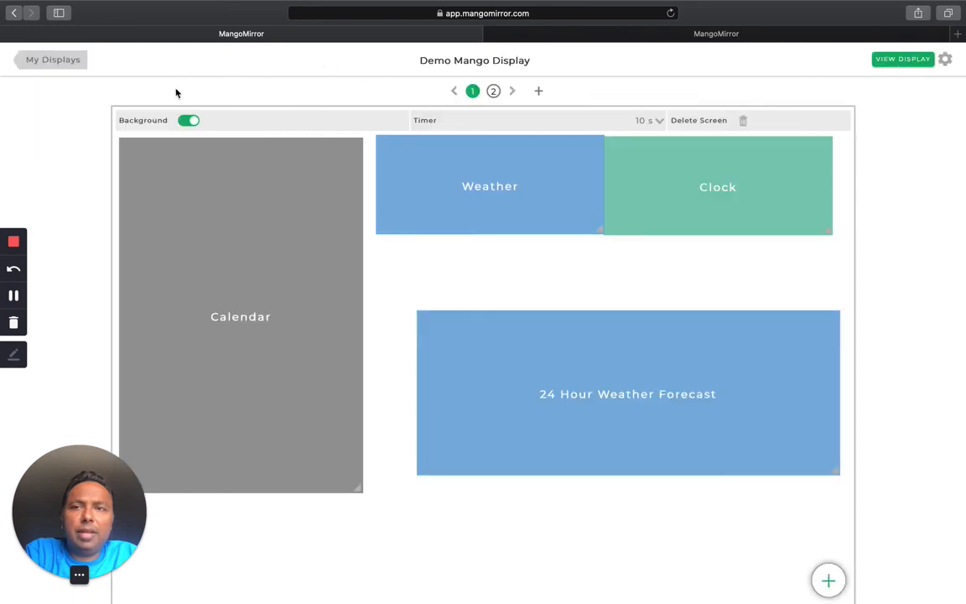